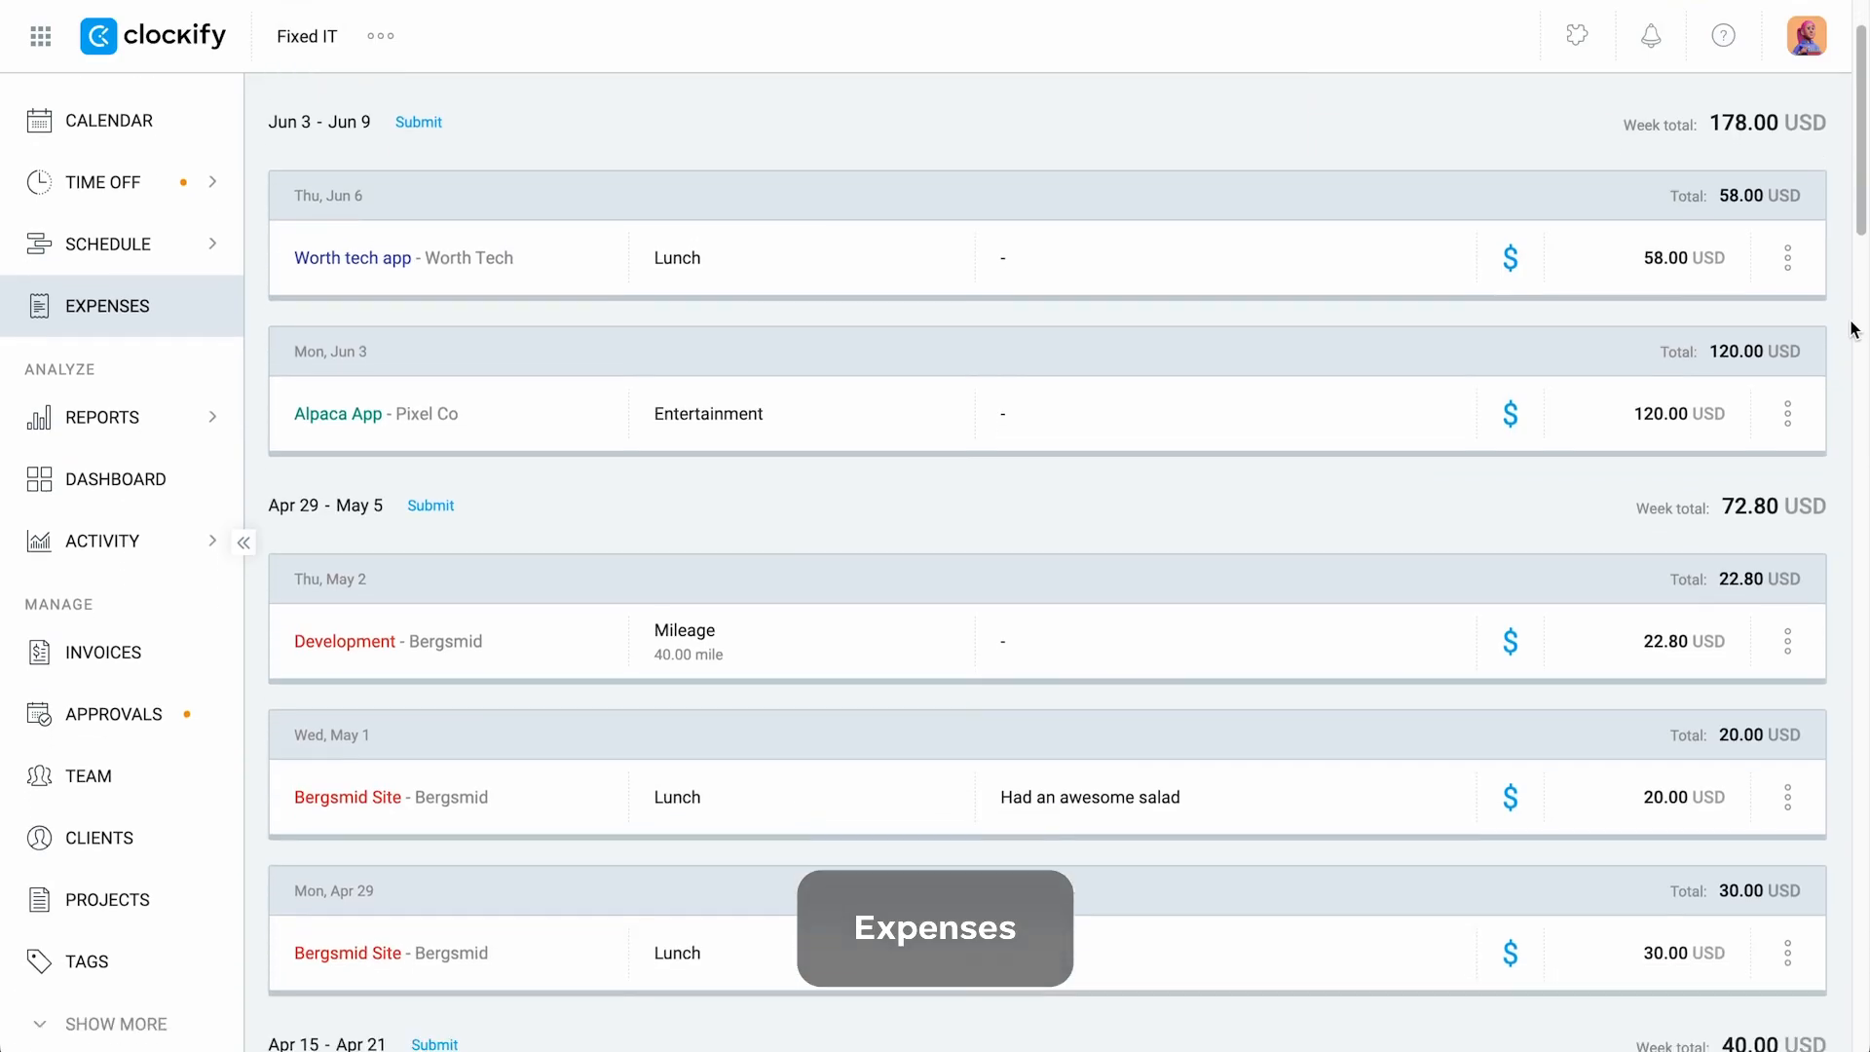
Confirm approving the submitted timesheet and go back to the Expenses list.
{"action": "scroll", "scroll_direction": "down", "scroll_amount": 3}
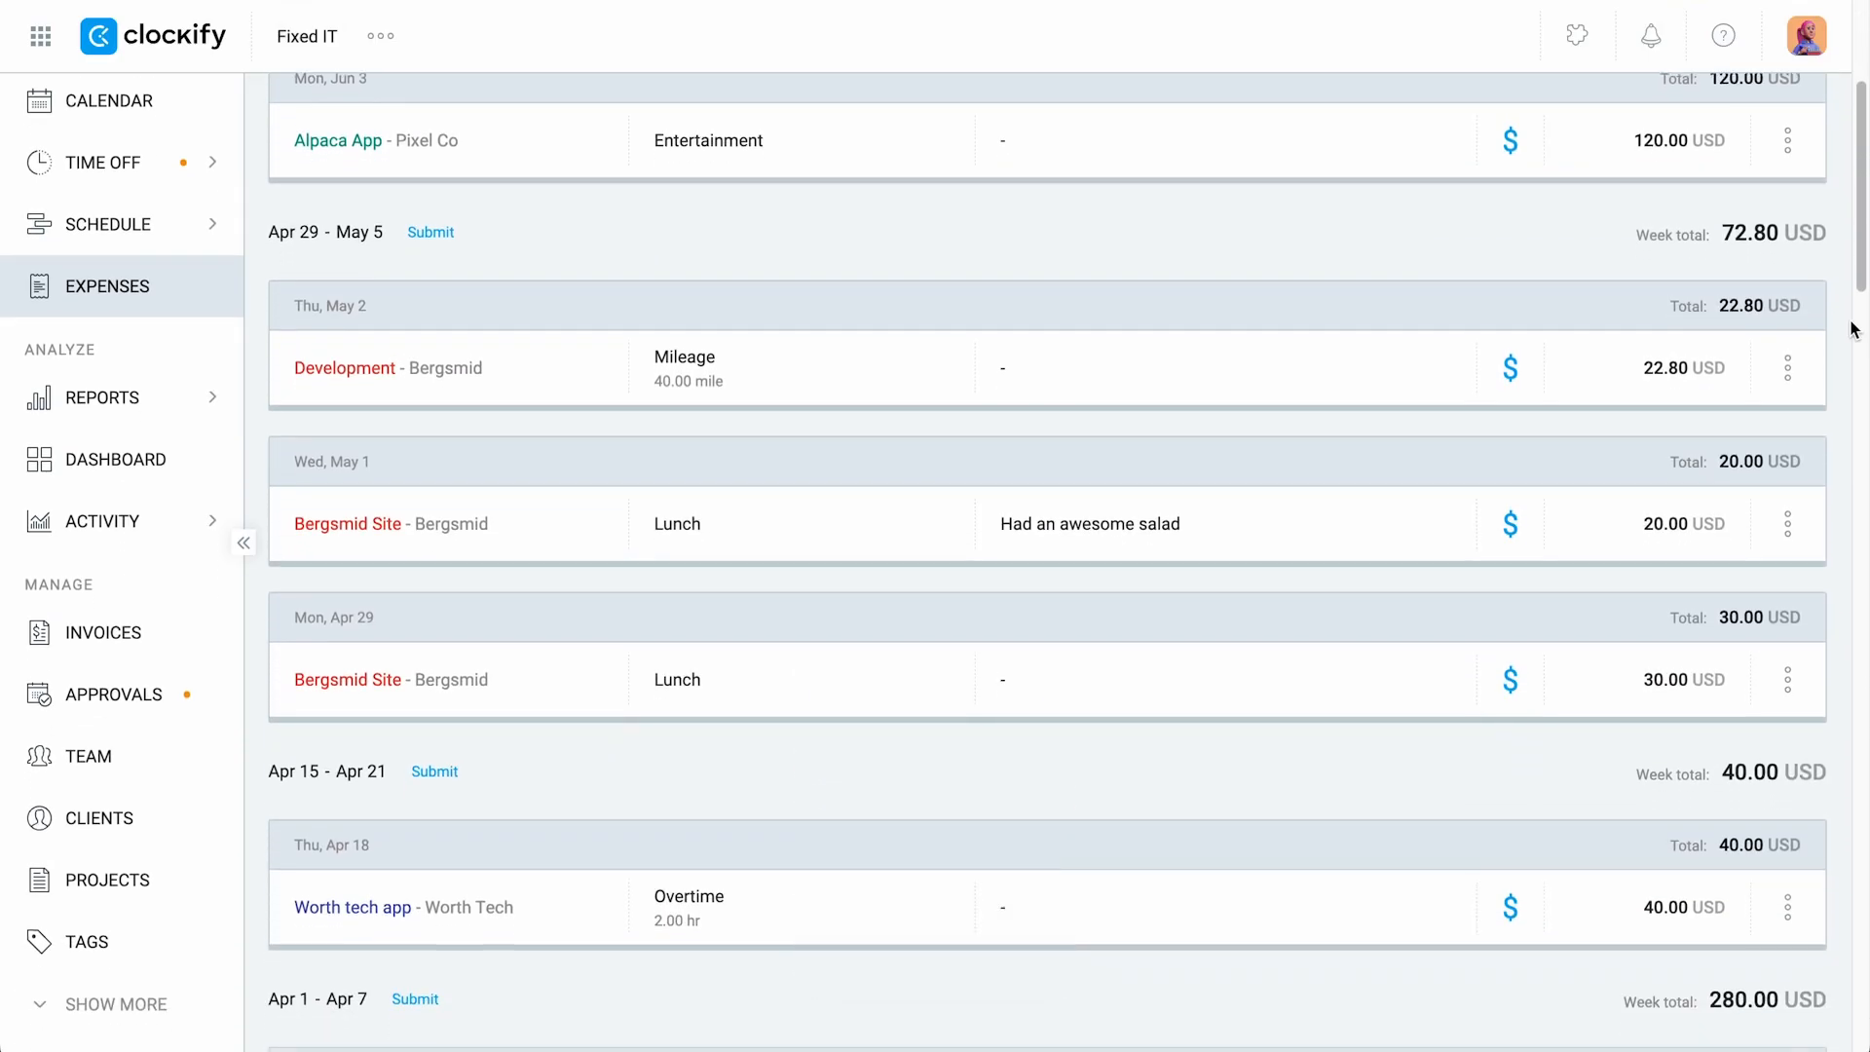
{"action": "scroll", "scroll_direction": "down", "scroll_amount": 3}
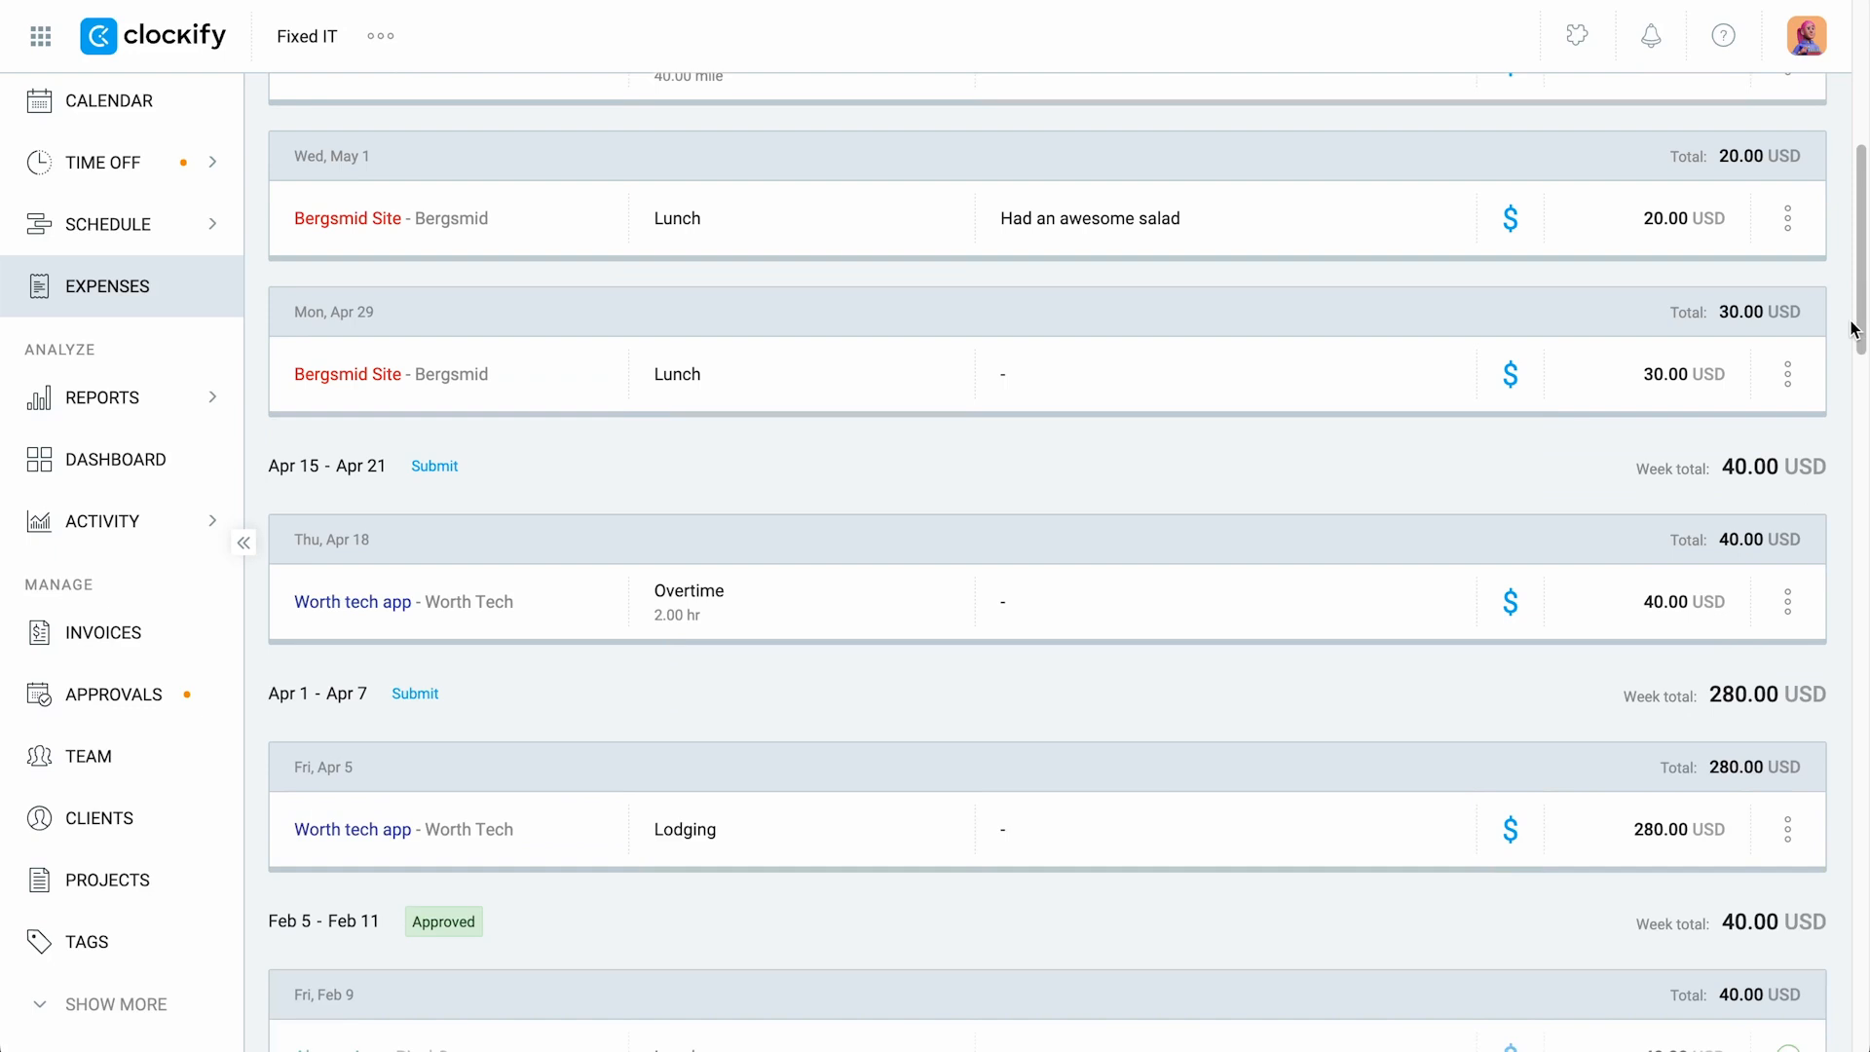
{"action": "scroll", "scroll_direction": "down", "scroll_amount": 3}
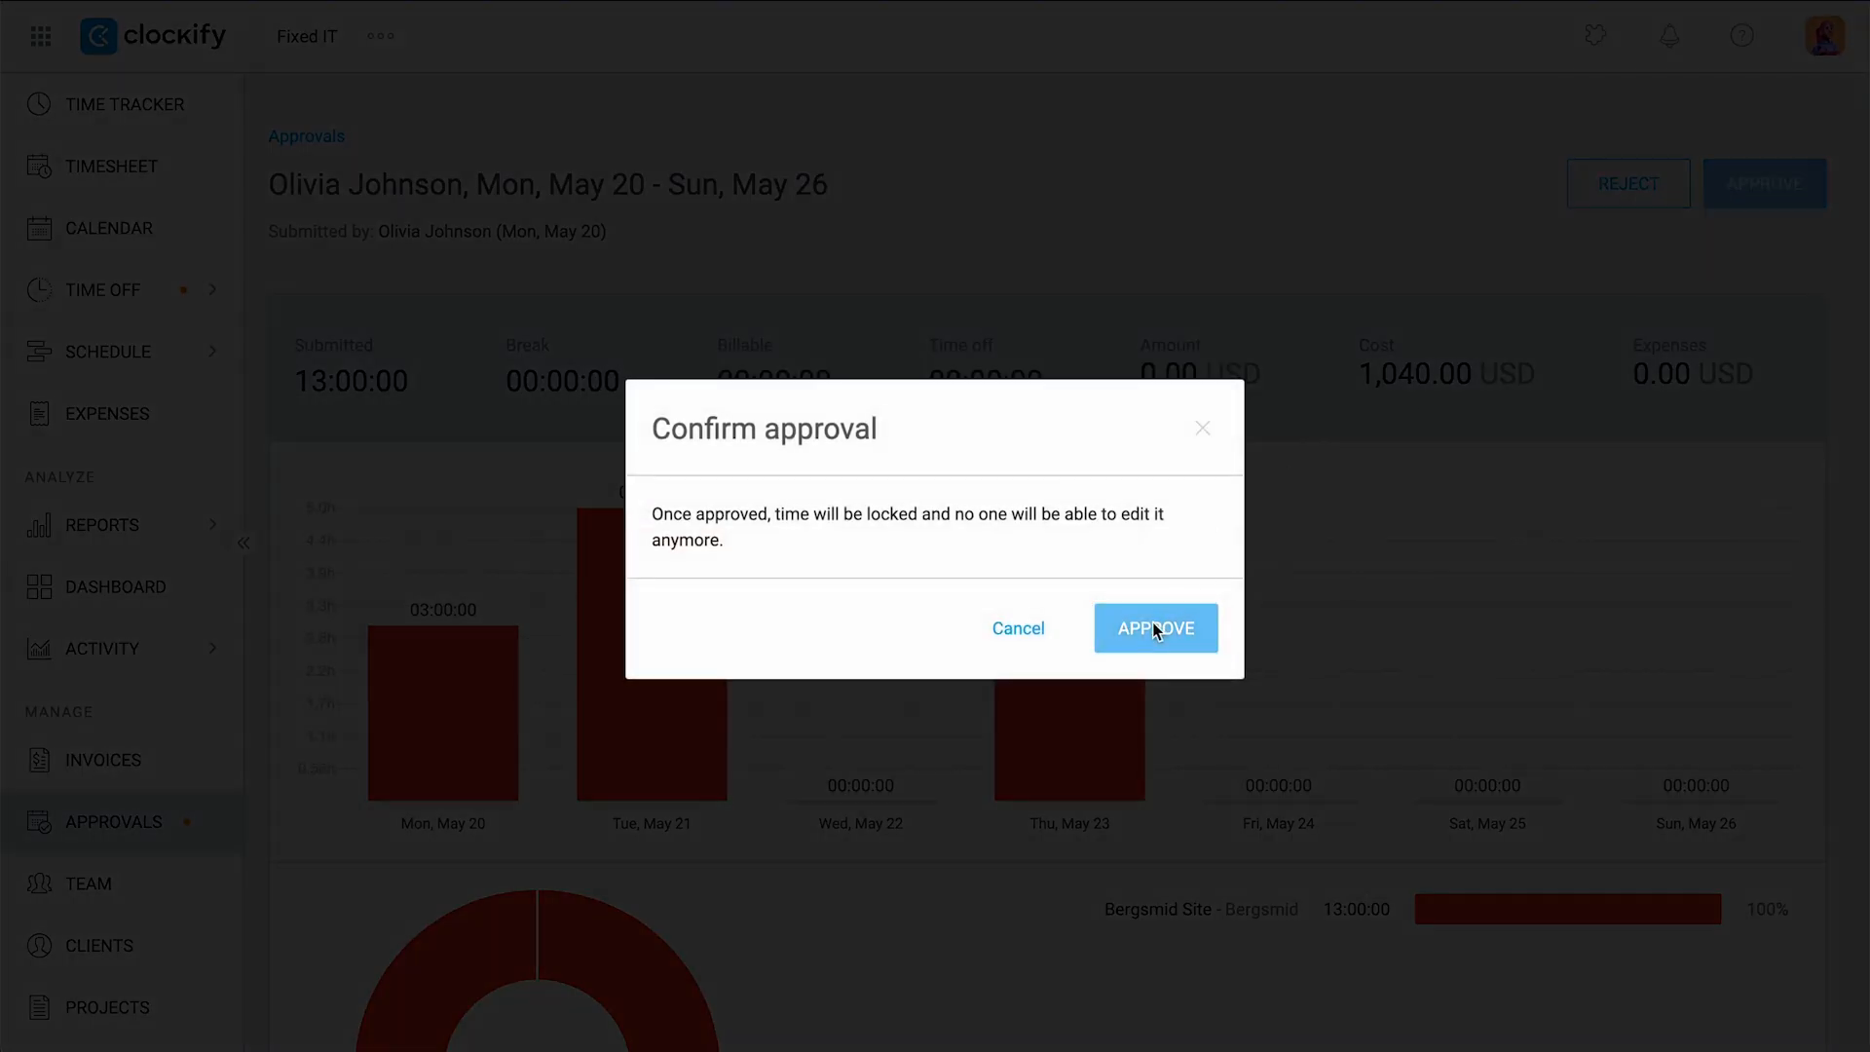
{"action": "left_click", "coordinate": [1154, 629]}
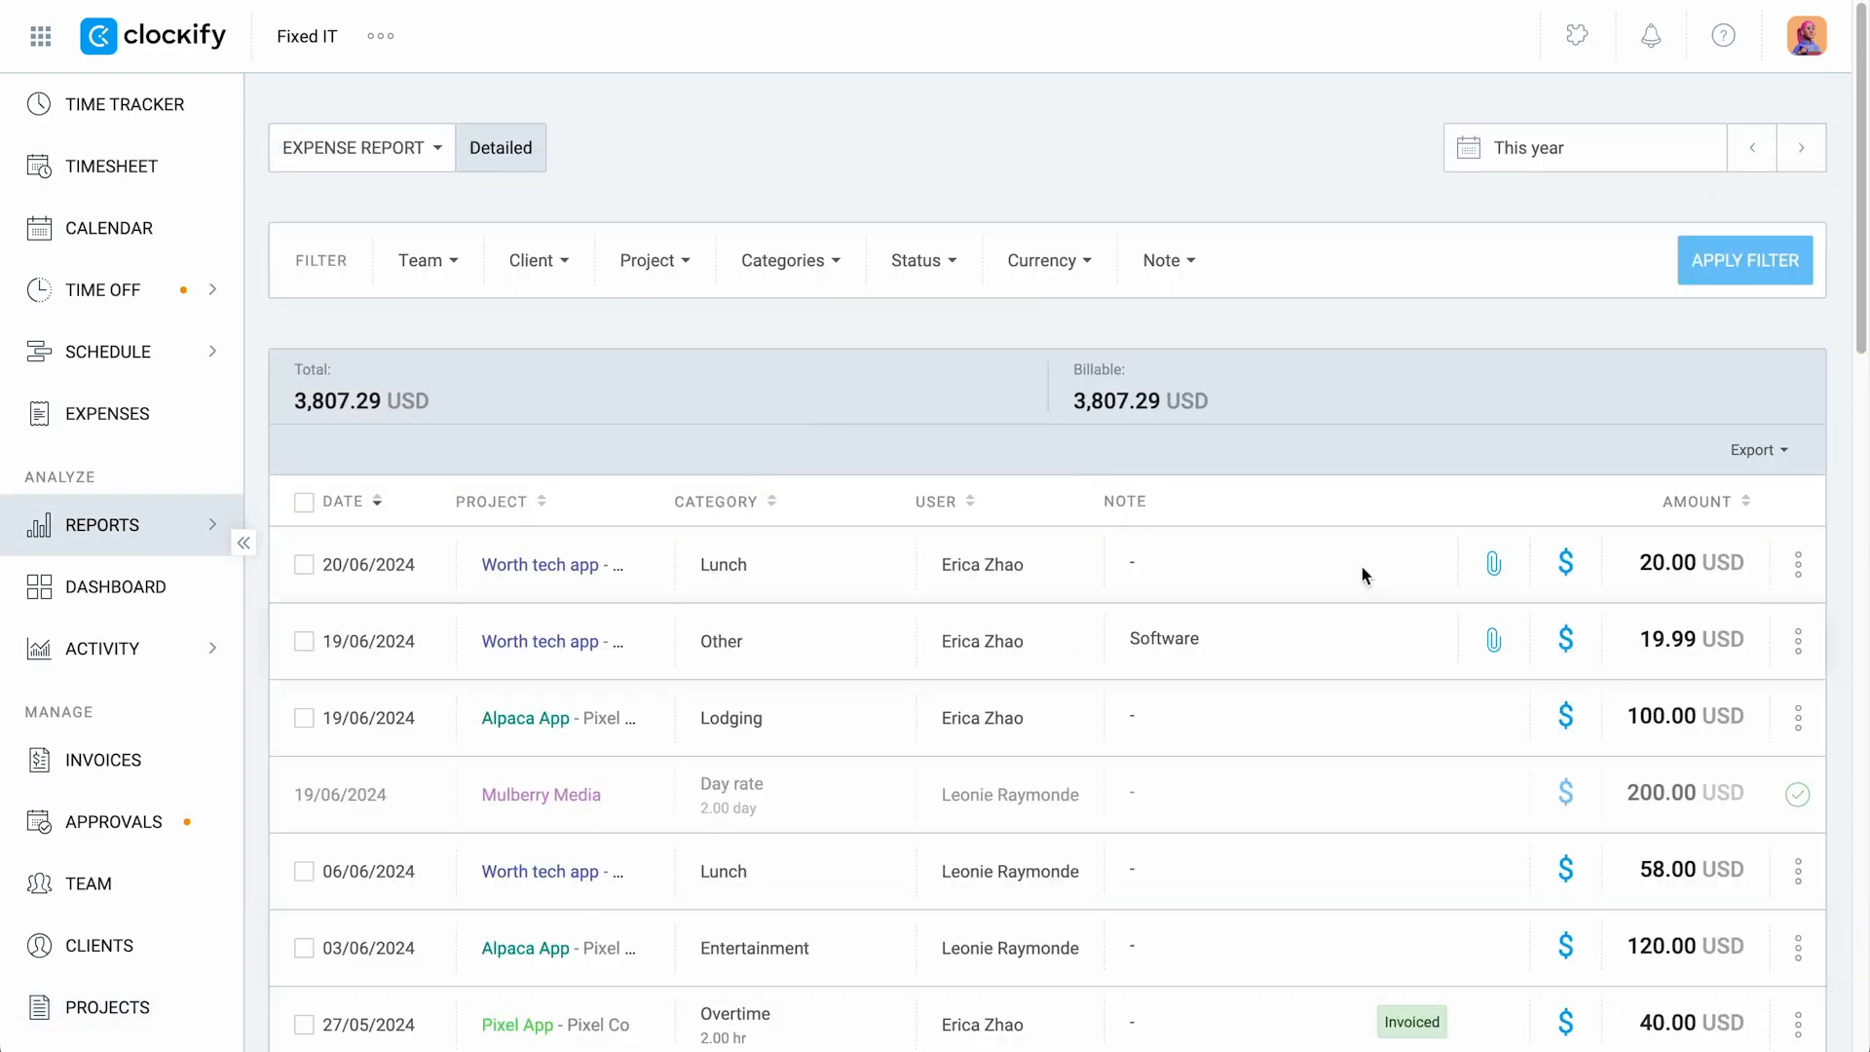
{"action": "left_click", "coordinate": [1758, 450]}
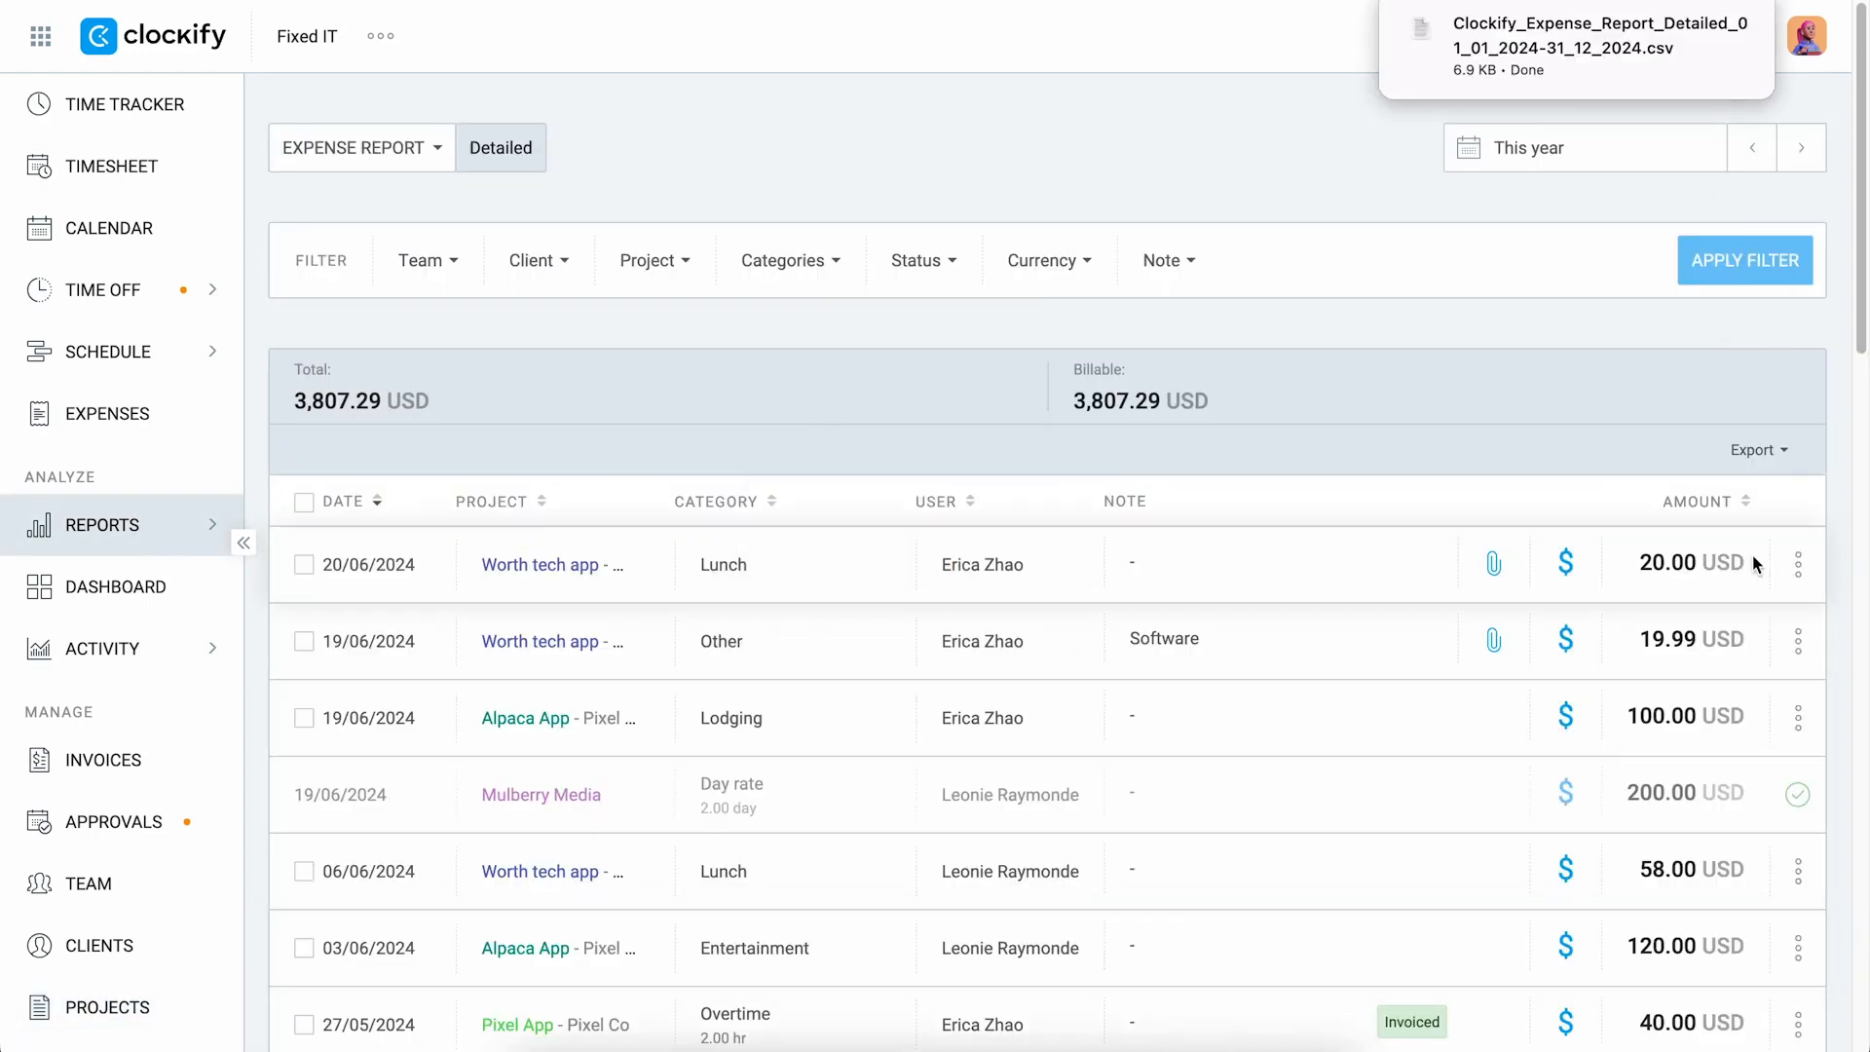
{"action": "left_click", "coordinate": [105, 413]}
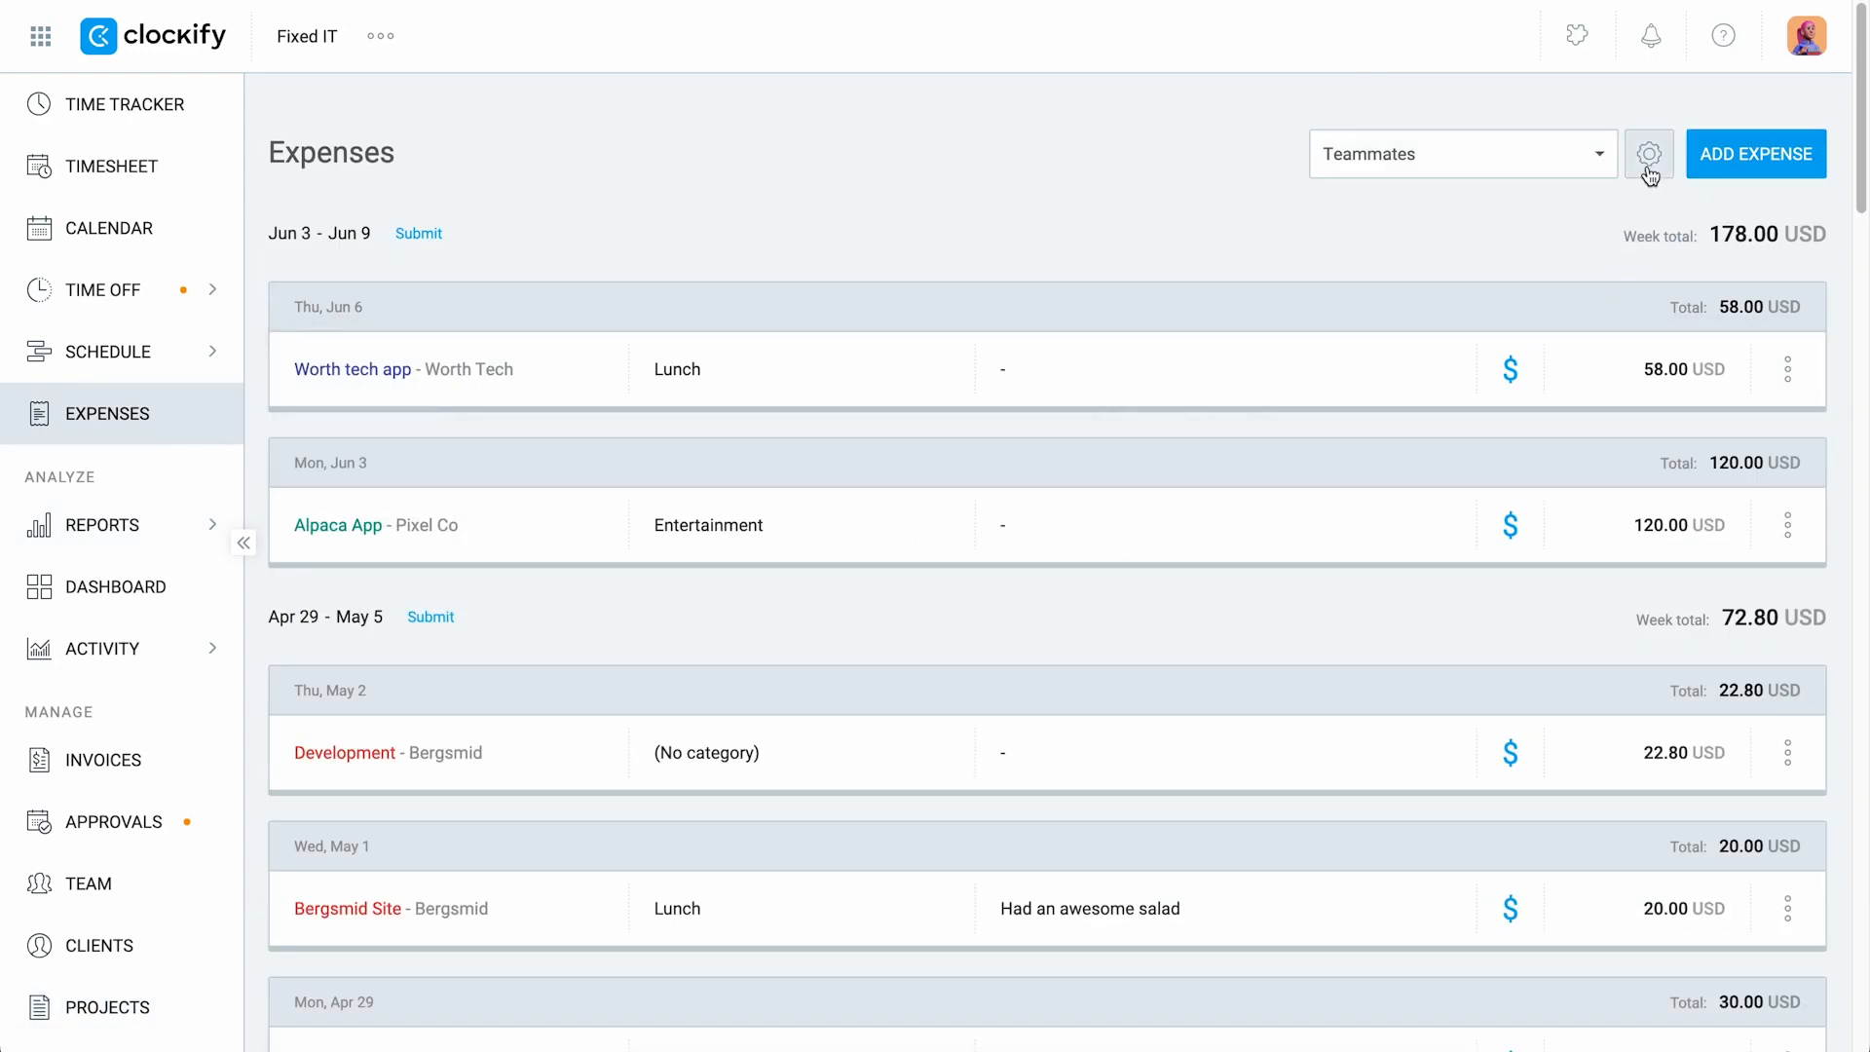
Add a Mileage expense category priced at 0.57 USD per mile via the Expenses gear.
{"action": "left_click", "coordinate": [1648, 154]}
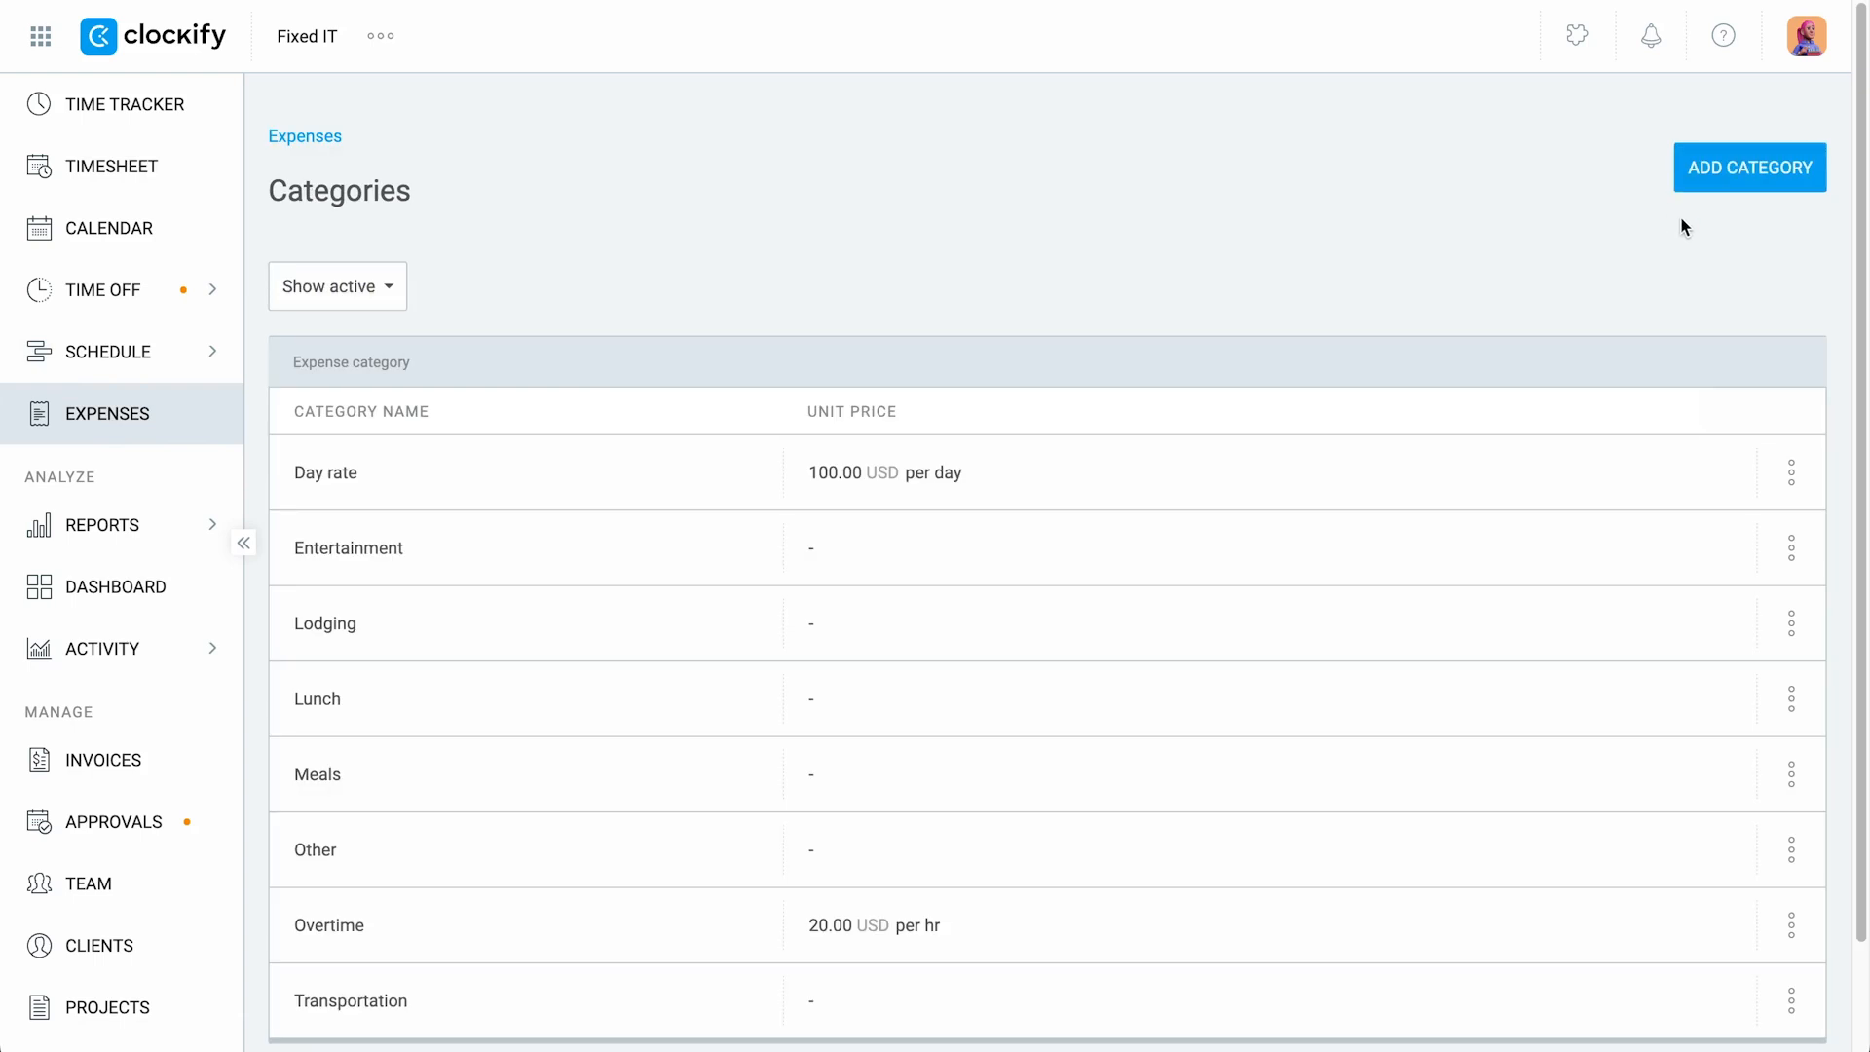
{"action": "left_click", "coordinate": [1750, 168]}
{"action": "type", "text": "mile"}
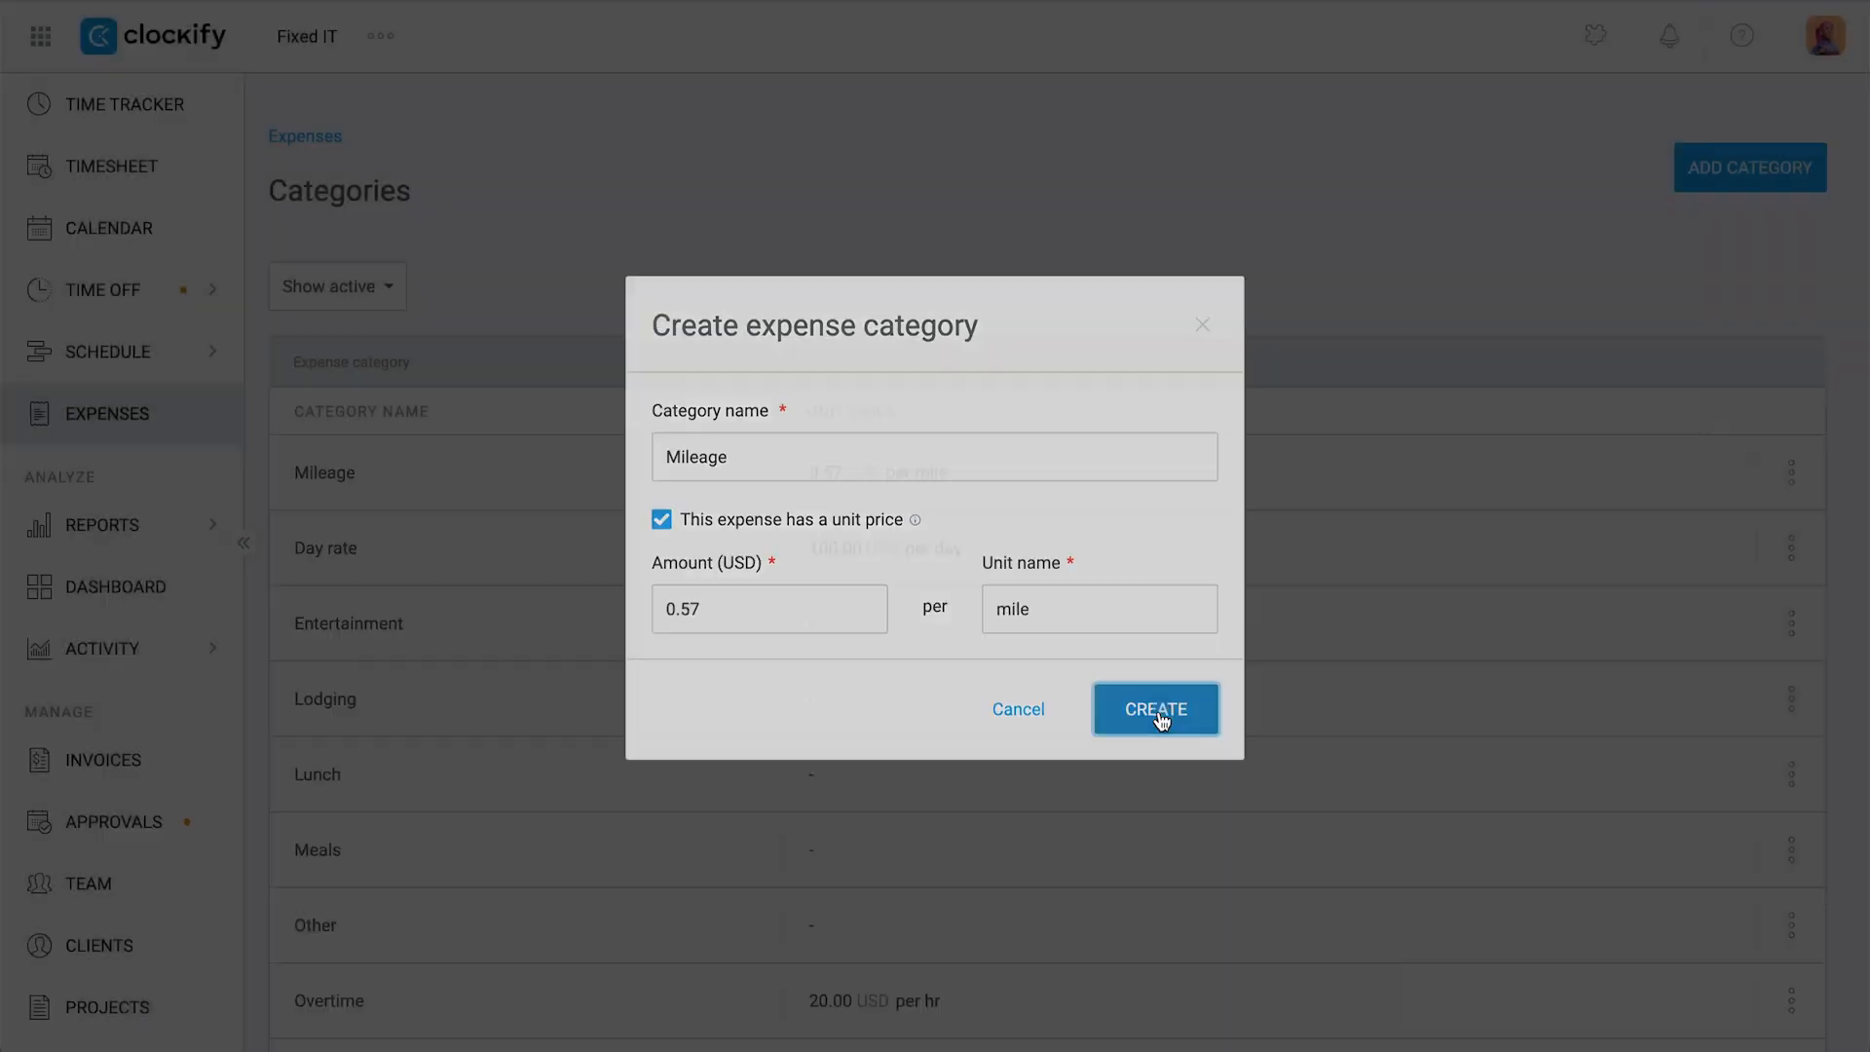
{"action": "left_click", "coordinate": [1154, 709]}
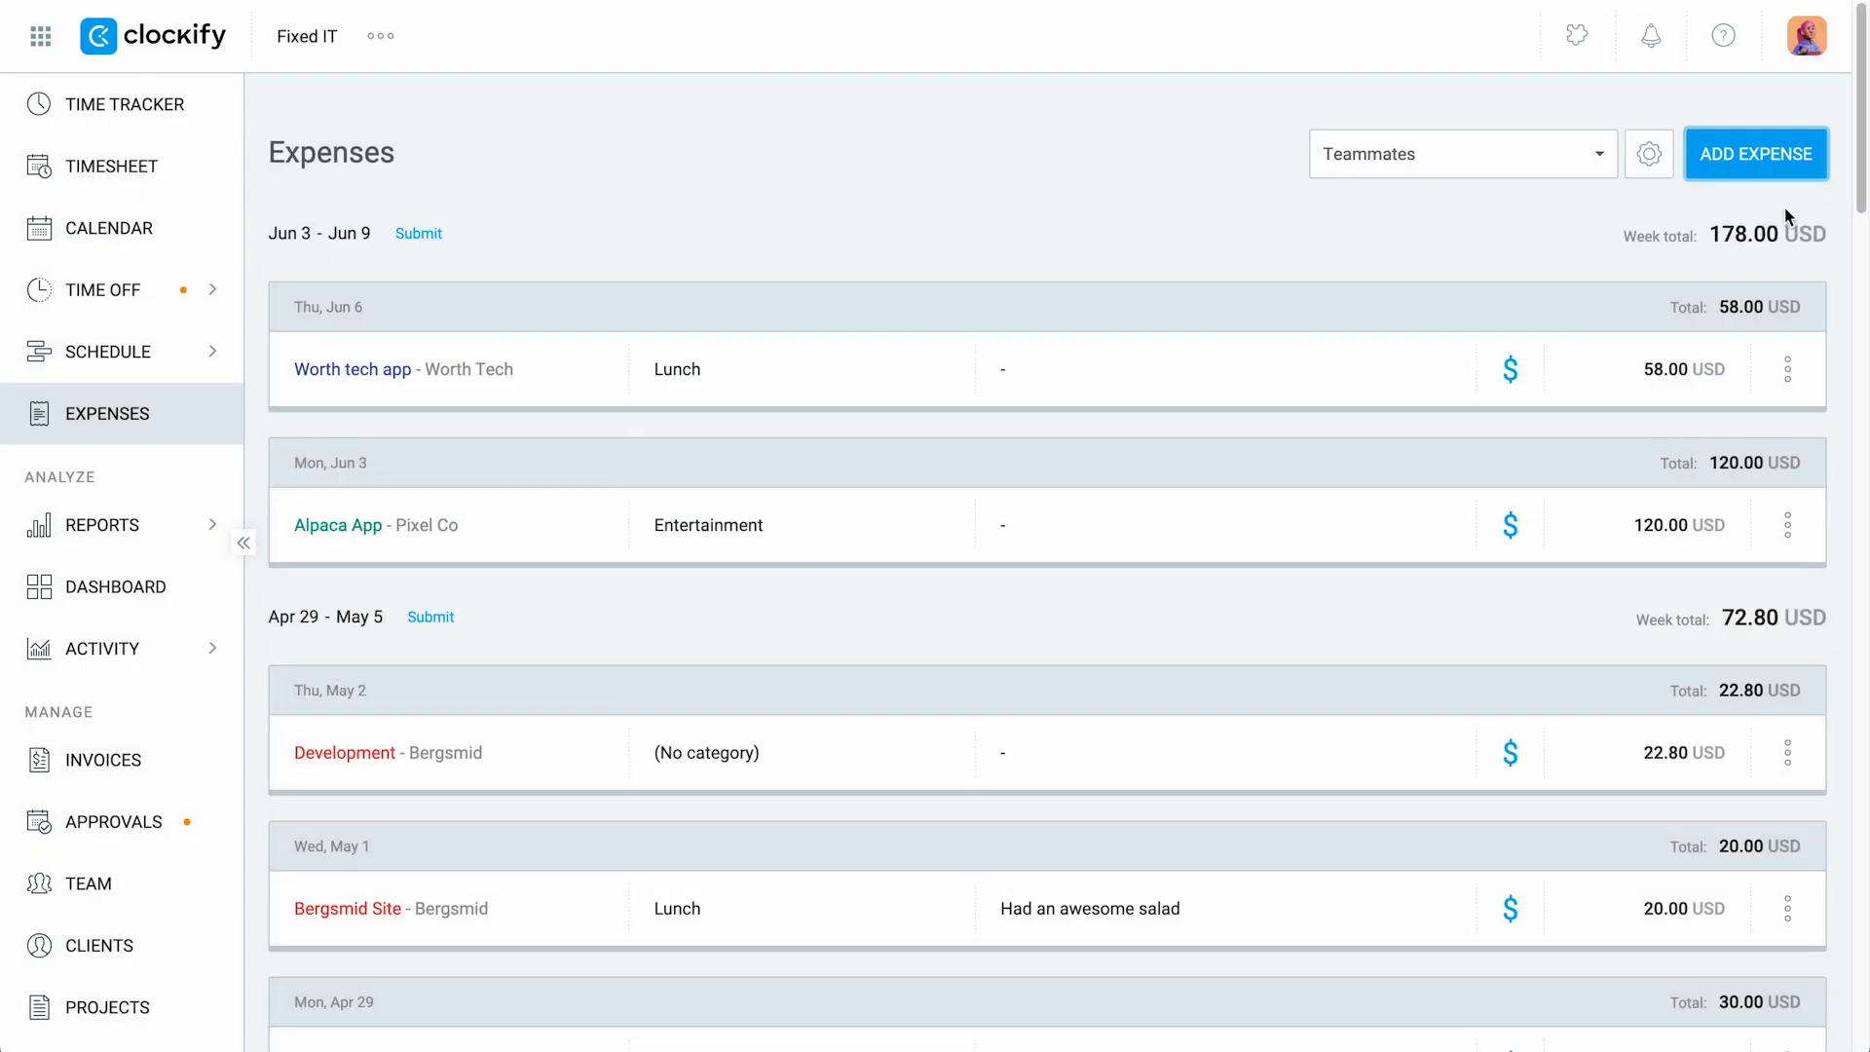
Start a new expense for project Mulberry Media, category Day rate, quantity 2.
{"action": "left_click", "coordinate": [1756, 154]}
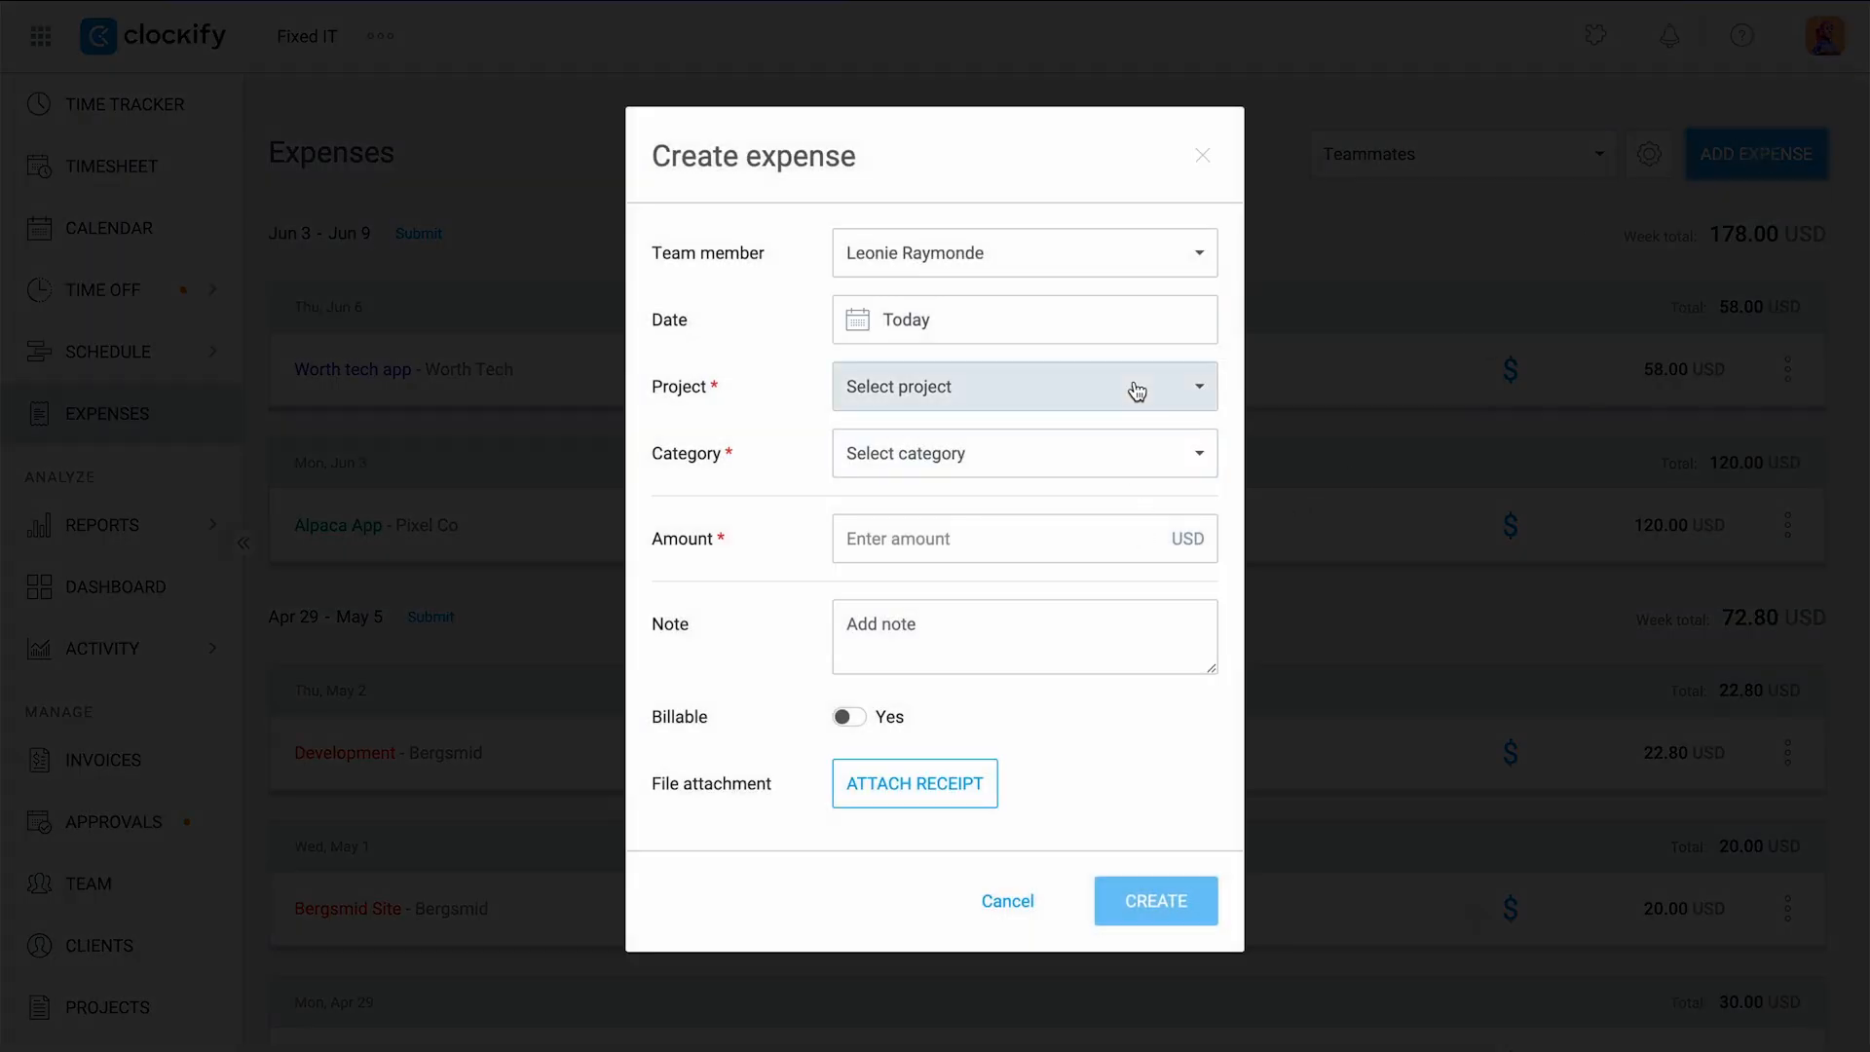
{"action": "left_click", "coordinate": [1019, 386]}
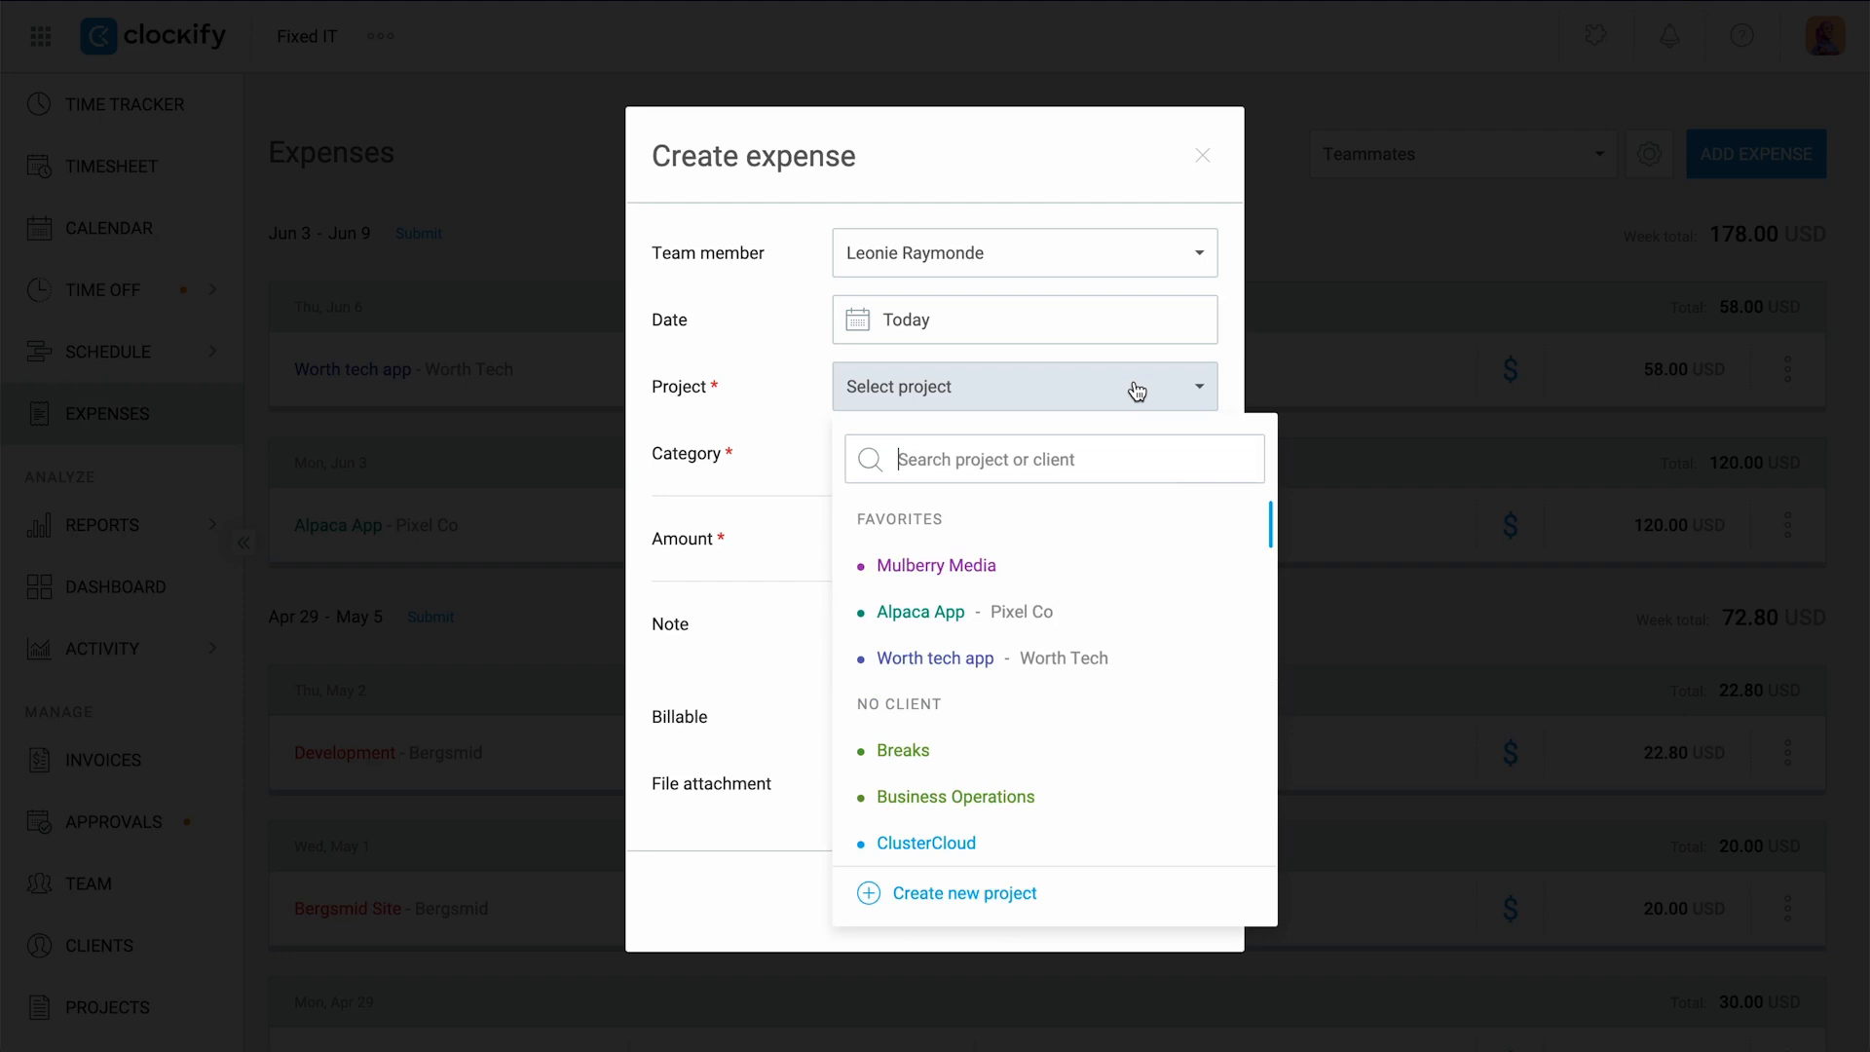
{"action": "left_click", "coordinate": [933, 565]}
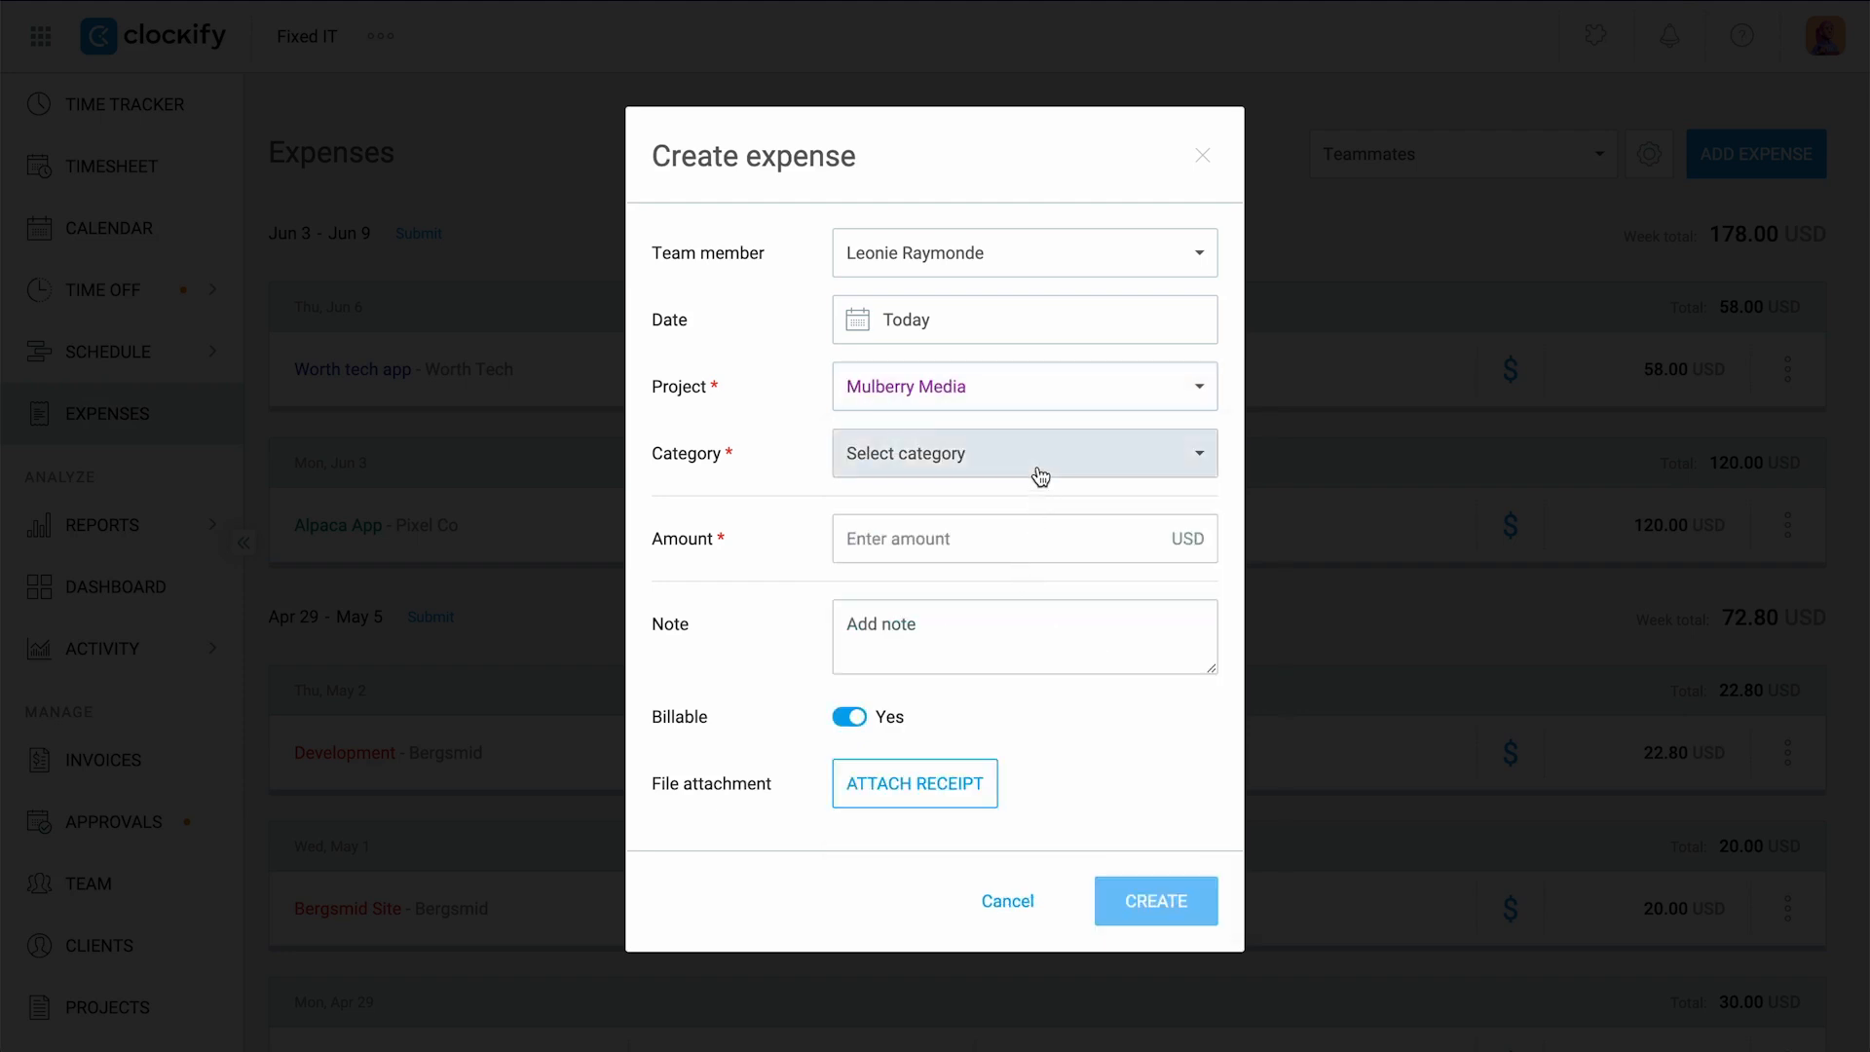
{"action": "left_click", "coordinate": [1023, 454]}
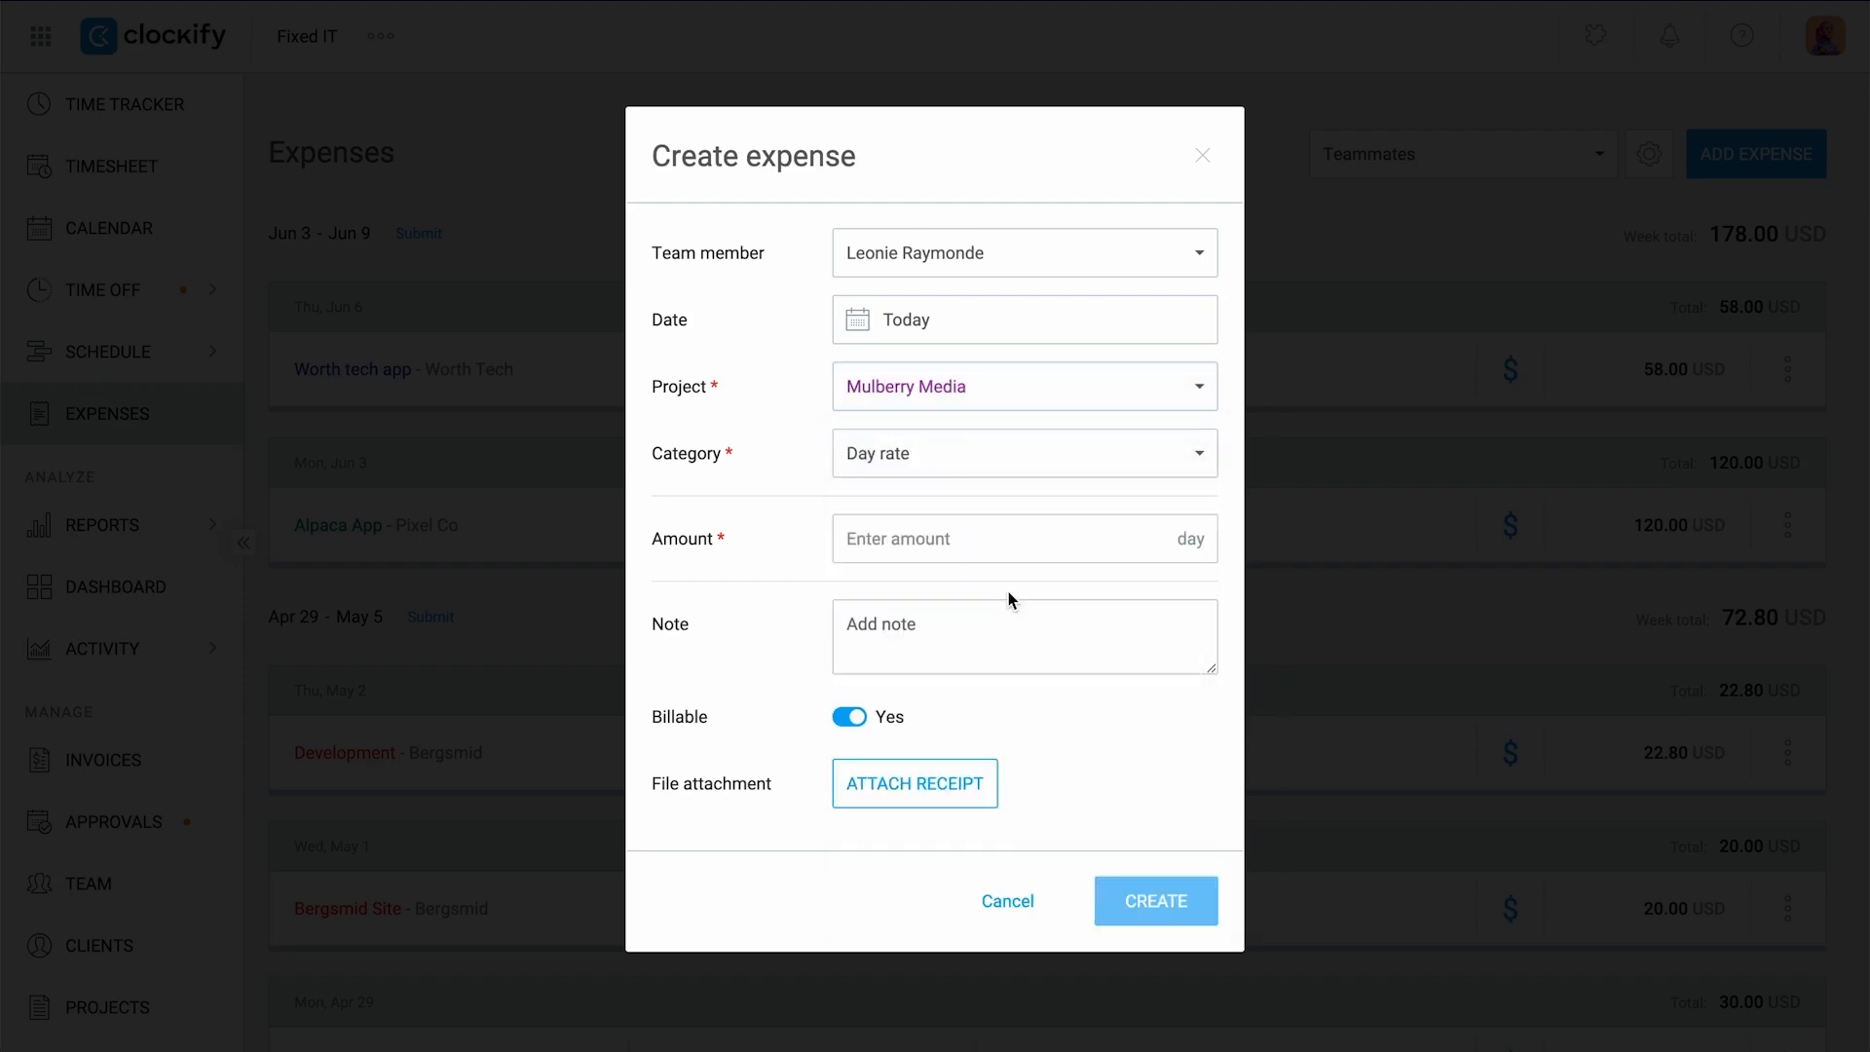
{"action": "type", "text": "2"}
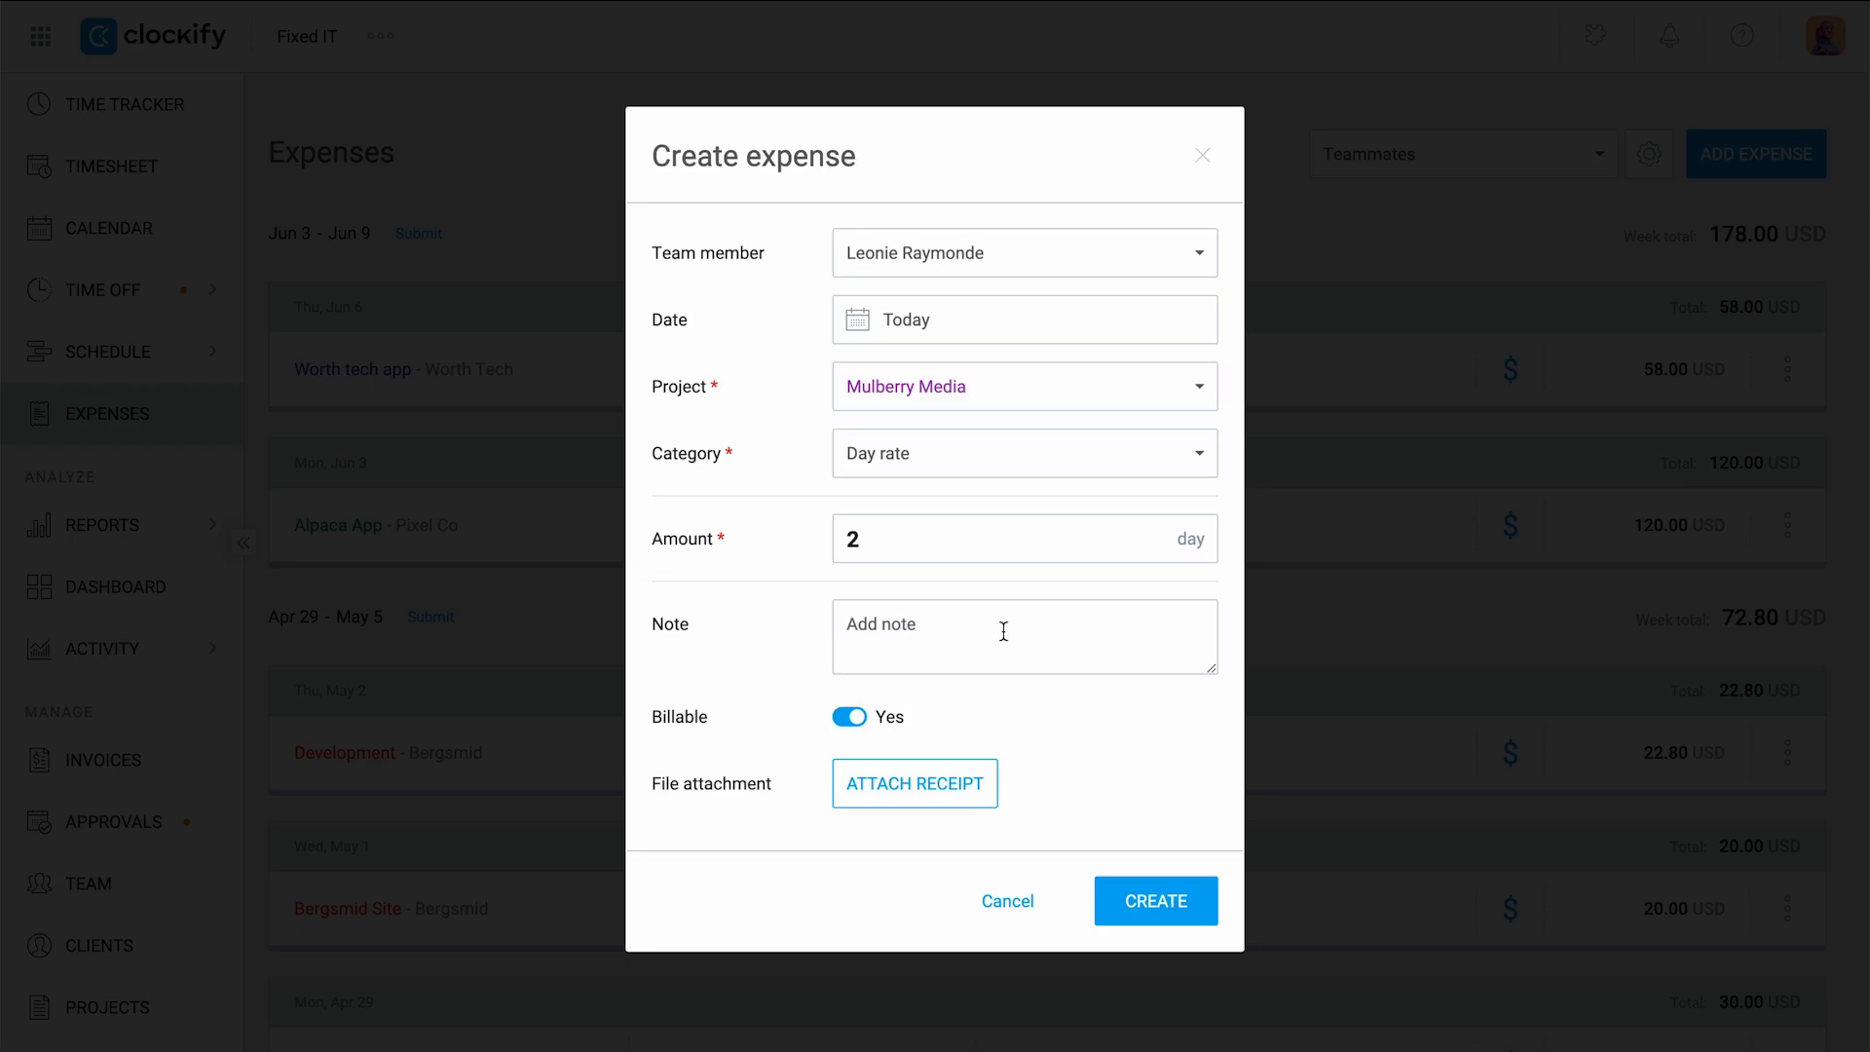
Mark the expense billable and attach a receipt file before creating it.
{"action": "left_click", "coordinate": [847, 717]}
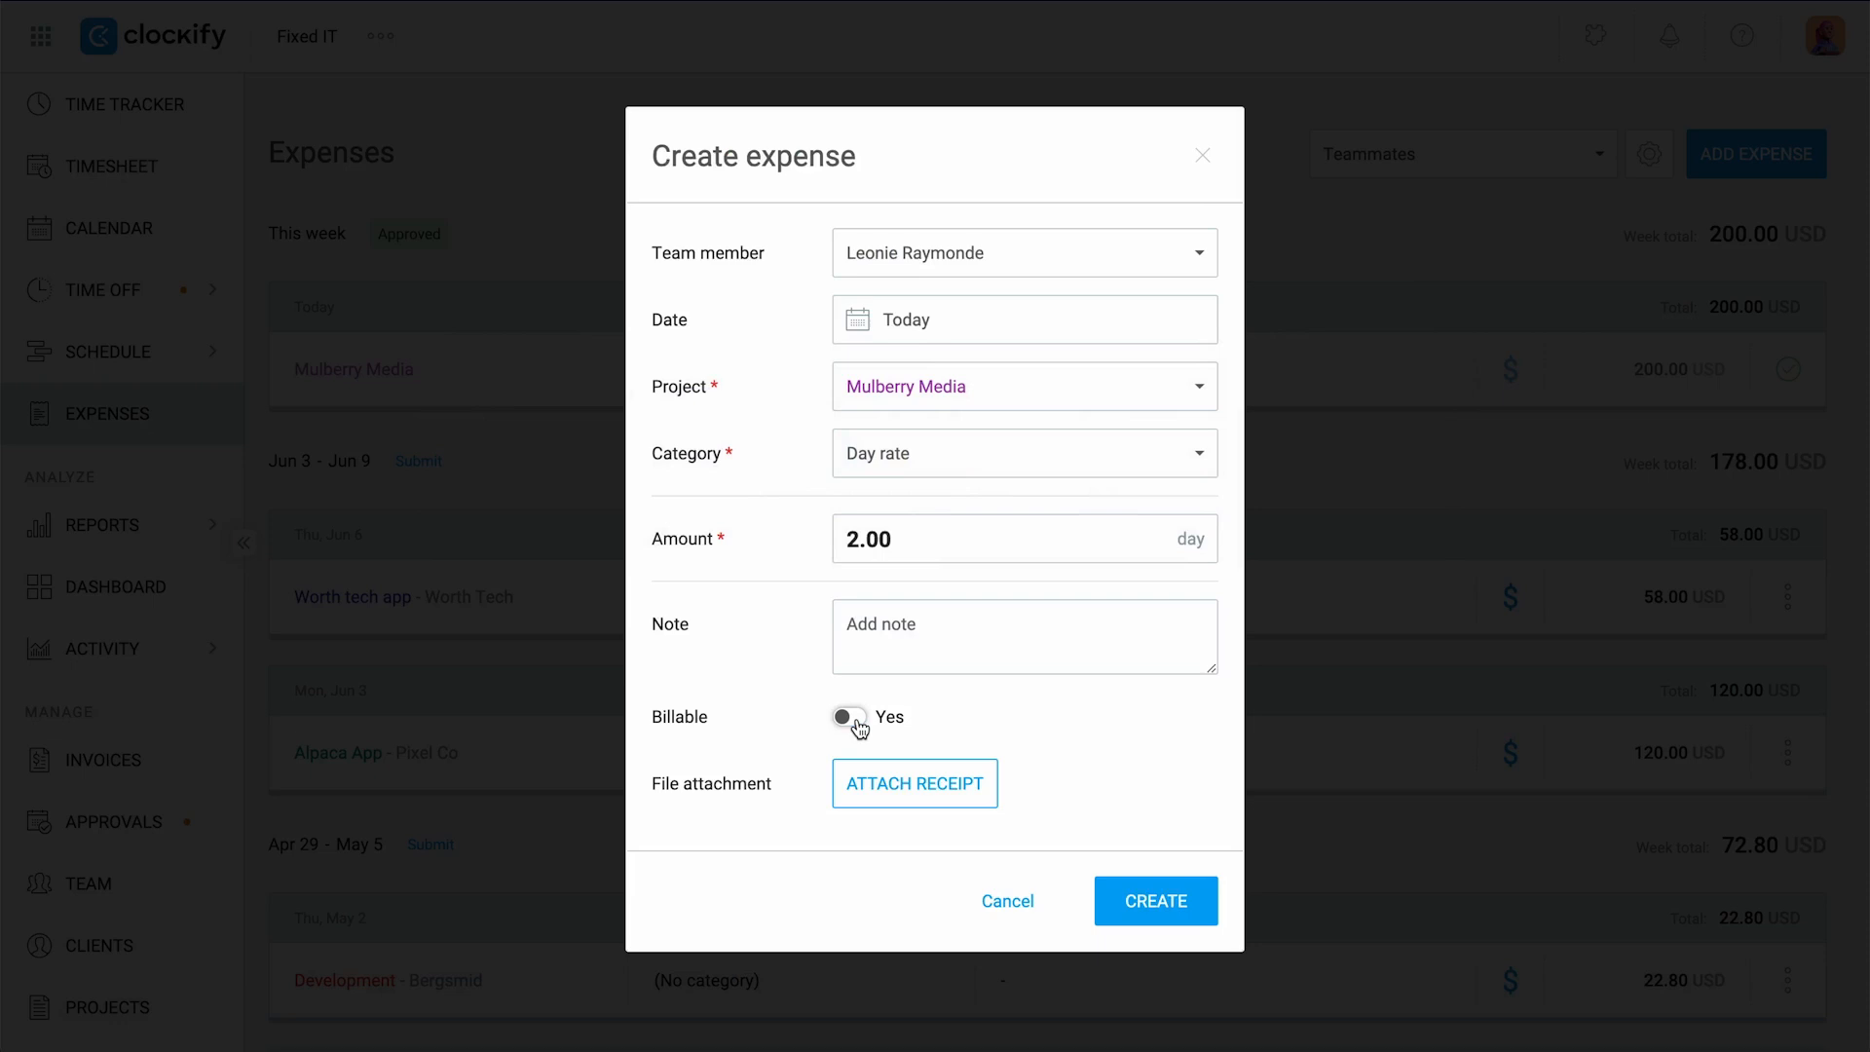
{"action": "left_click", "coordinate": [847, 717]}
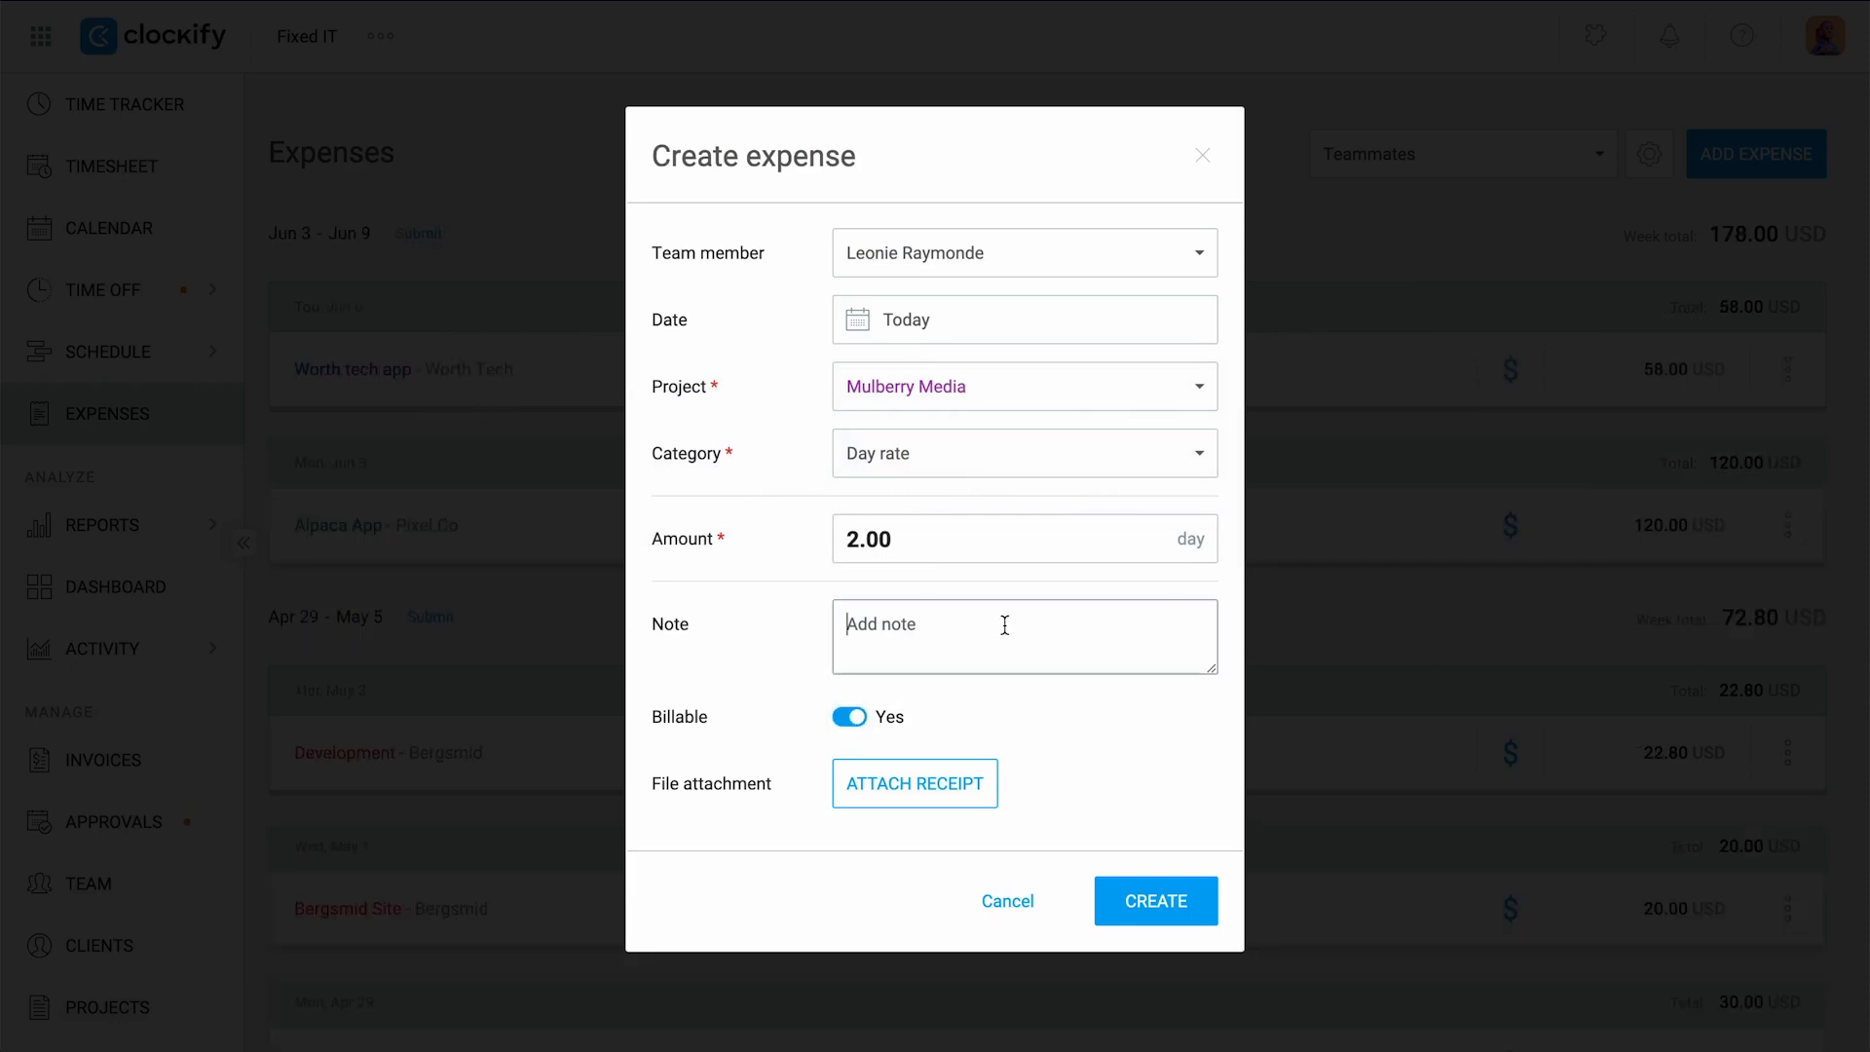
{"action": "mouse_move", "coordinate": [916, 784]}
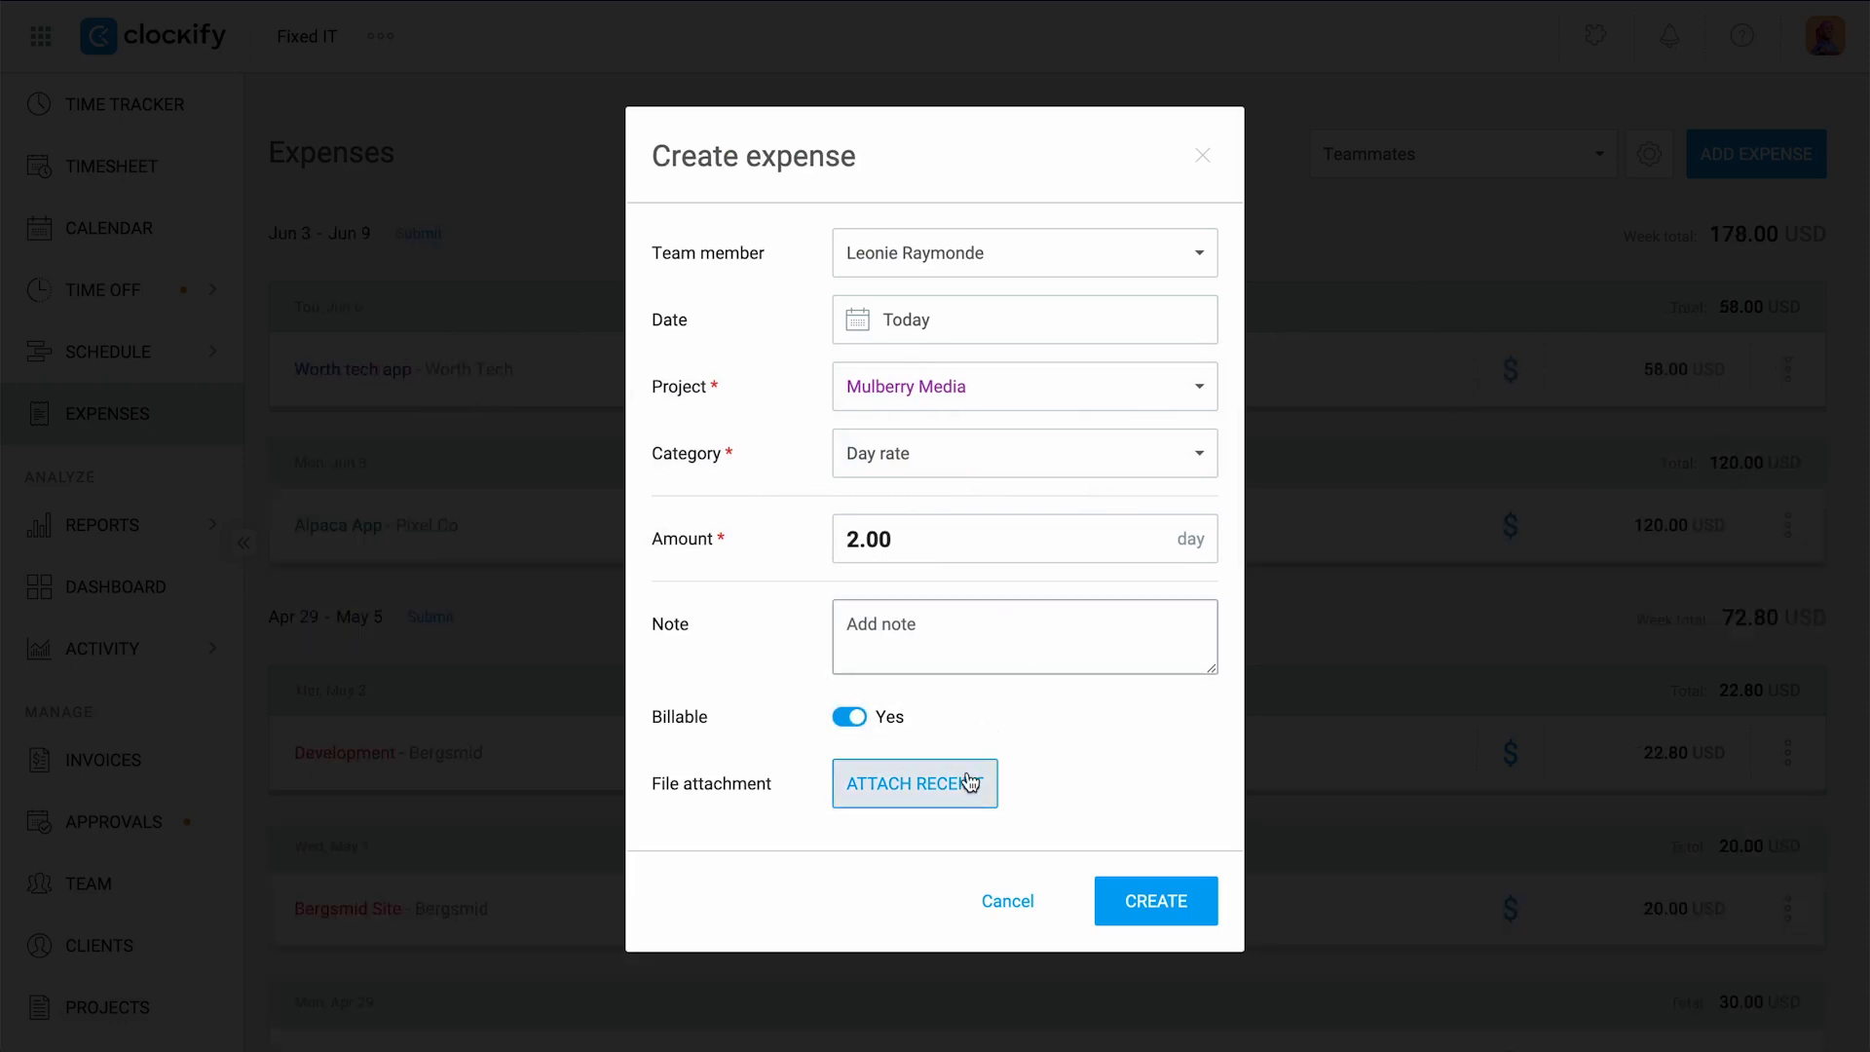
{"action": "left_click", "coordinate": [1154, 900]}
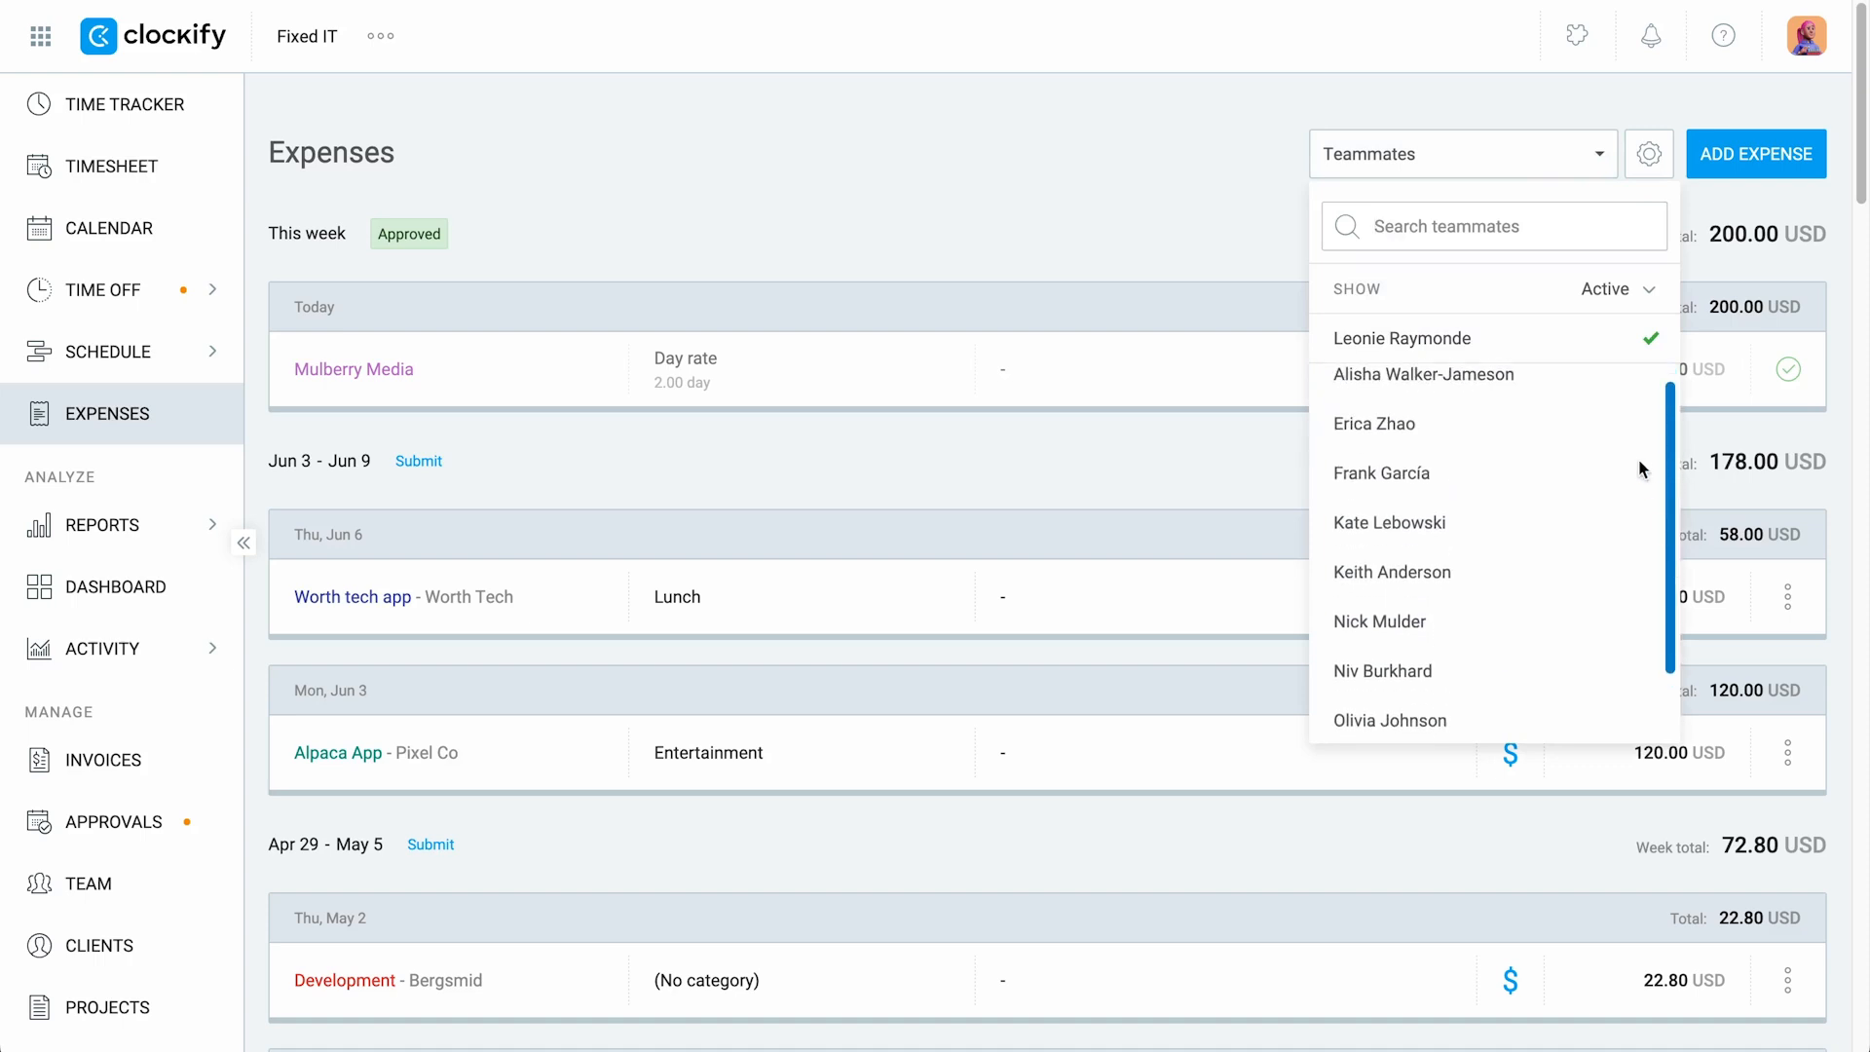
{"action": "left_click", "coordinate": [1376, 423]}
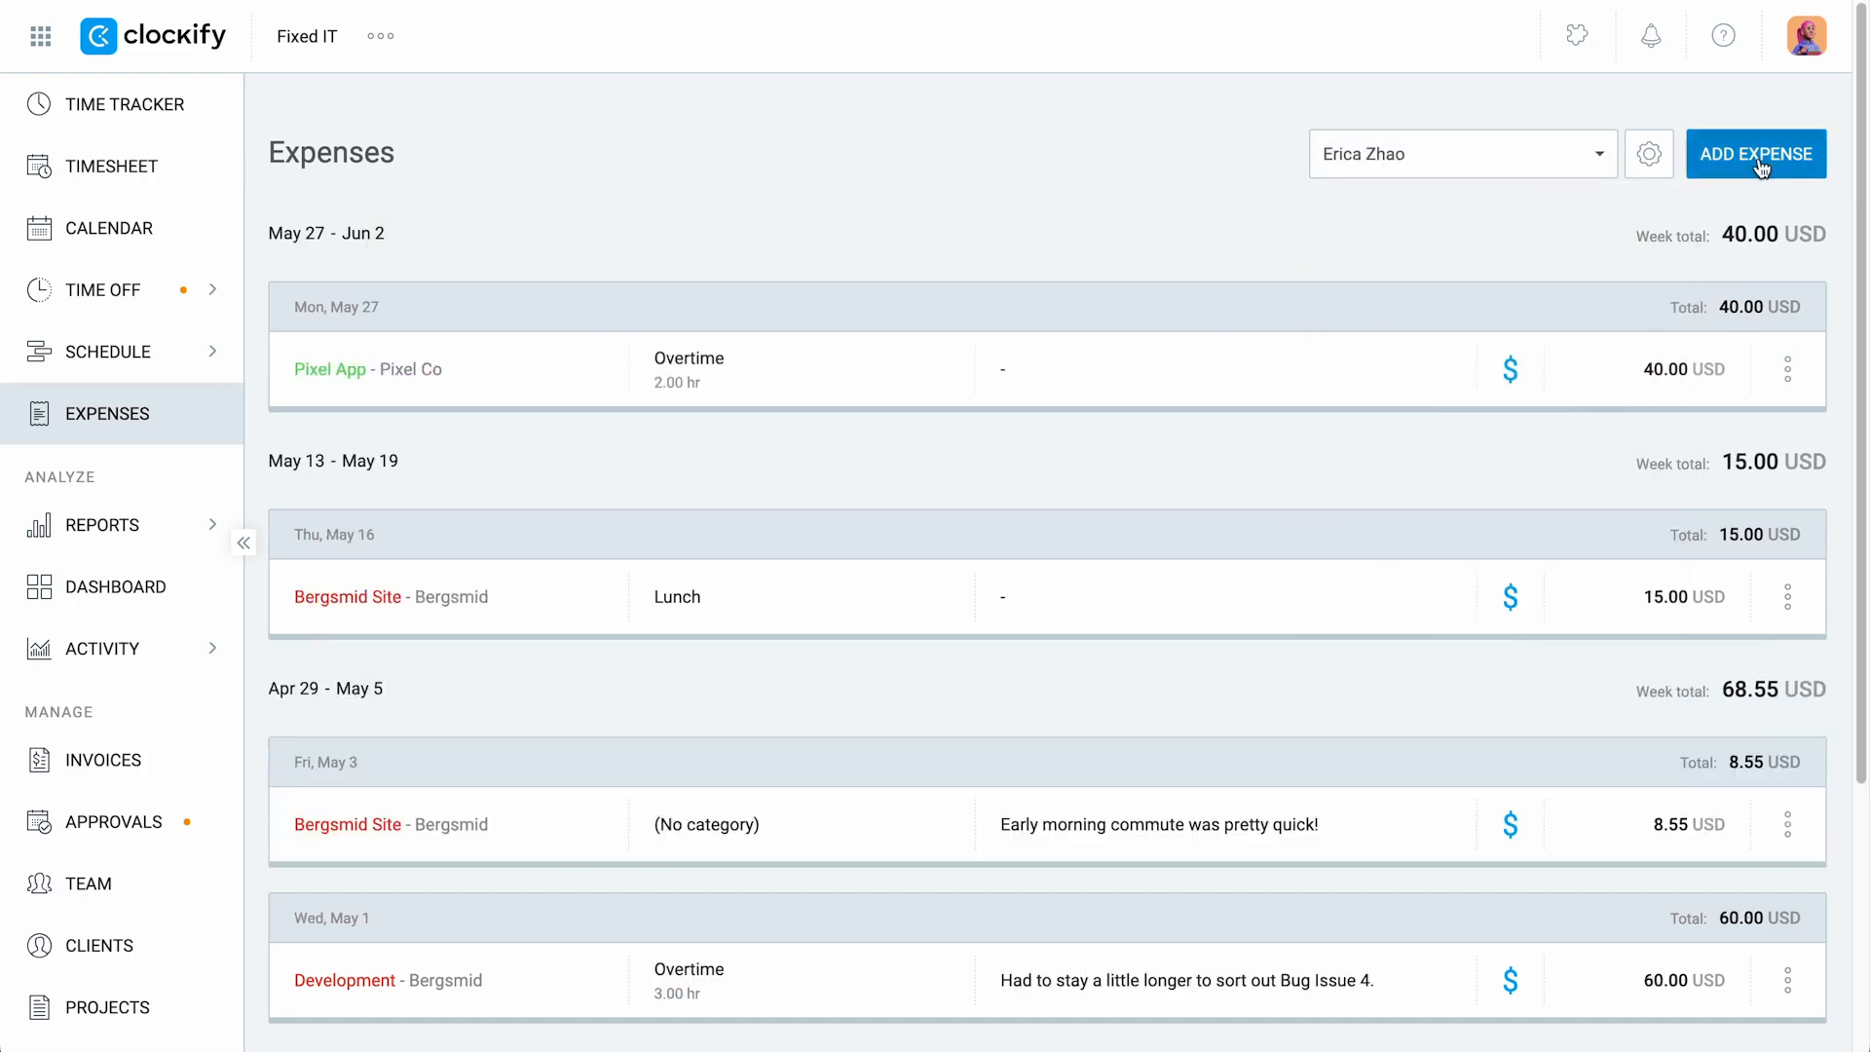
{"action": "left_click", "coordinate": [1755, 154]}
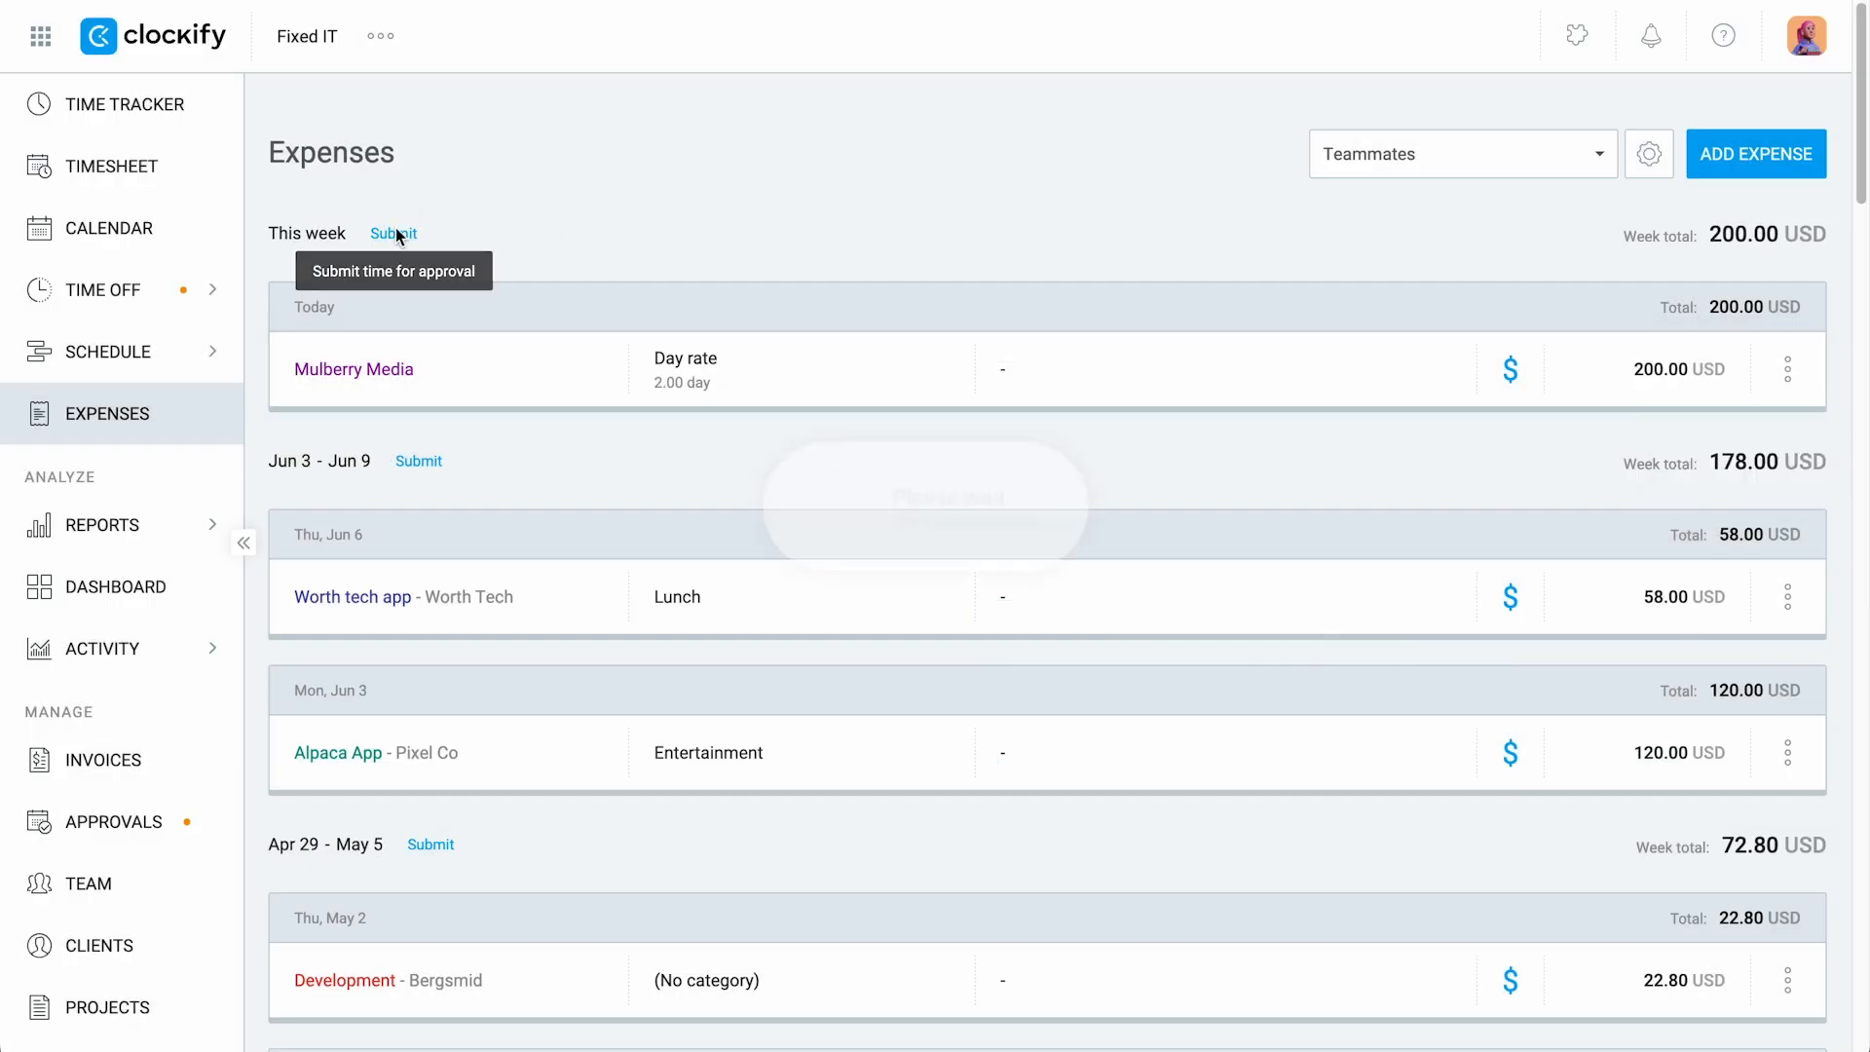
Review older approved and pending expense weeks, then show timesheets awaiting approval.
{"action": "scroll", "scroll_direction": "down", "scroll_amount": 3}
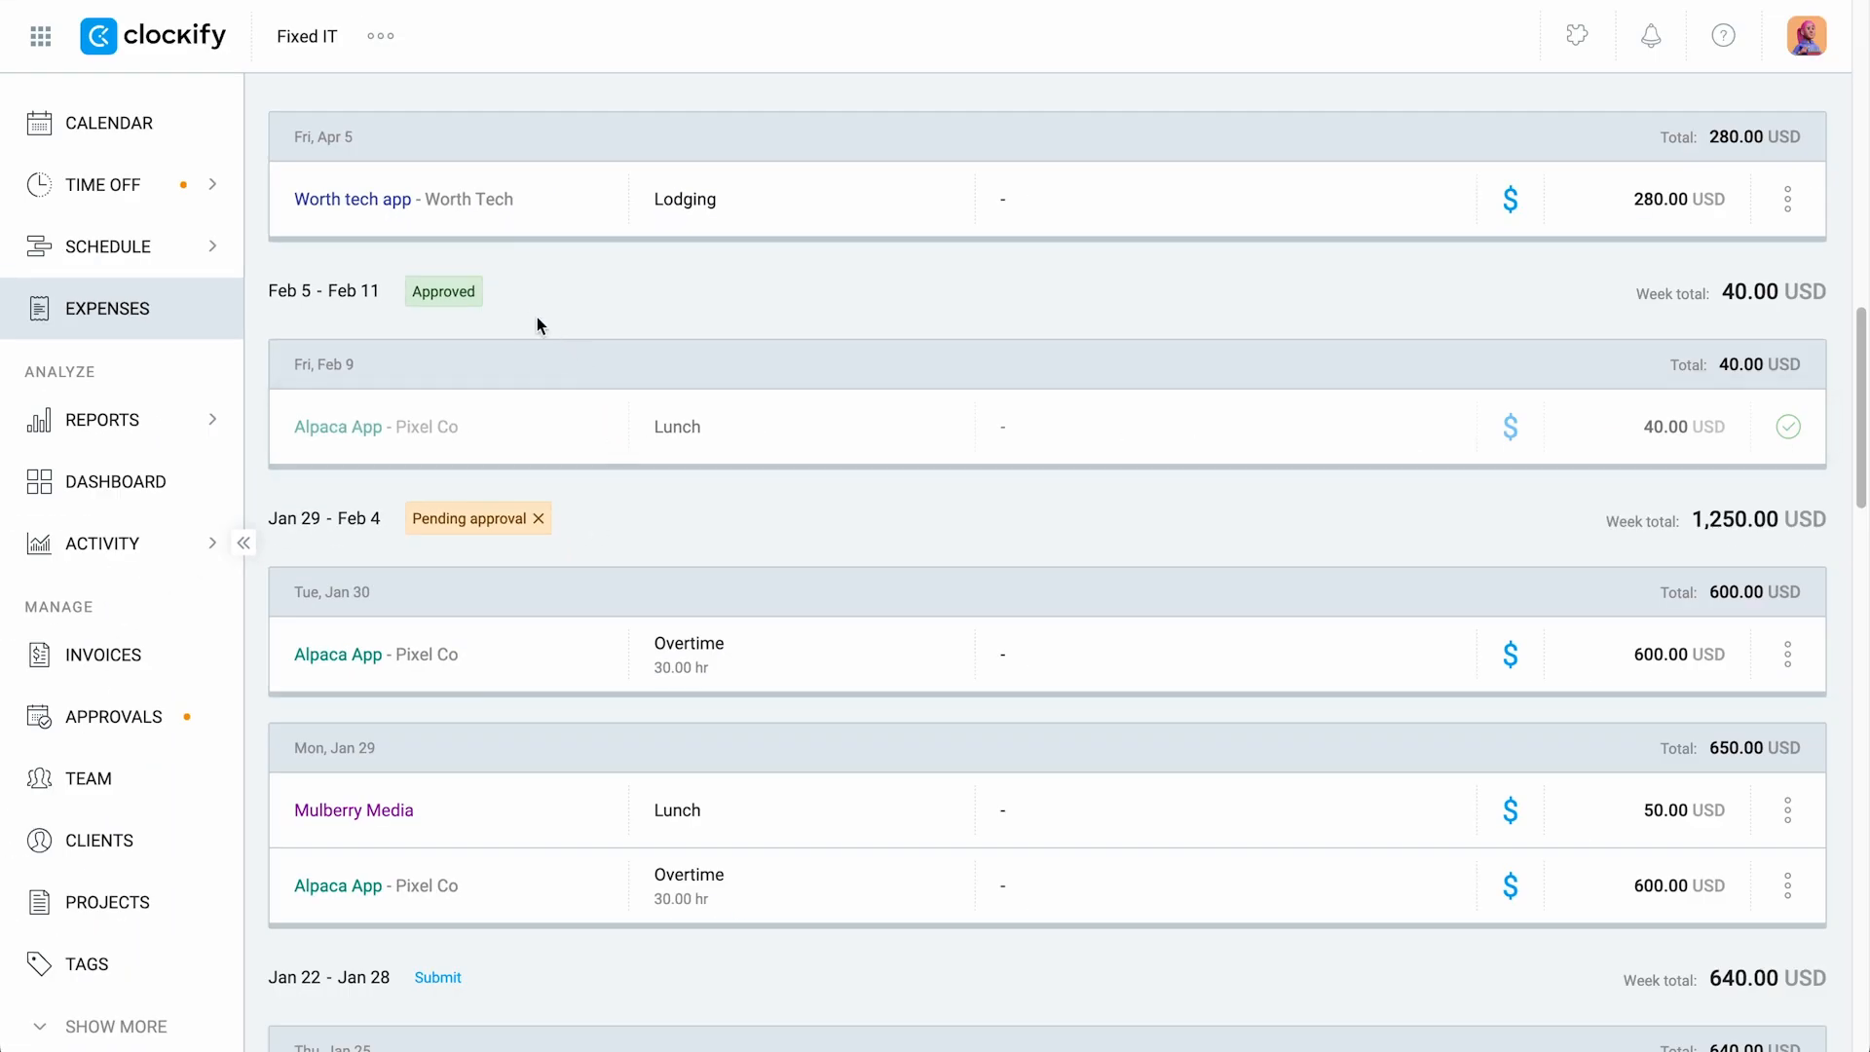
{"action": "left_click", "coordinate": [113, 715]}
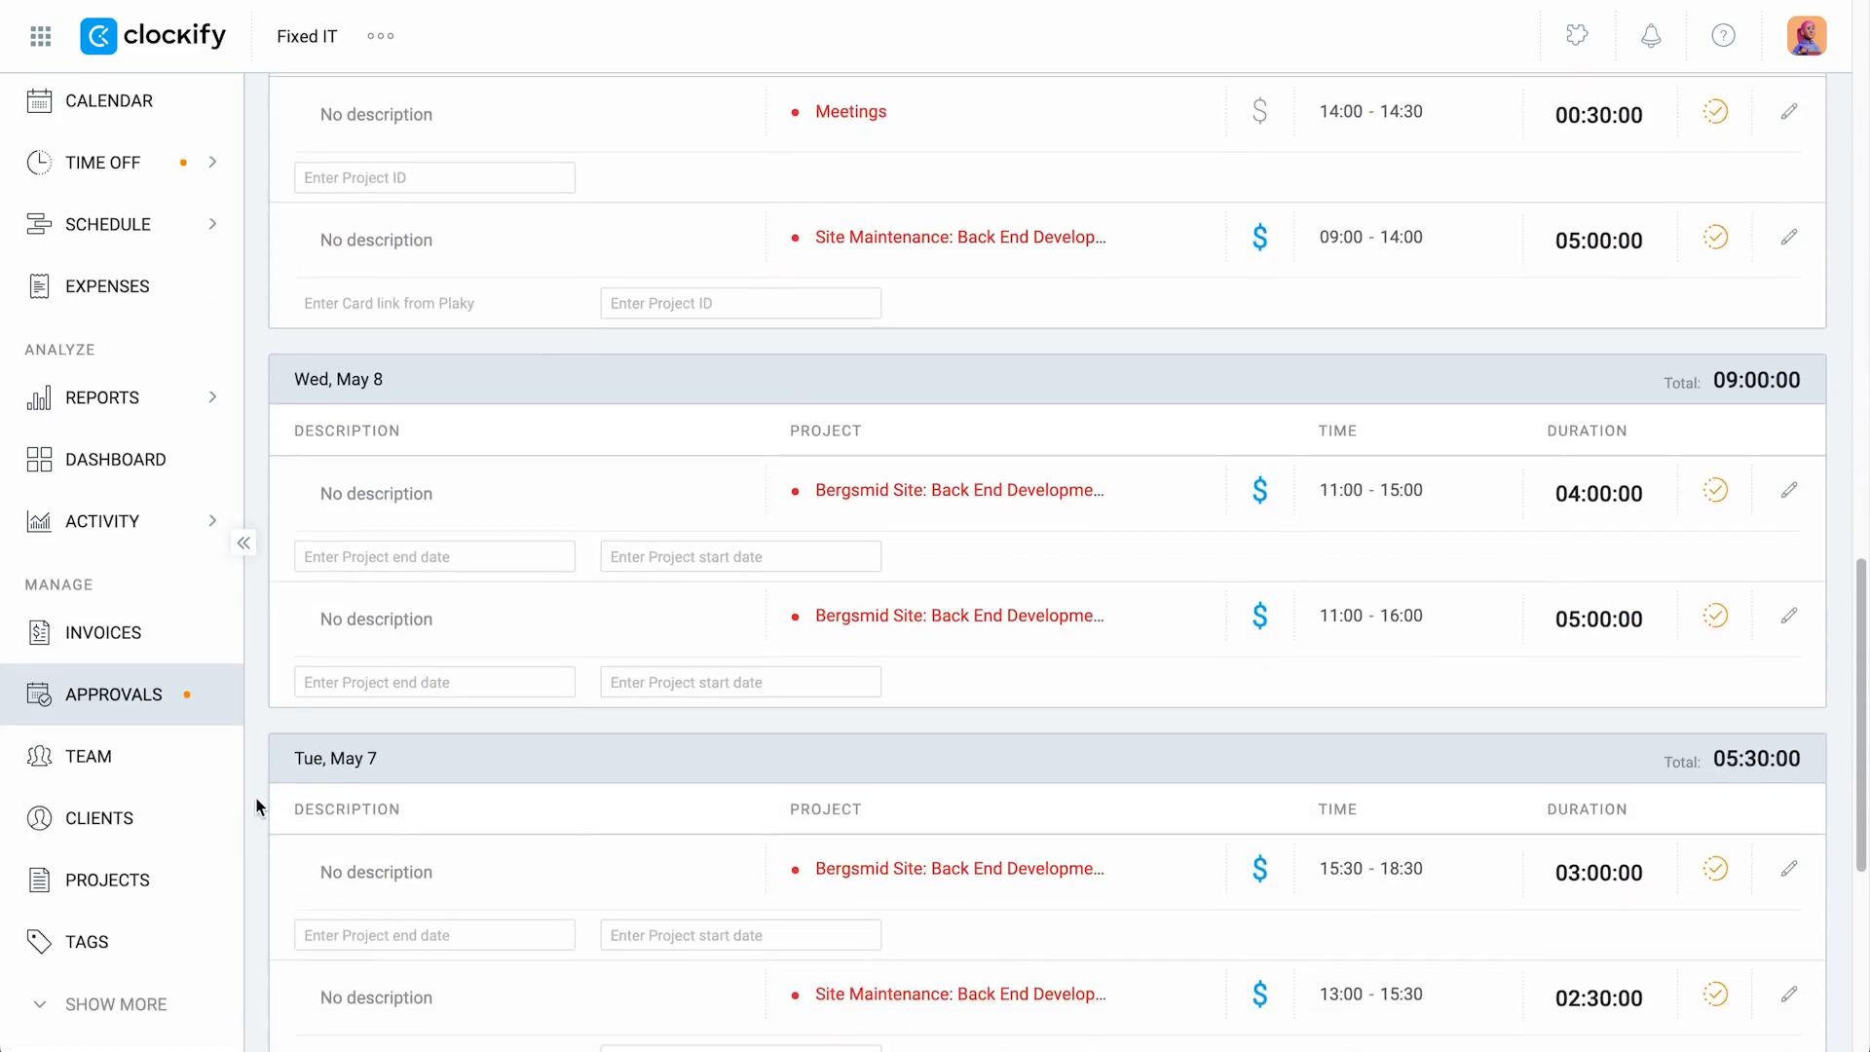
Open a project's settings with its 70 USD billable rate, 40 USD cost rate and no estimate.
{"action": "left_click", "coordinate": [1789, 489]}
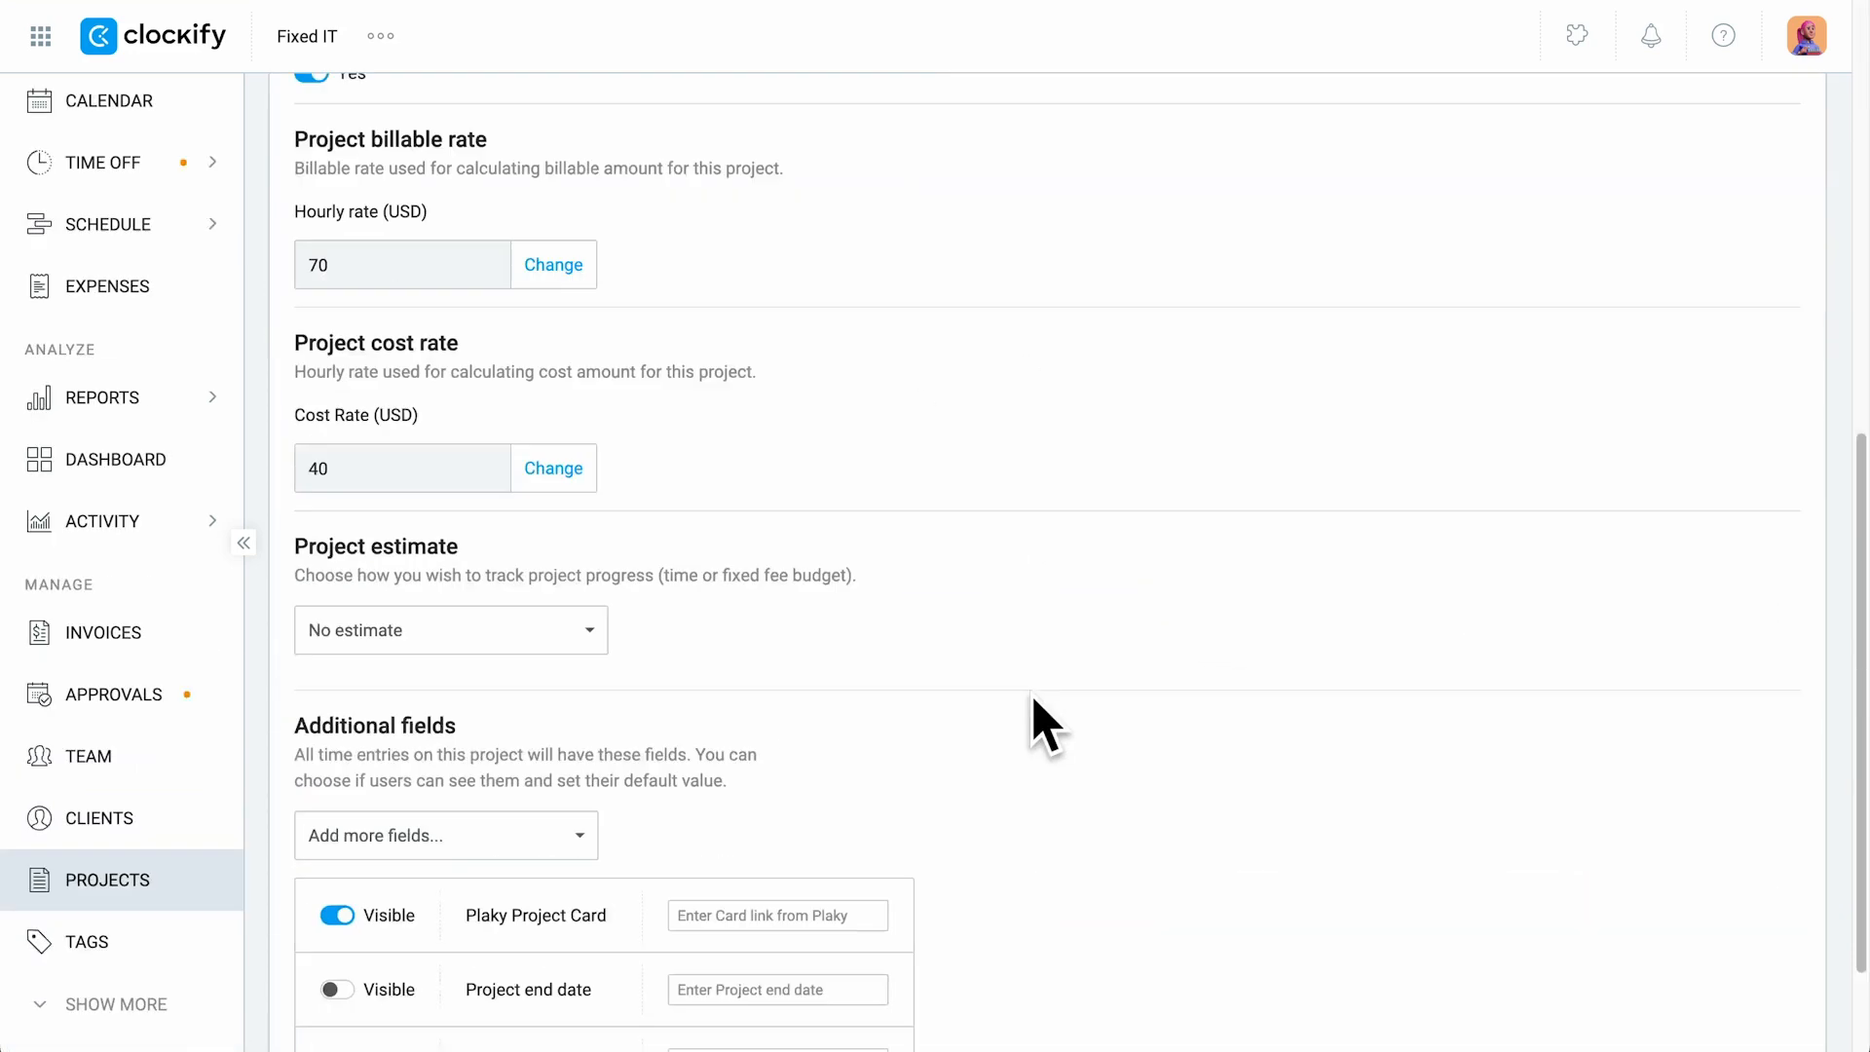
Check how the Alpaca App project estimate is tracked, then move to the Invoices page.
{"action": "scroll", "scroll_direction": "down", "scroll_amount": 3}
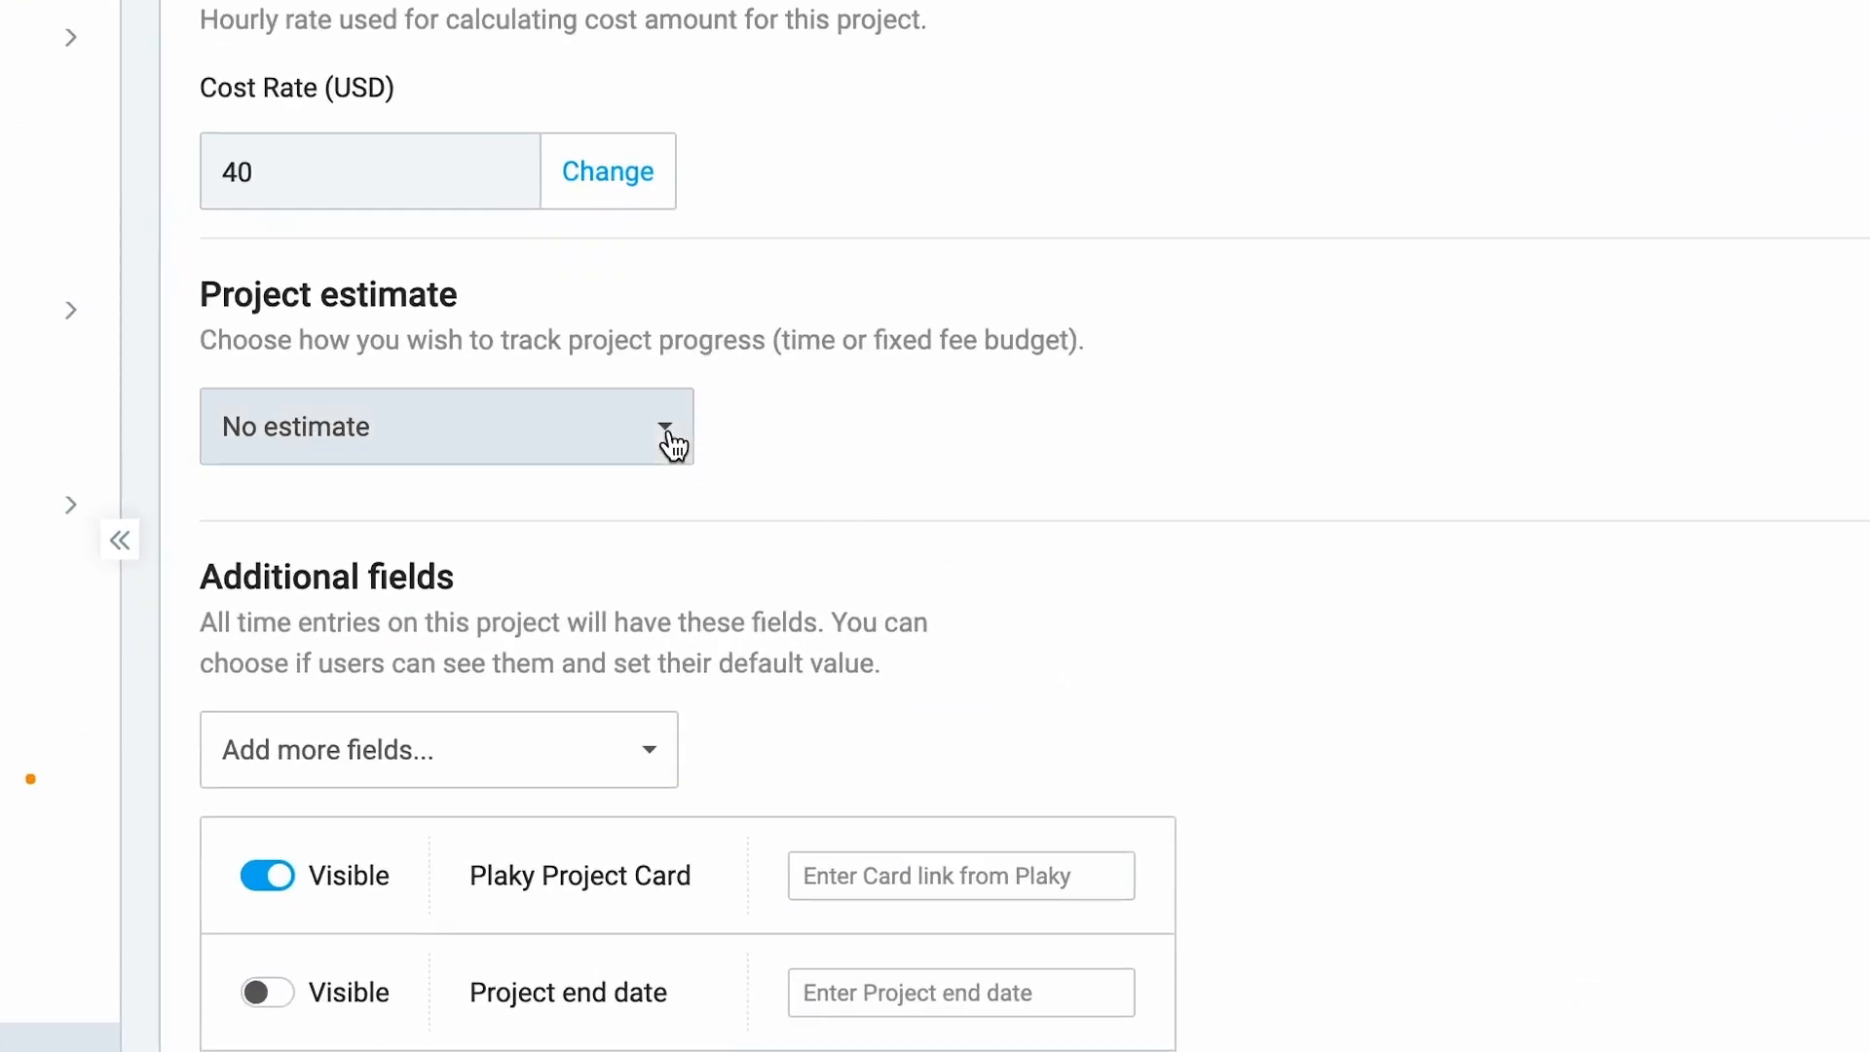
{"action": "left_click", "coordinate": [446, 427]}
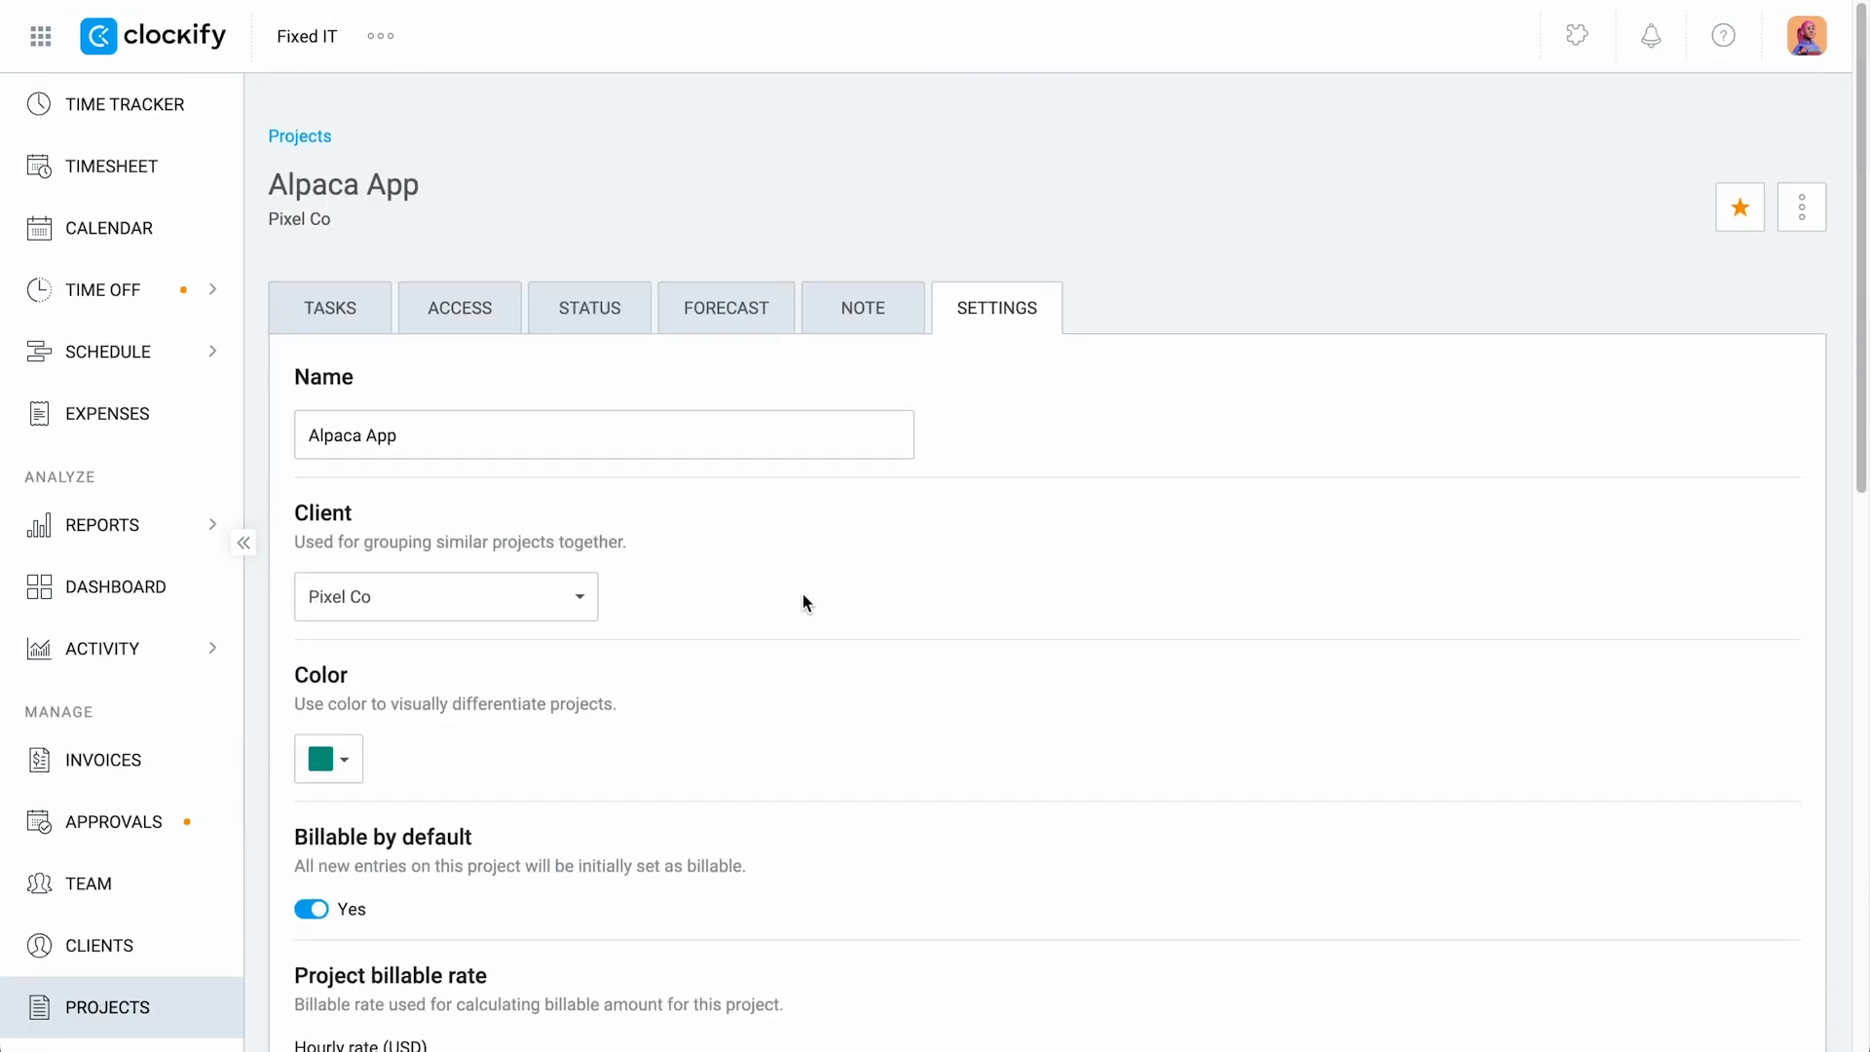
{"action": "left_click", "coordinate": [588, 308]}
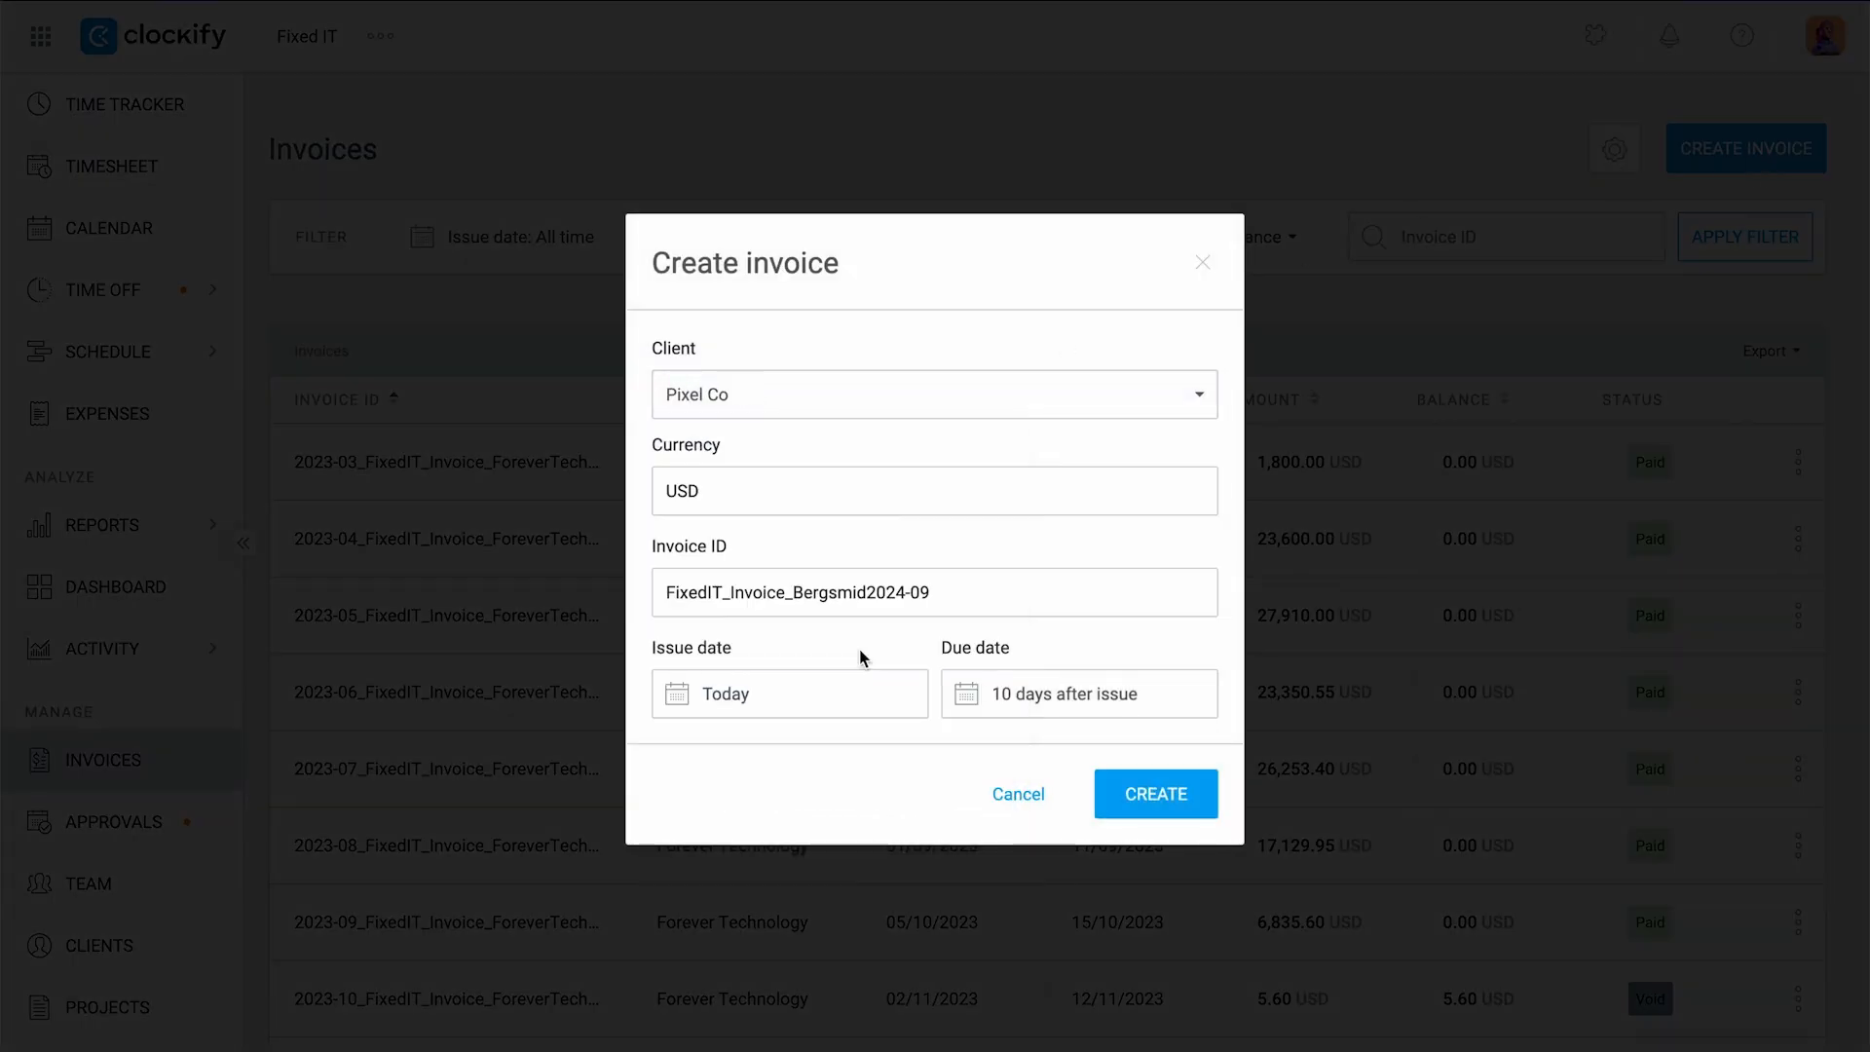
Create the Pixel Co invoice and import time and expenses with billable expenses included, viewing grouping choices.
{"action": "left_click", "coordinate": [1153, 793]}
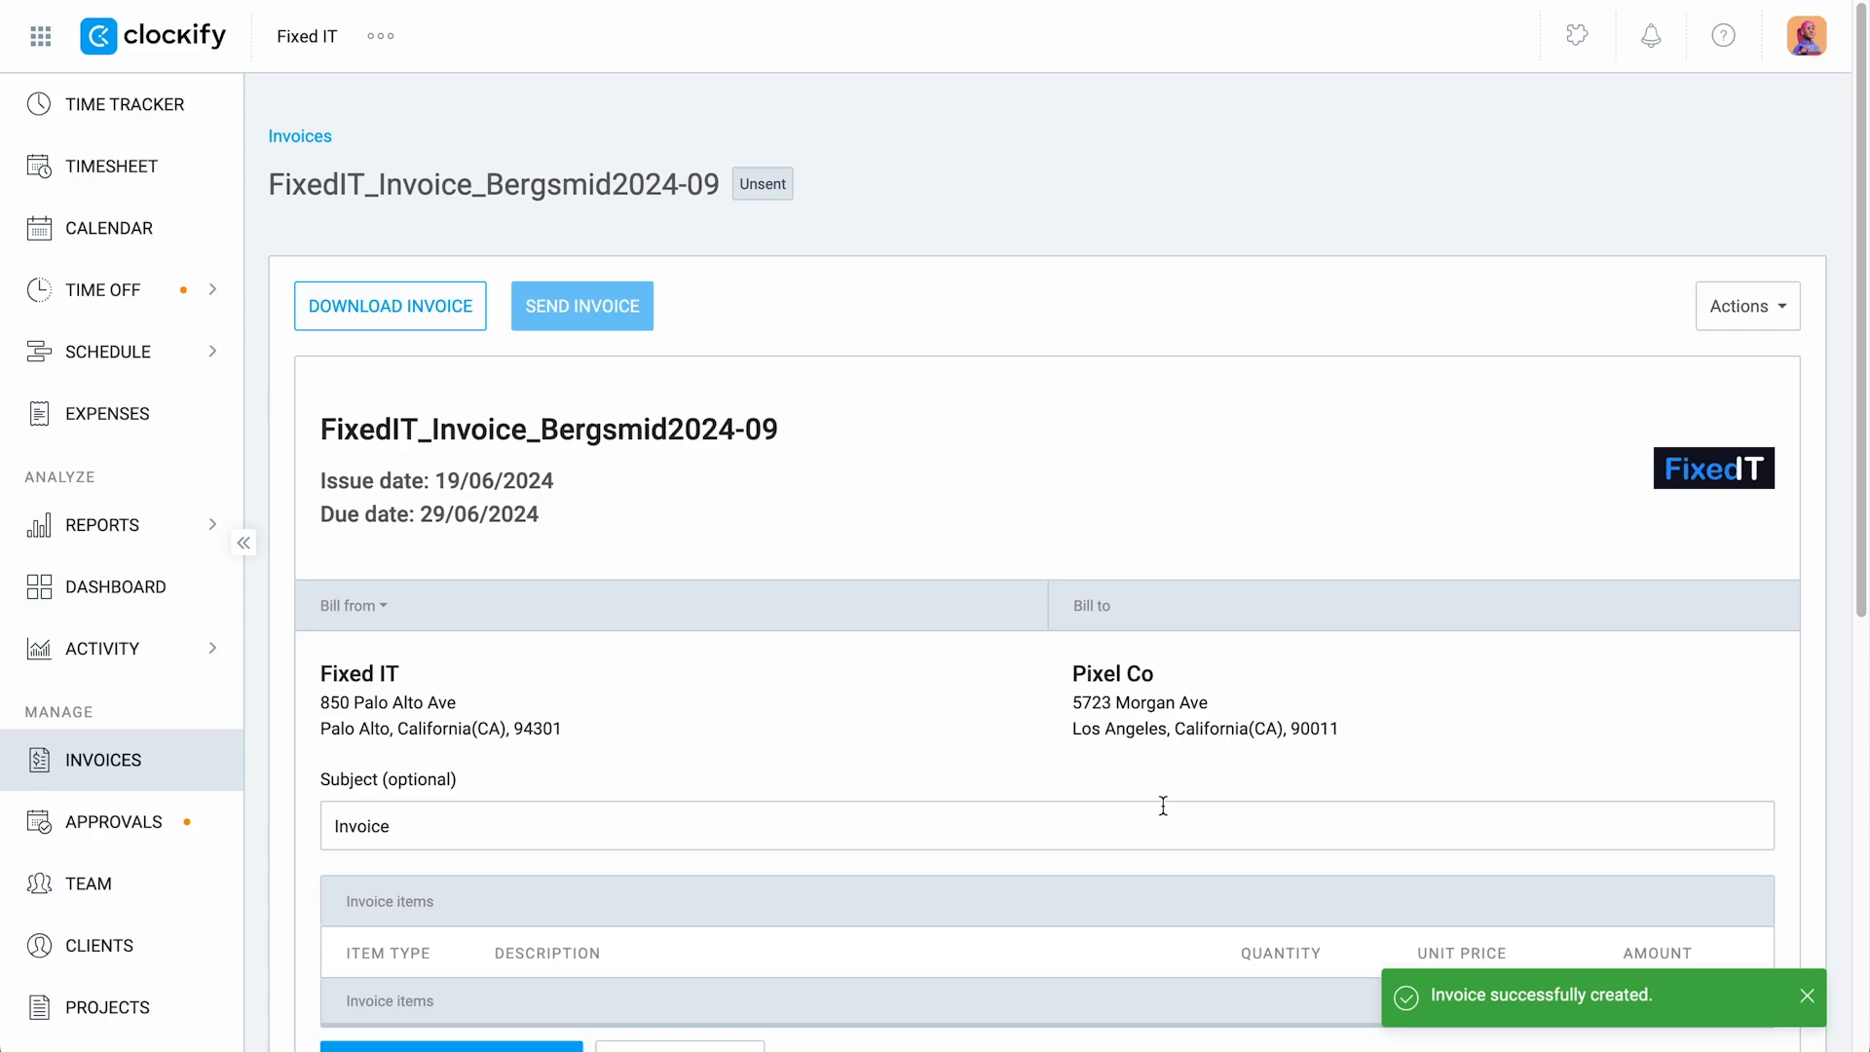
{"action": "left_click", "coordinate": [450, 733]}
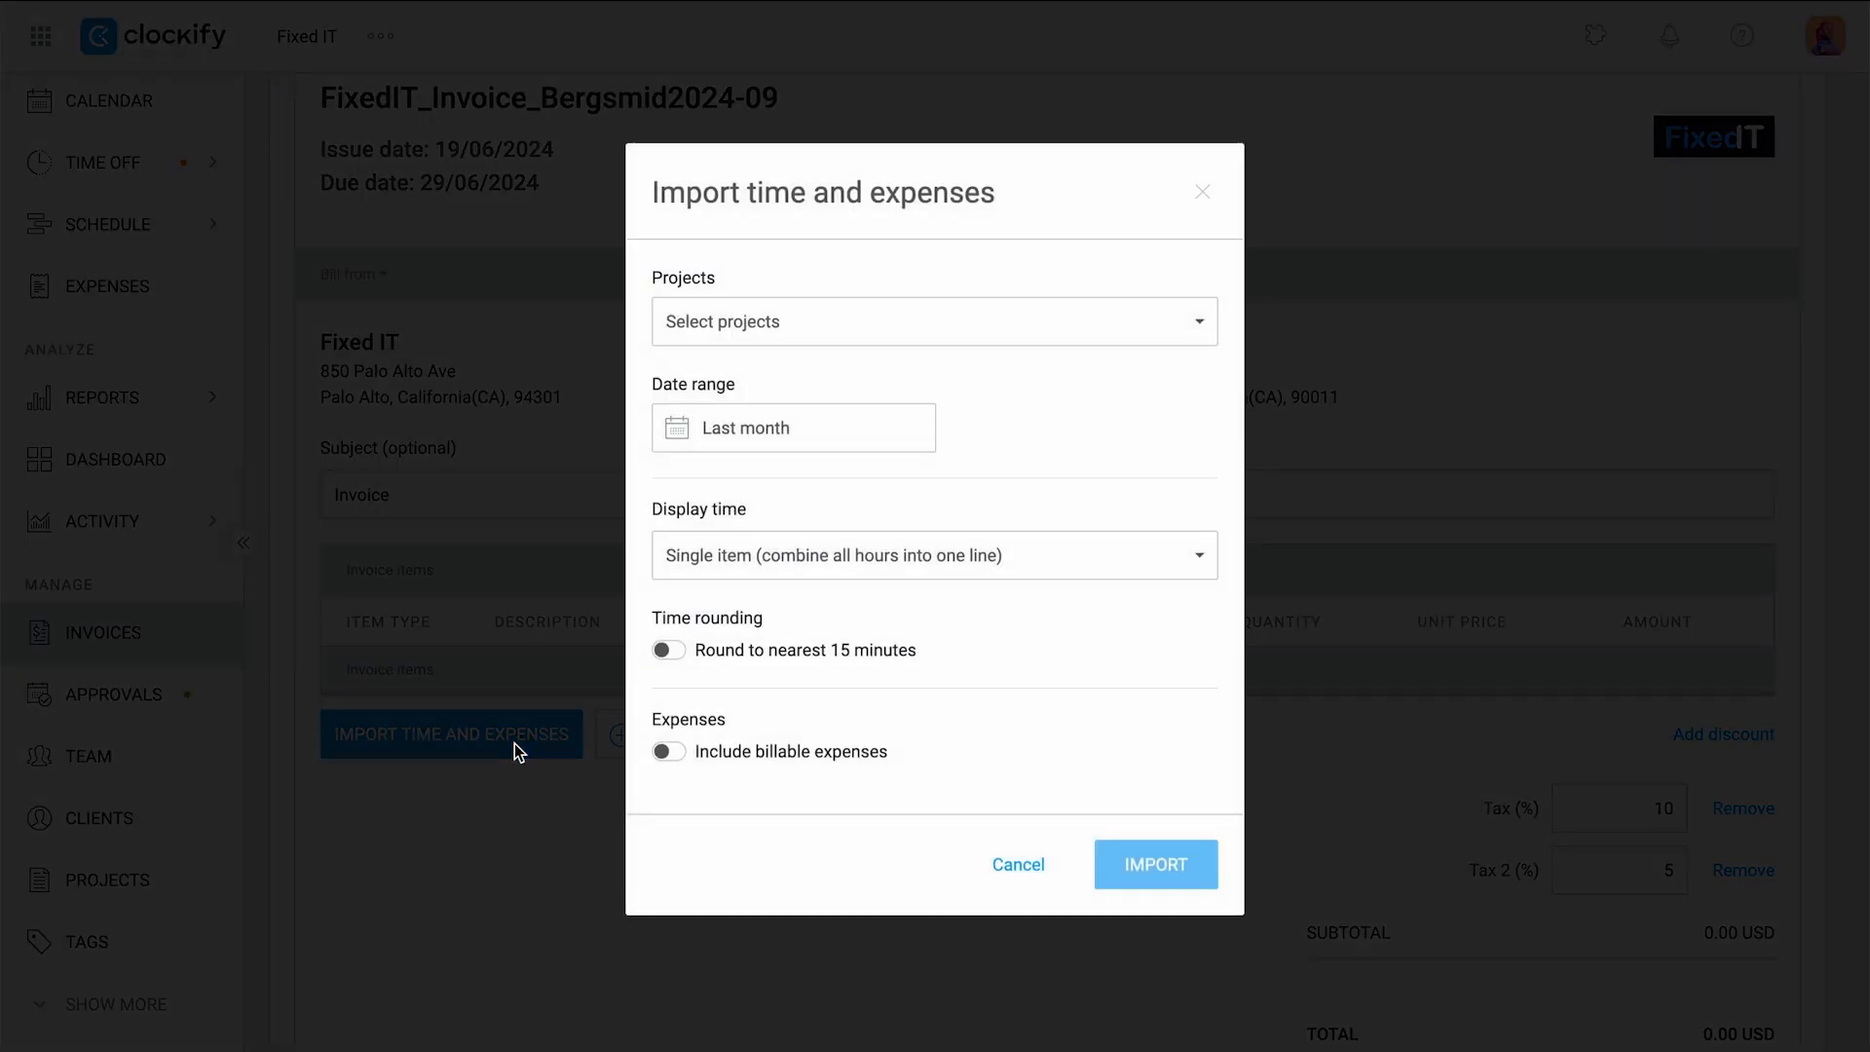
{"action": "left_click", "coordinate": [934, 555]}
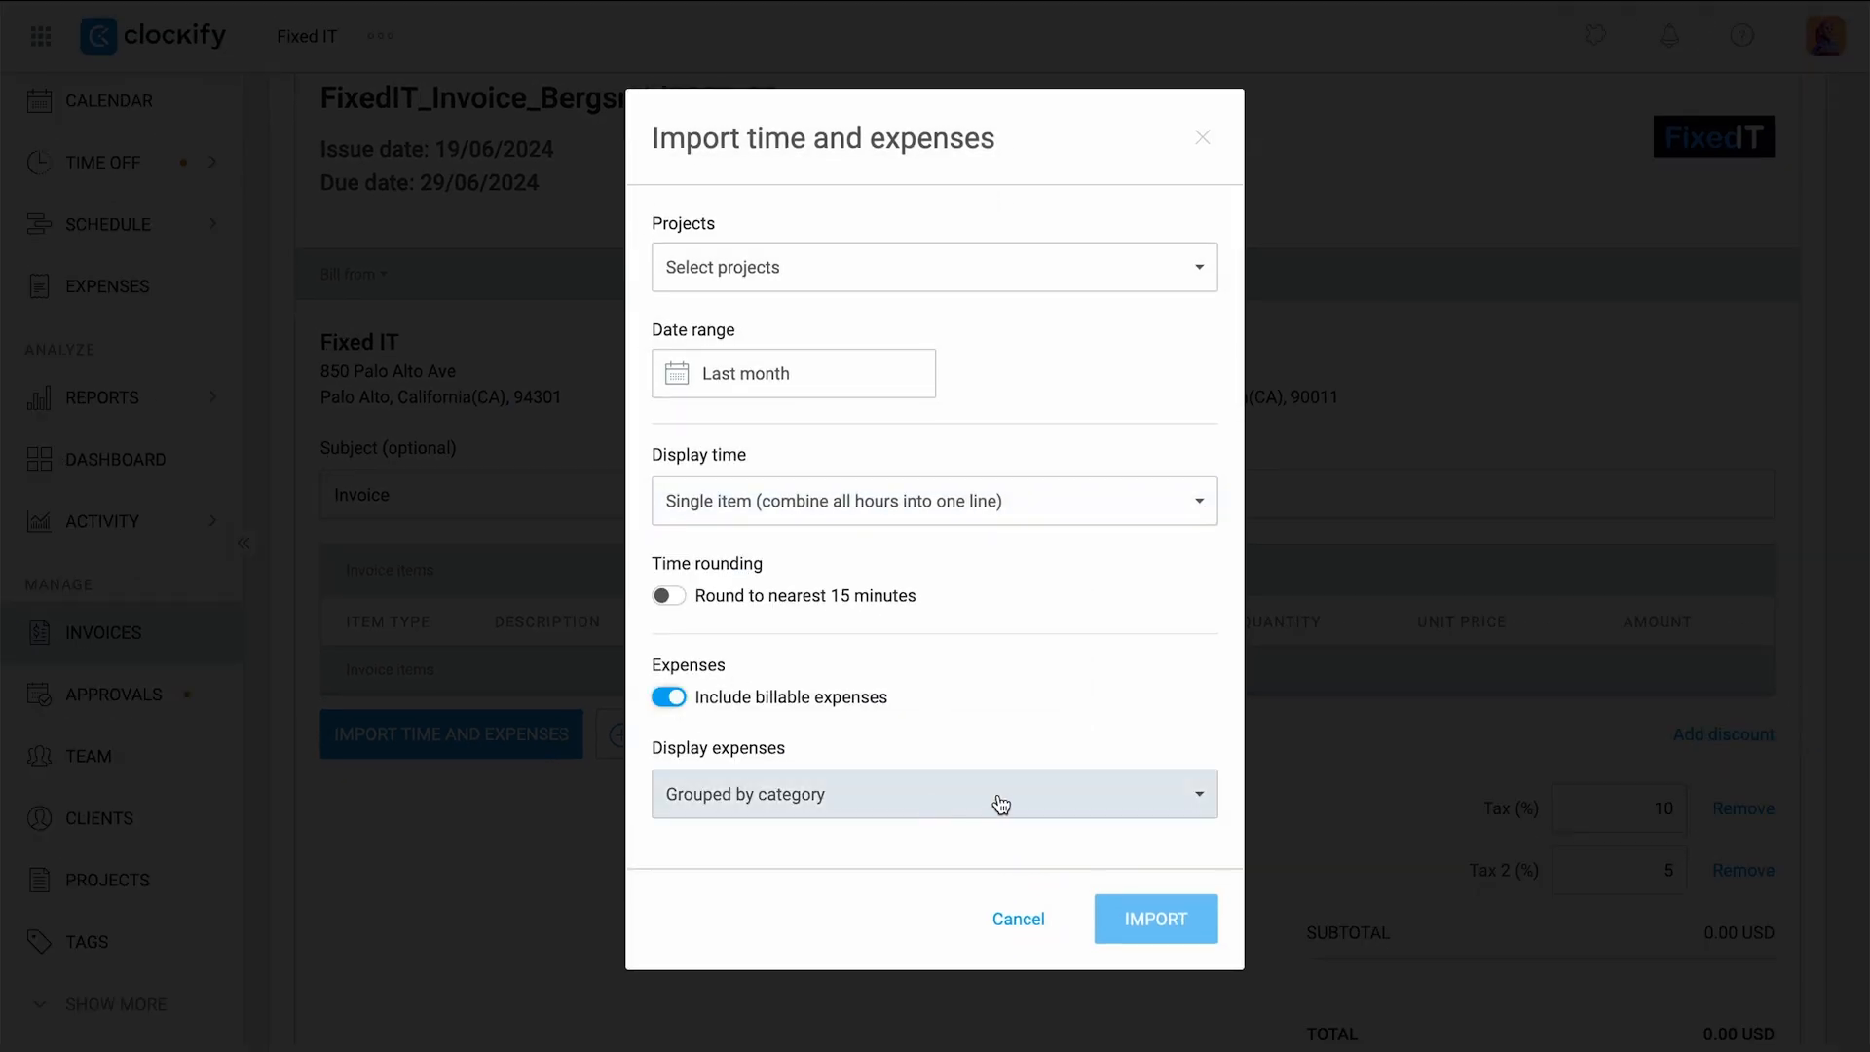
{"action": "left_click", "coordinate": [933, 793]}
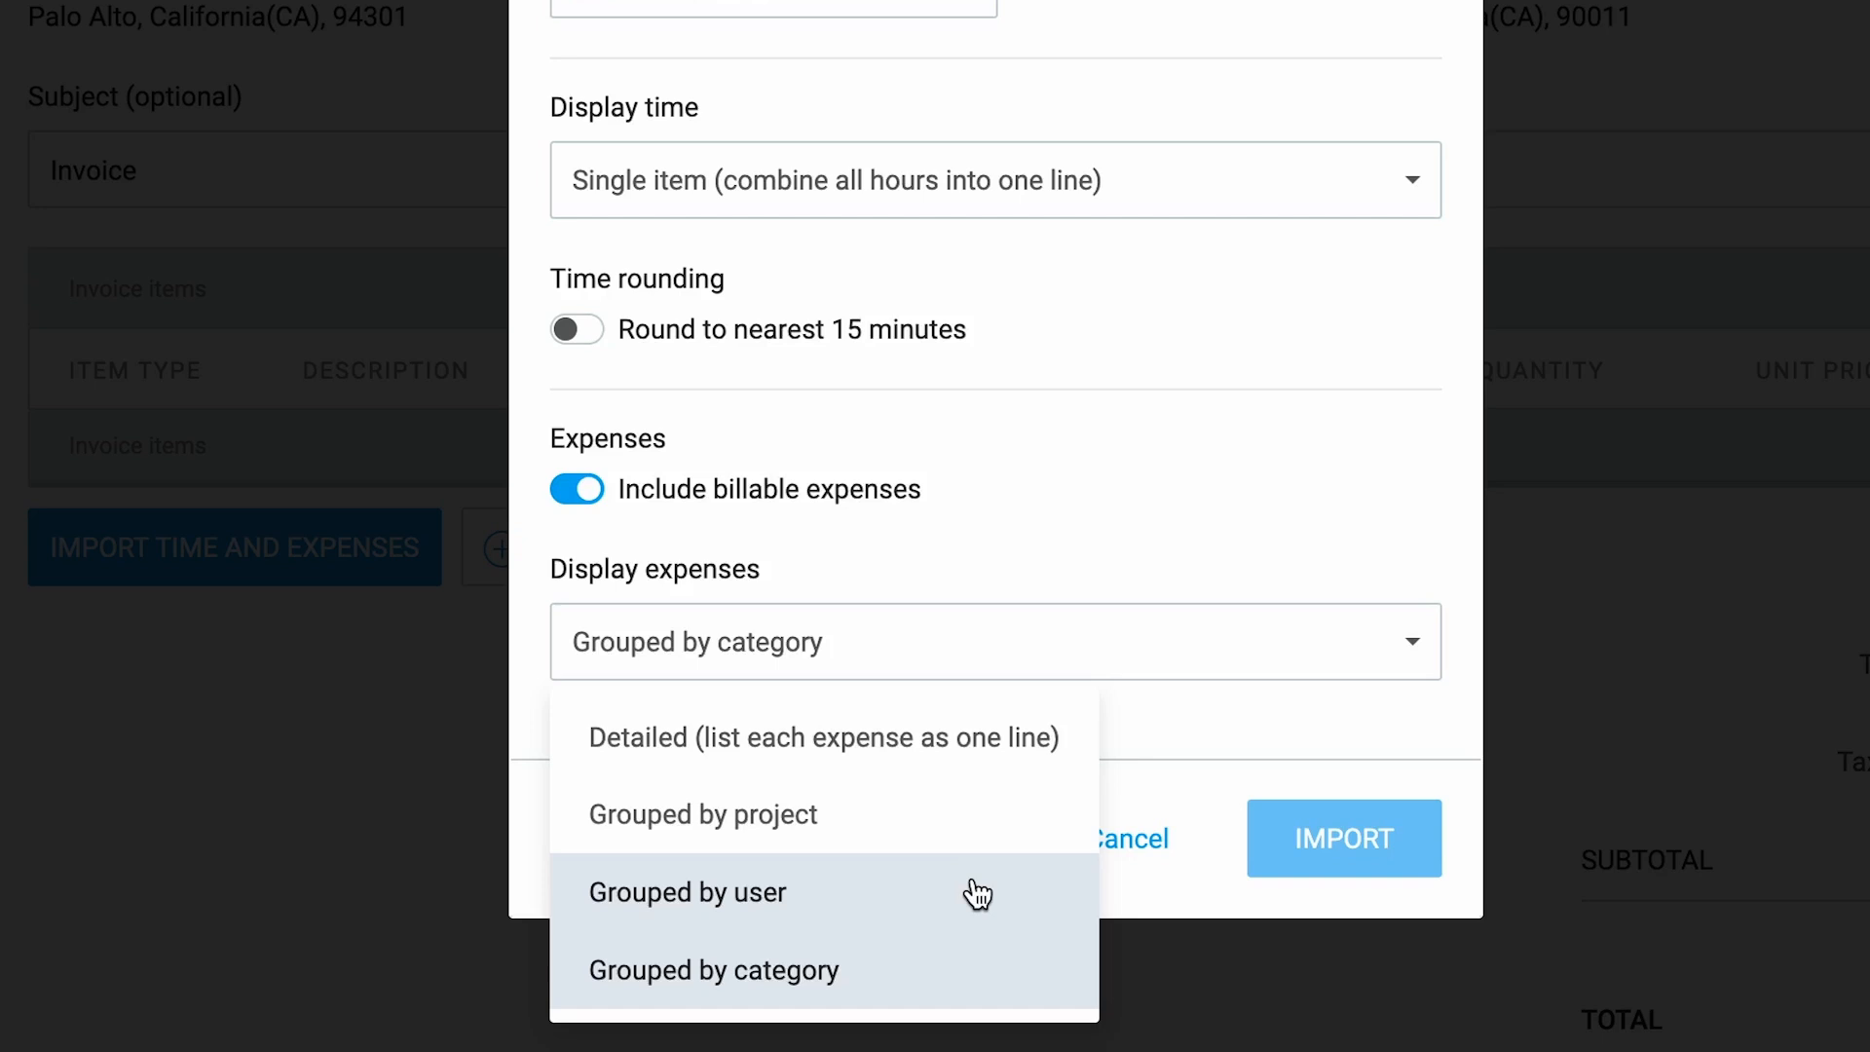
{"action": "mouse_move", "coordinate": [976, 969]}
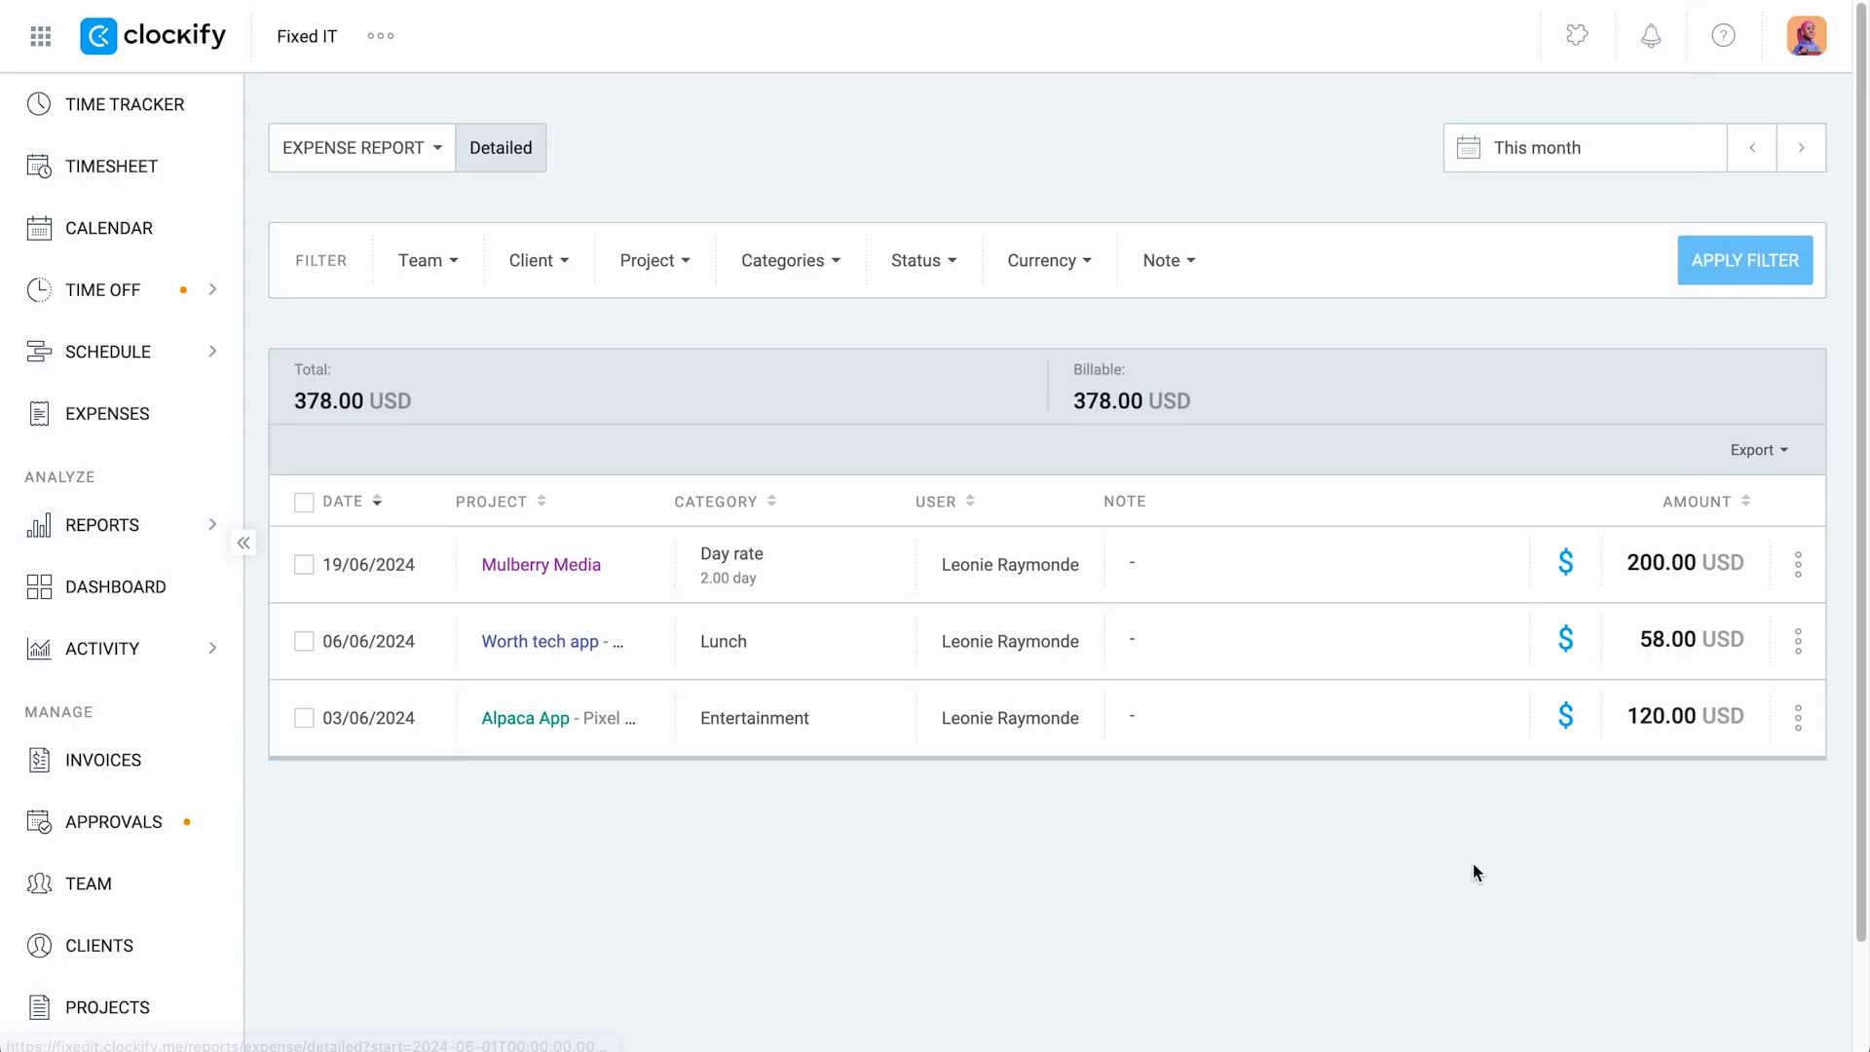
{"action": "mouse_move", "coordinate": [1640, 196]}
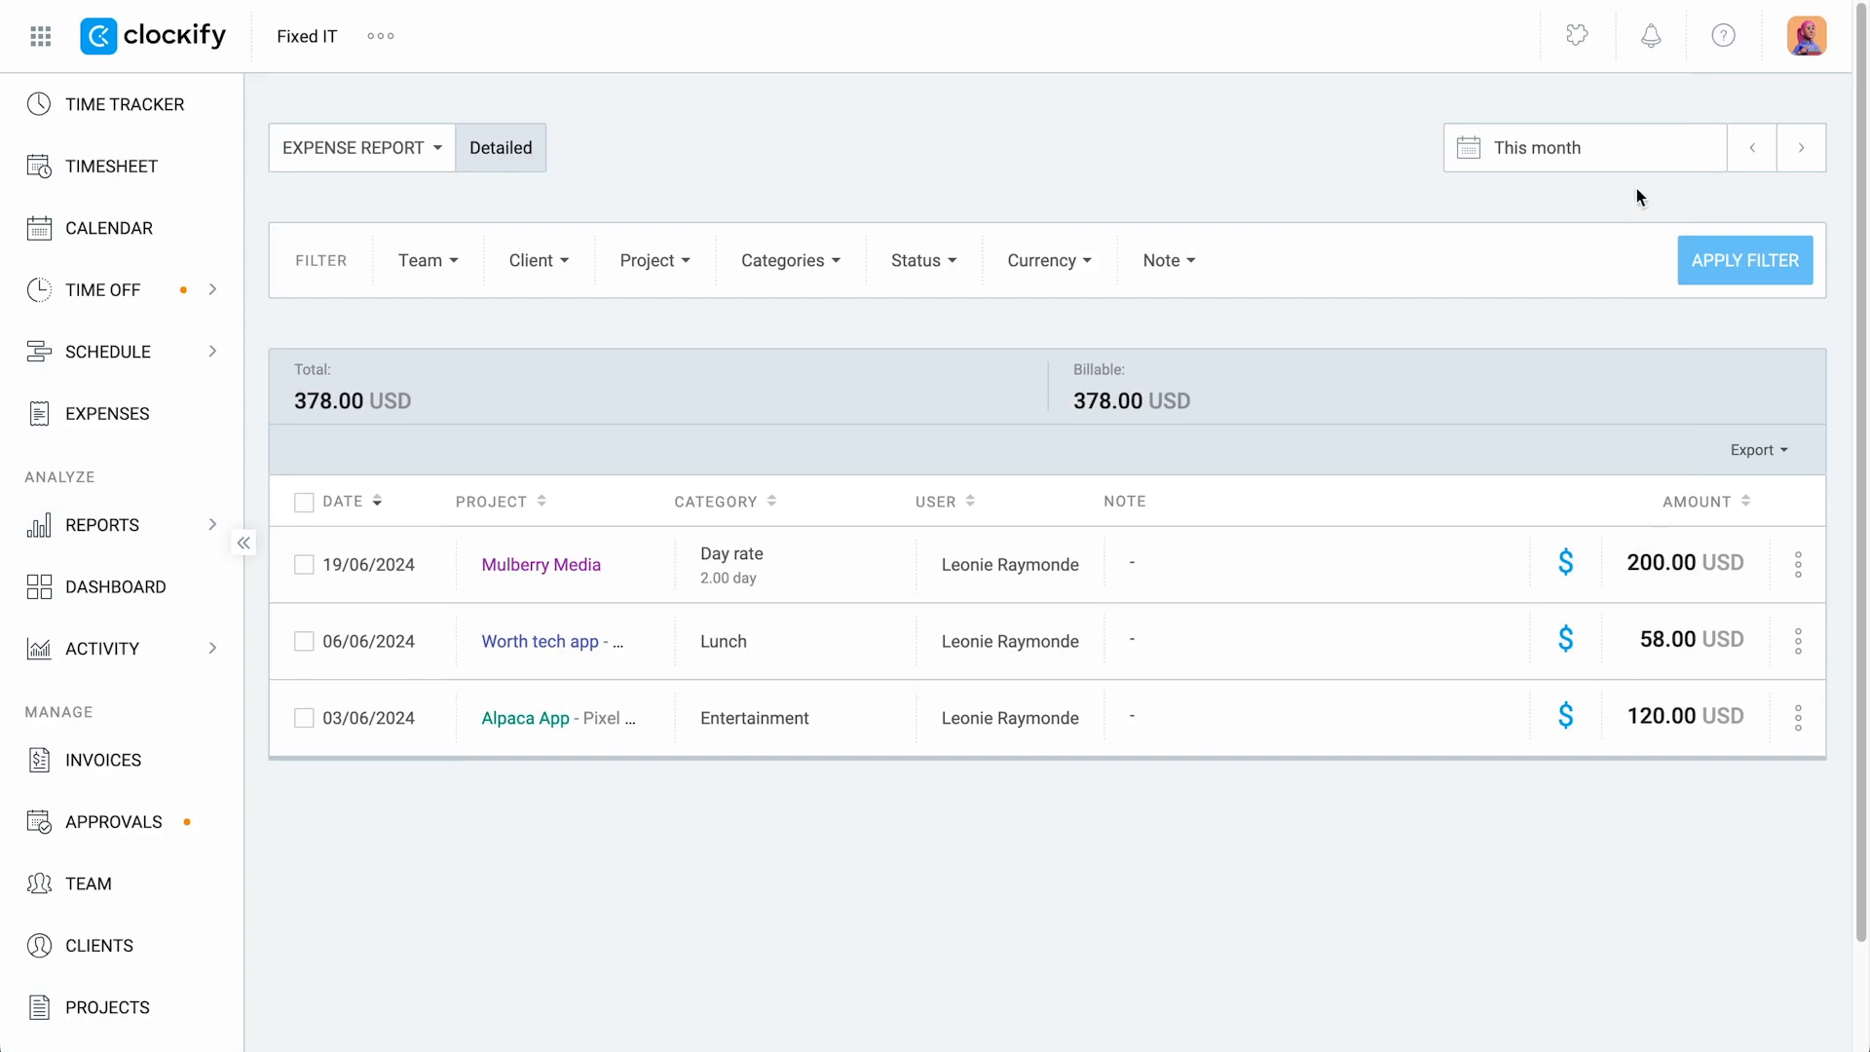
{"action": "left_click", "coordinate": [1584, 146]}
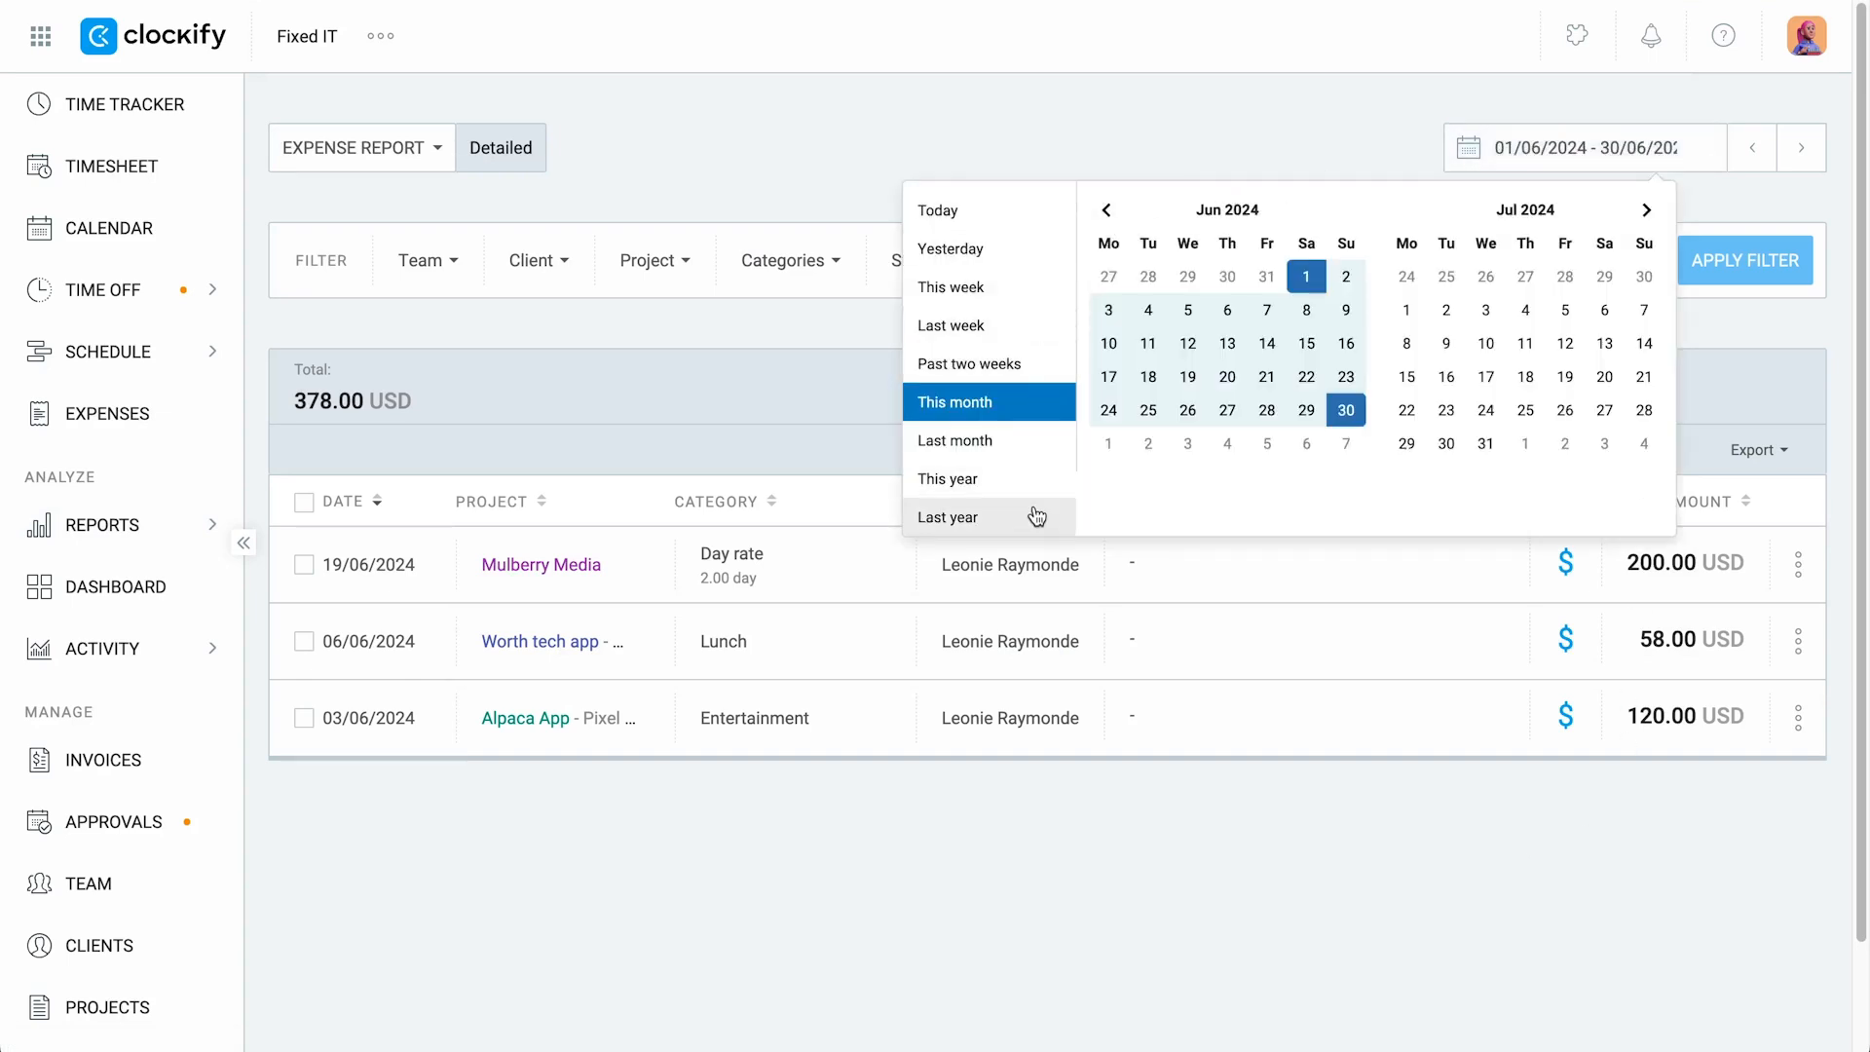
{"action": "left_click", "coordinate": [953, 402]}
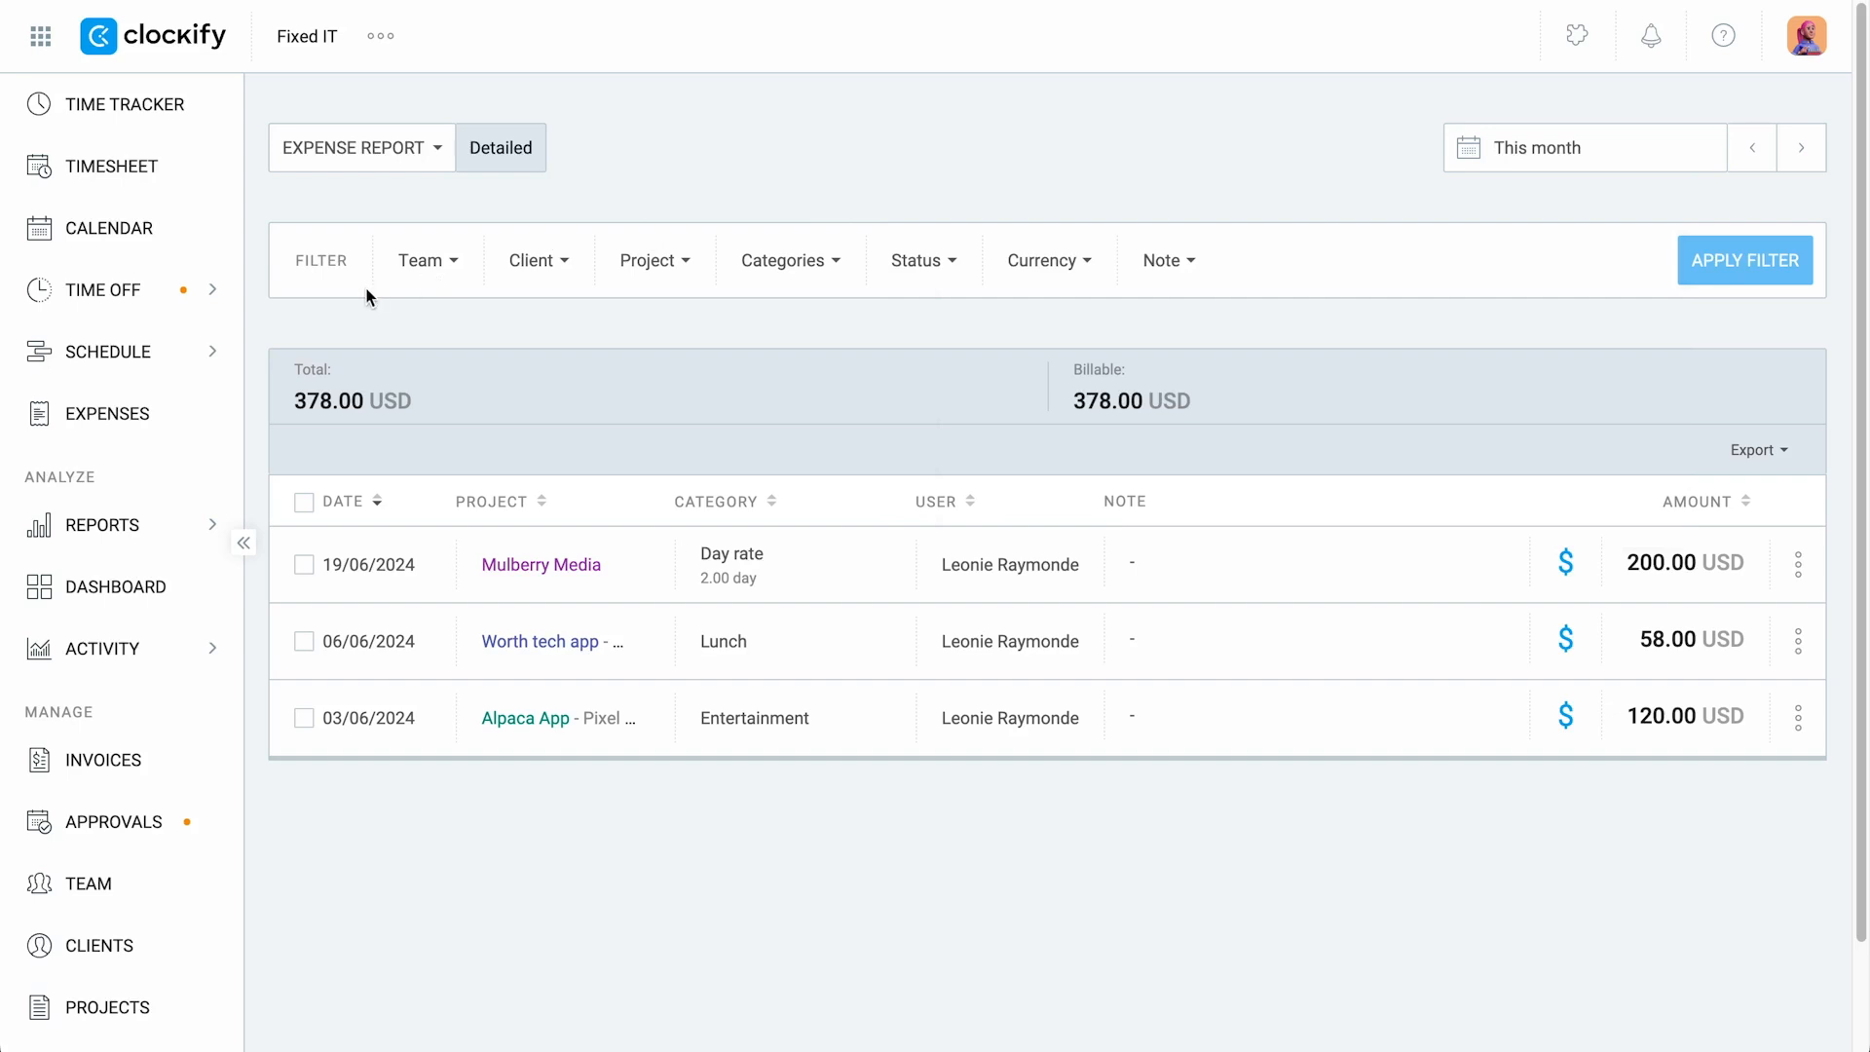
{"action": "mouse_move", "coordinate": [469, 302]}
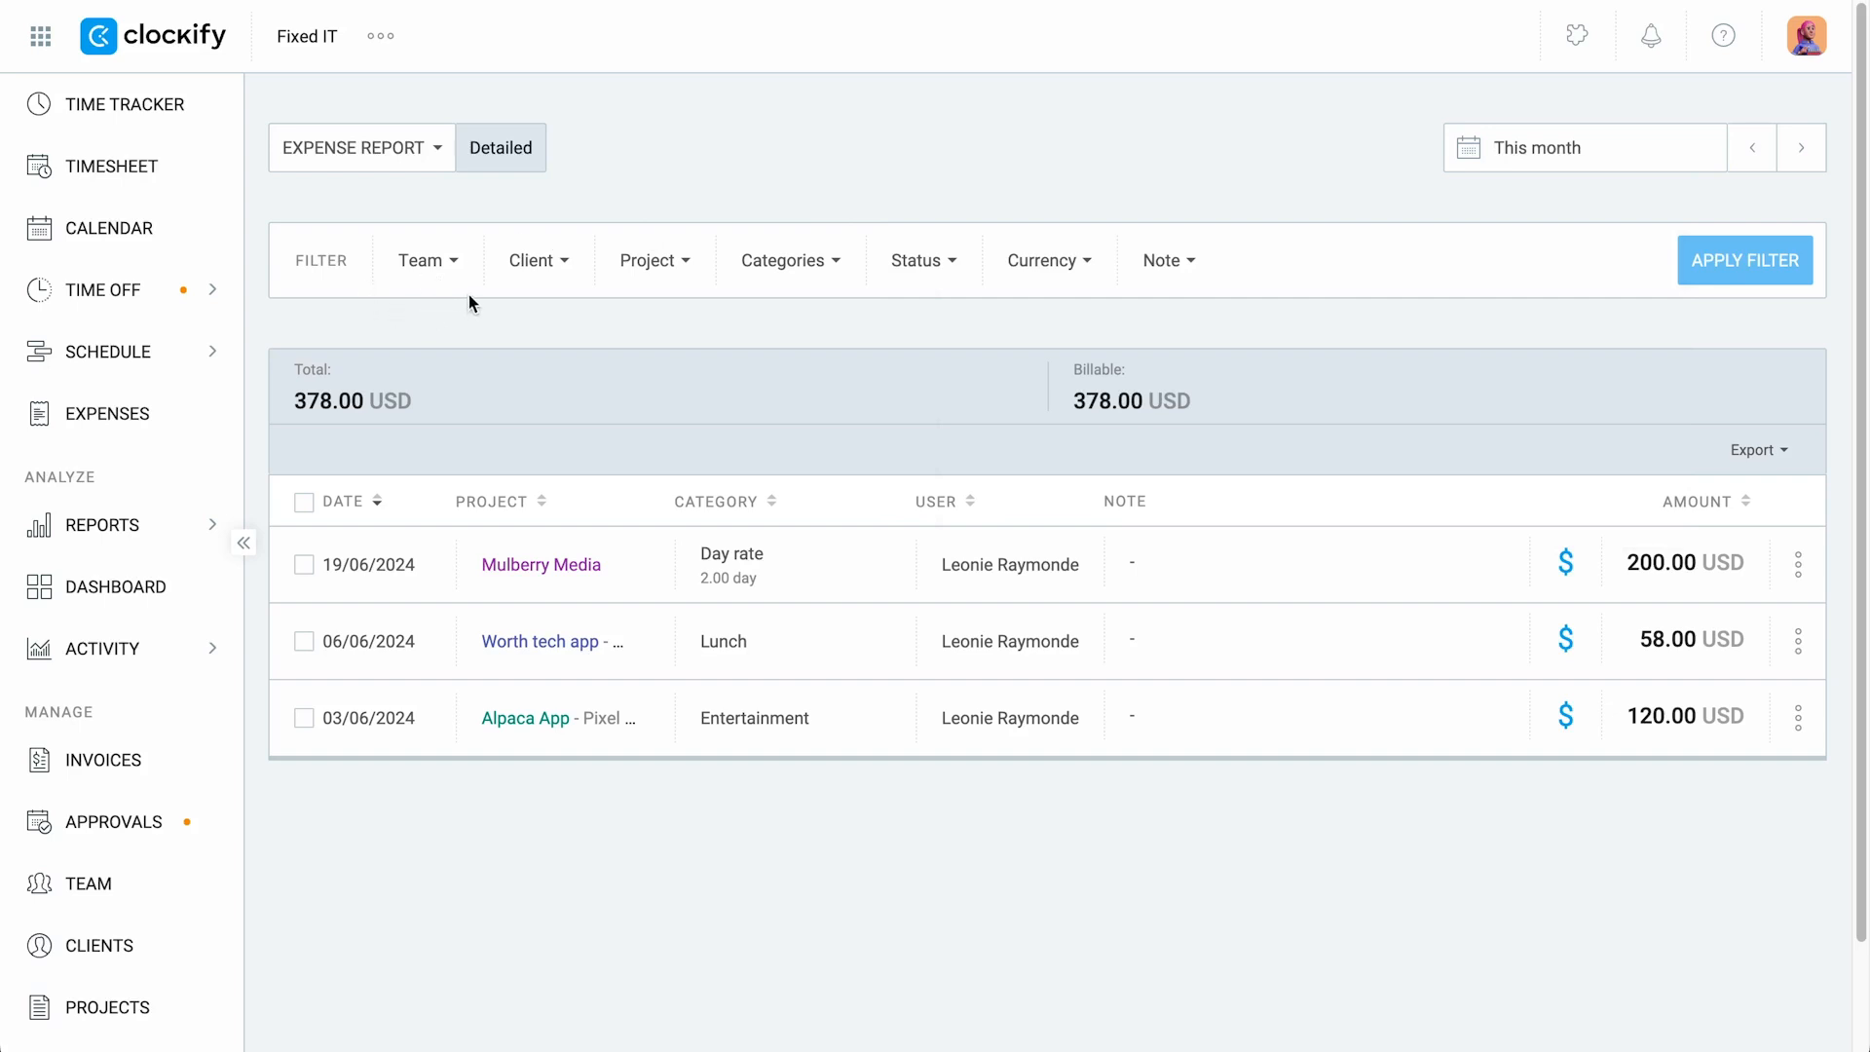
{"action": "mouse_move", "coordinate": [688, 297]}
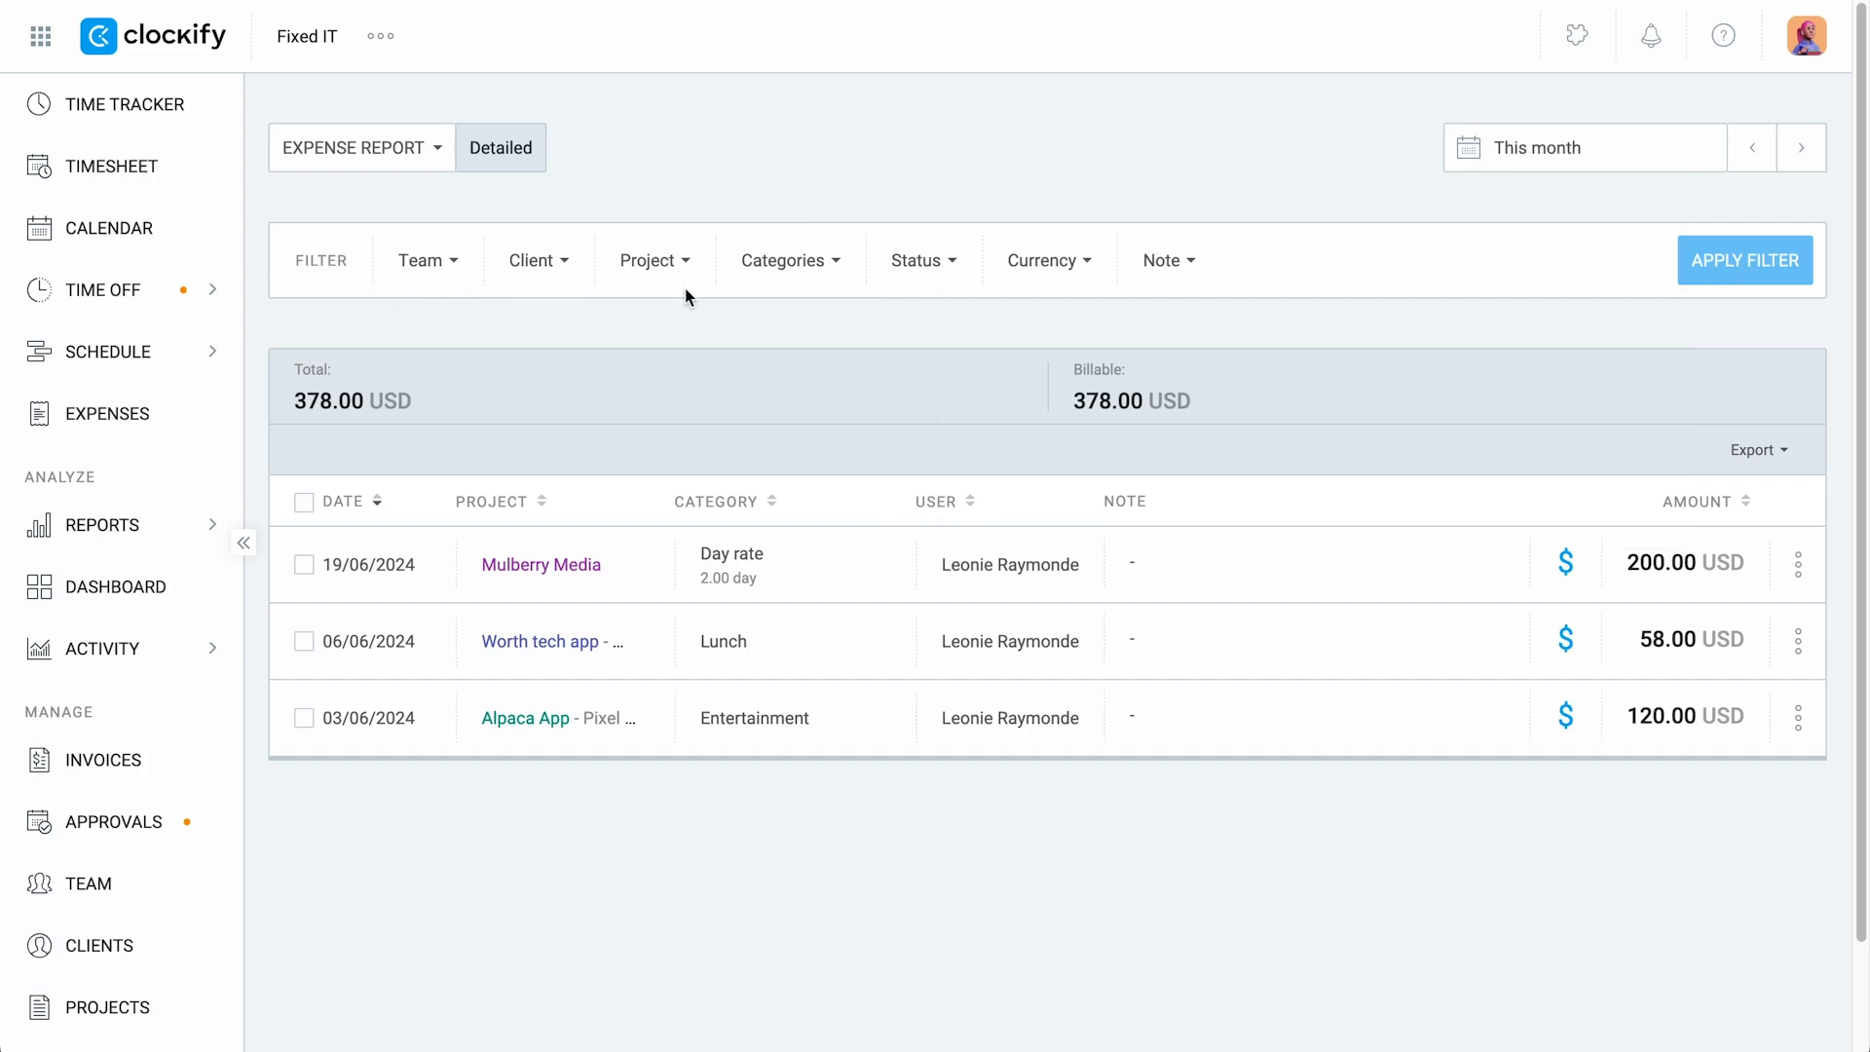
{"action": "mouse_move", "coordinate": [961, 308]}
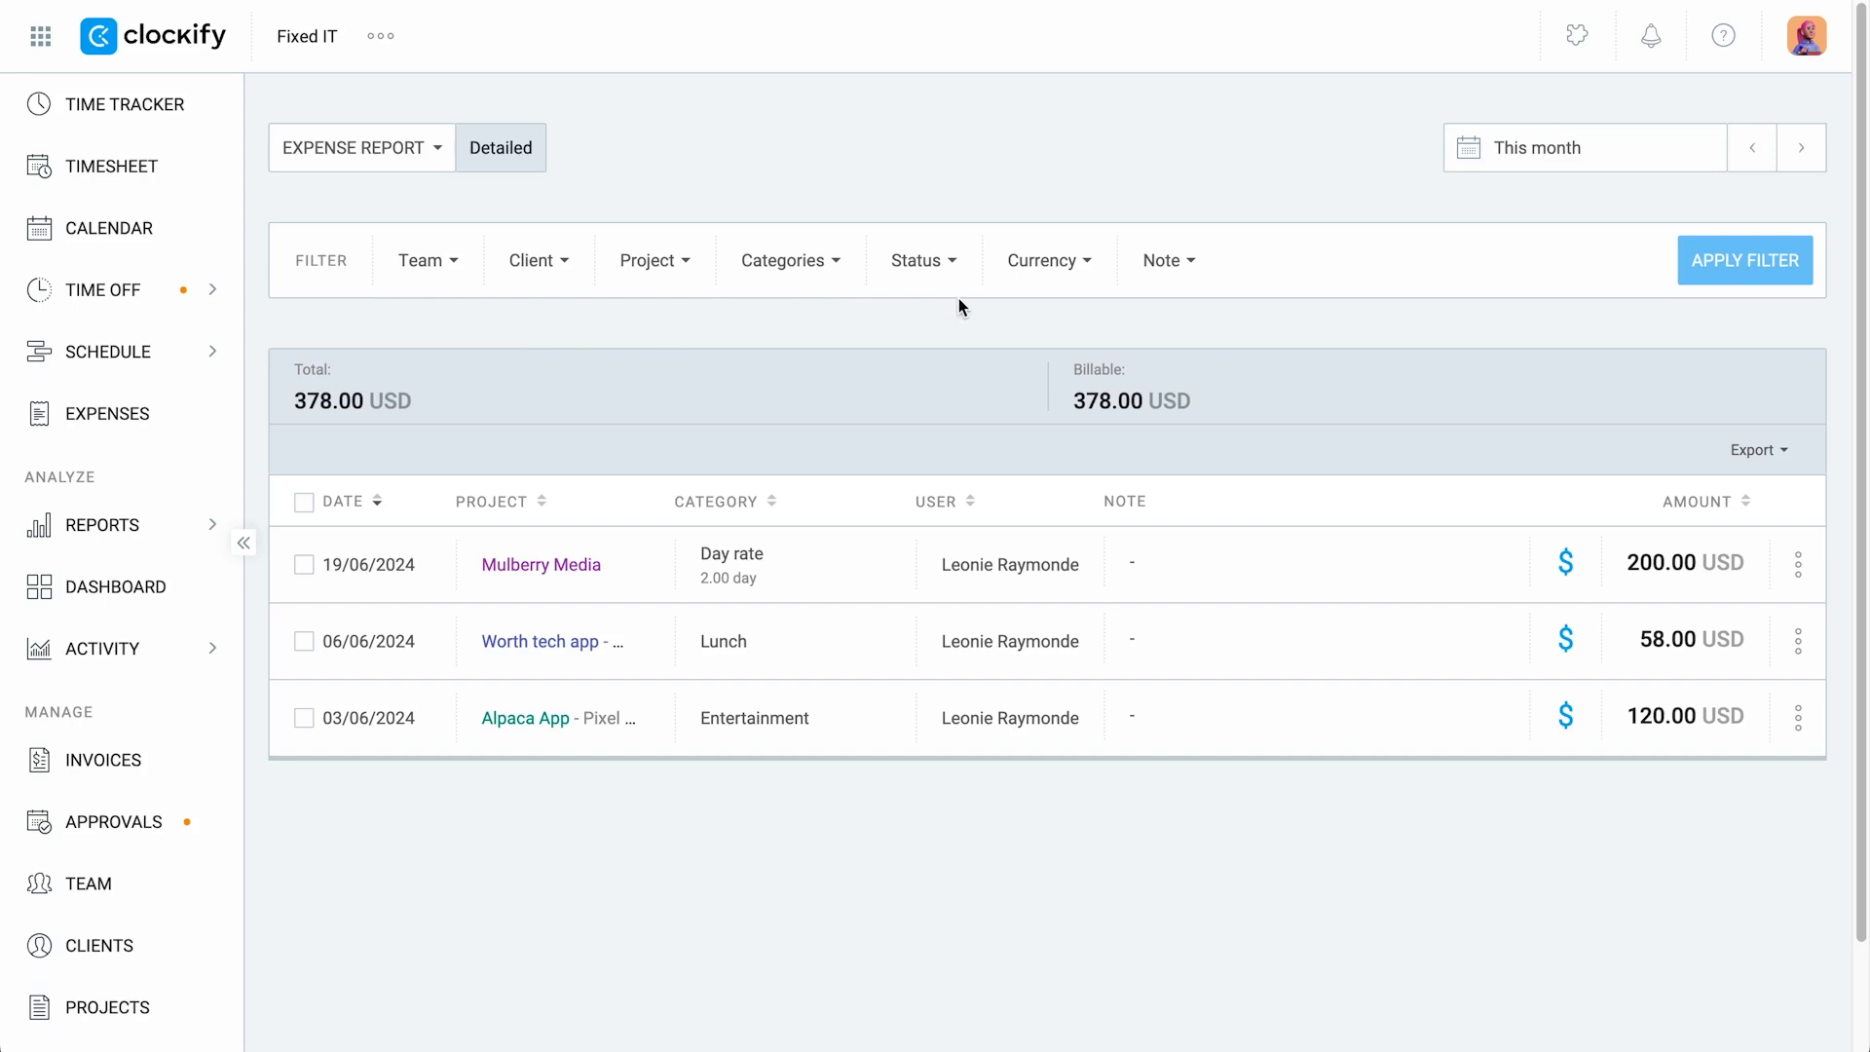
Set the expense report range to This year and select the invoiced 27/05 Pixel App overtime expense.
{"action": "left_click", "coordinate": [1584, 146]}
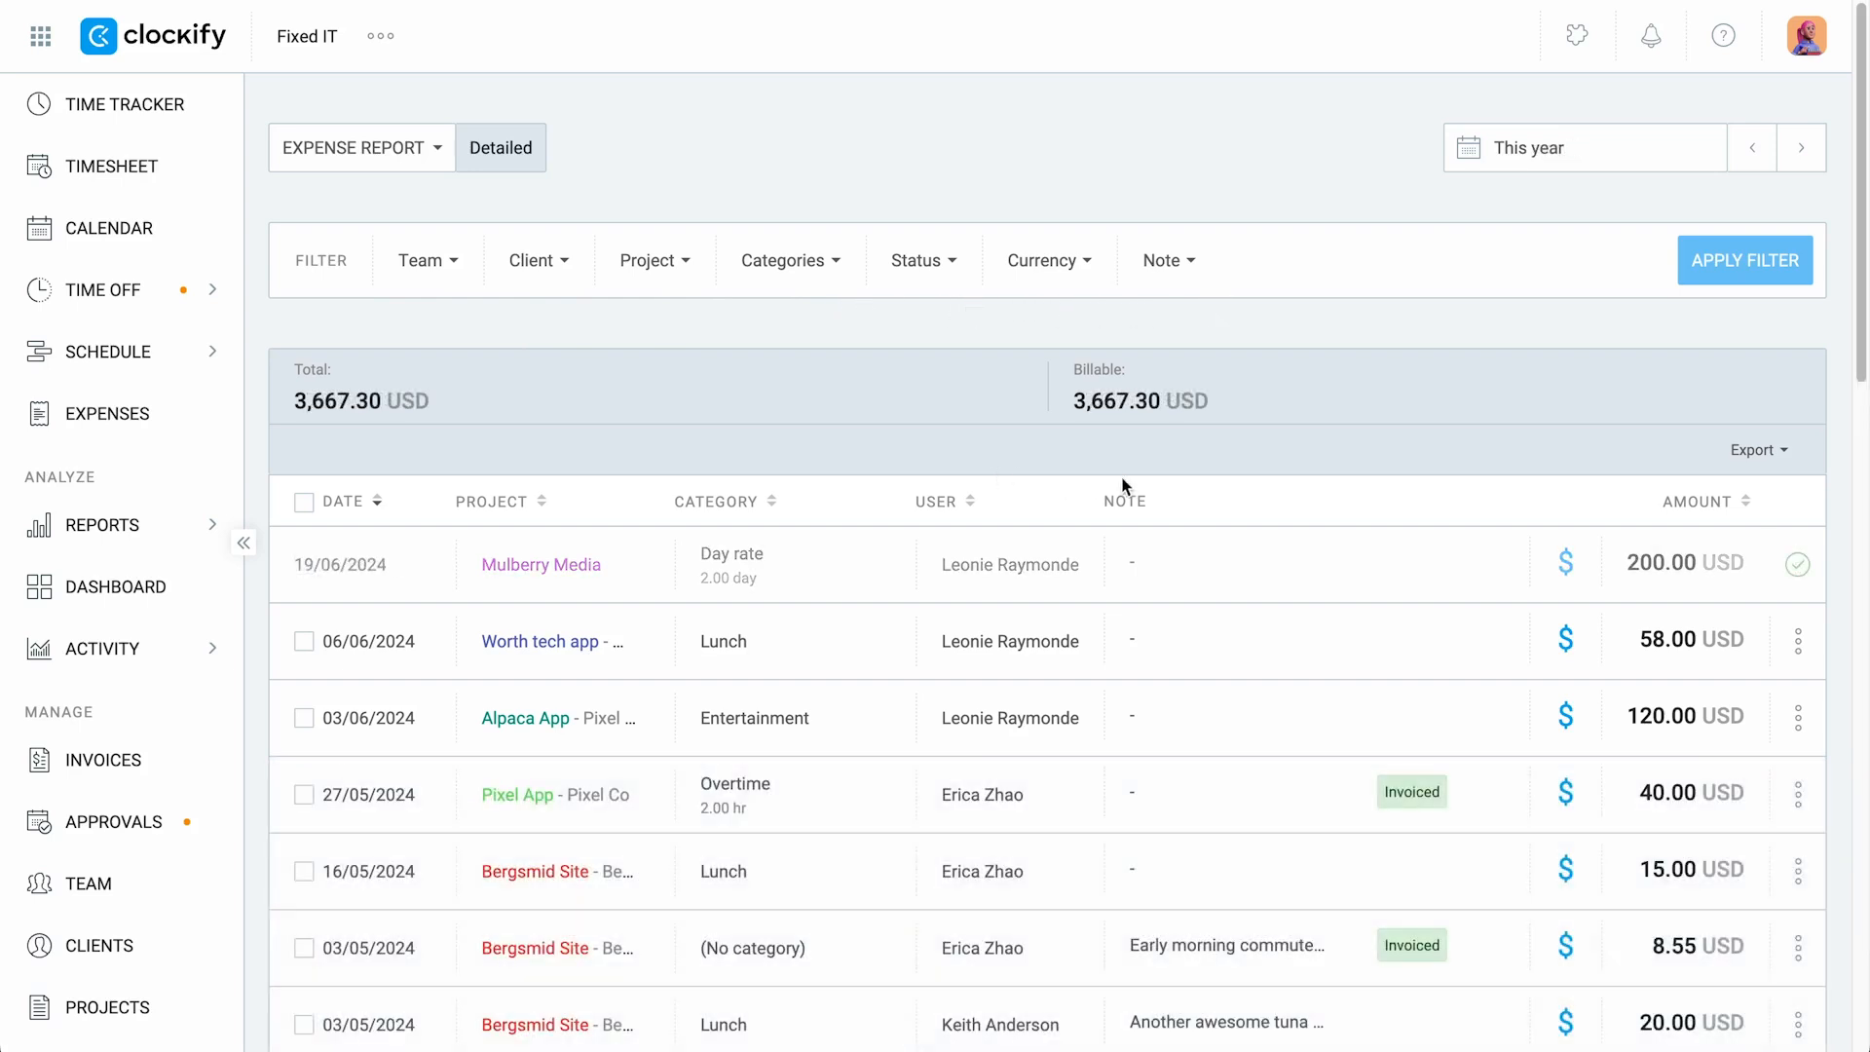
{"action": "mouse_move", "coordinate": [1805, 592]}
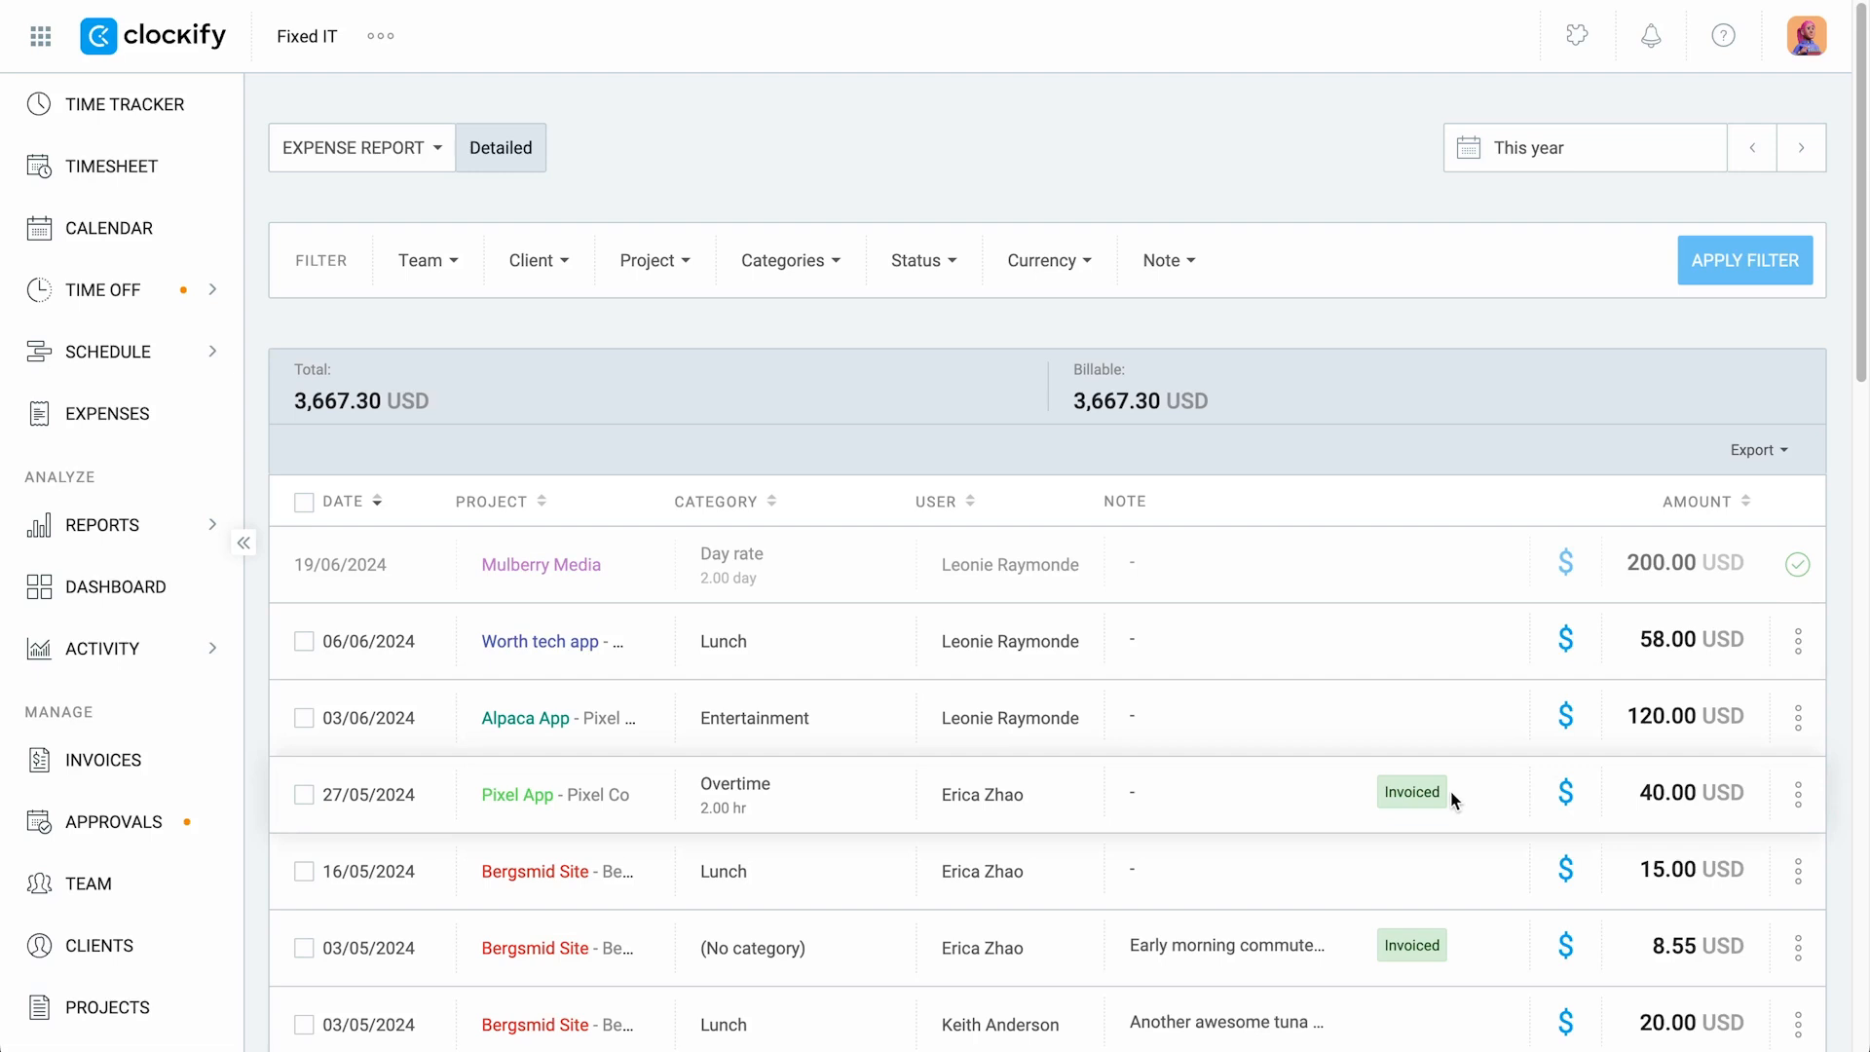
{"action": "left_click", "coordinate": [300, 795]}
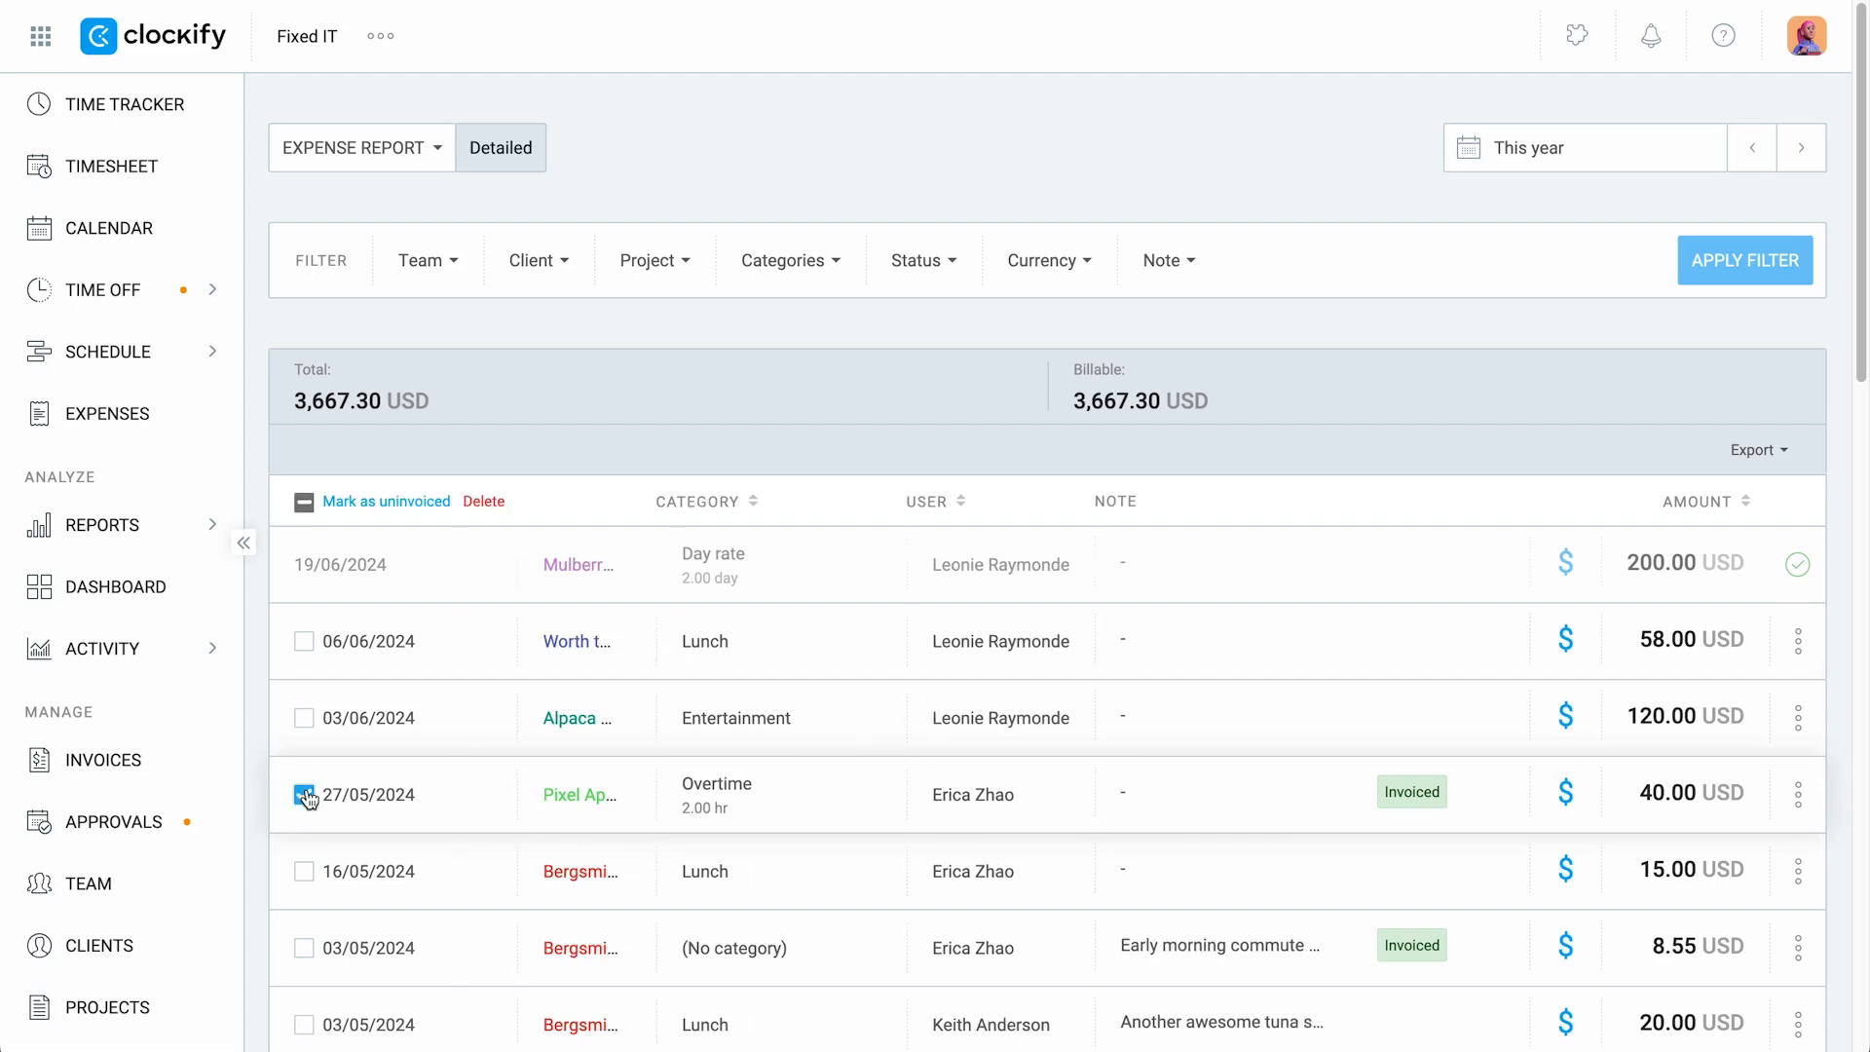
{"action": "left_click", "coordinate": [304, 795]}
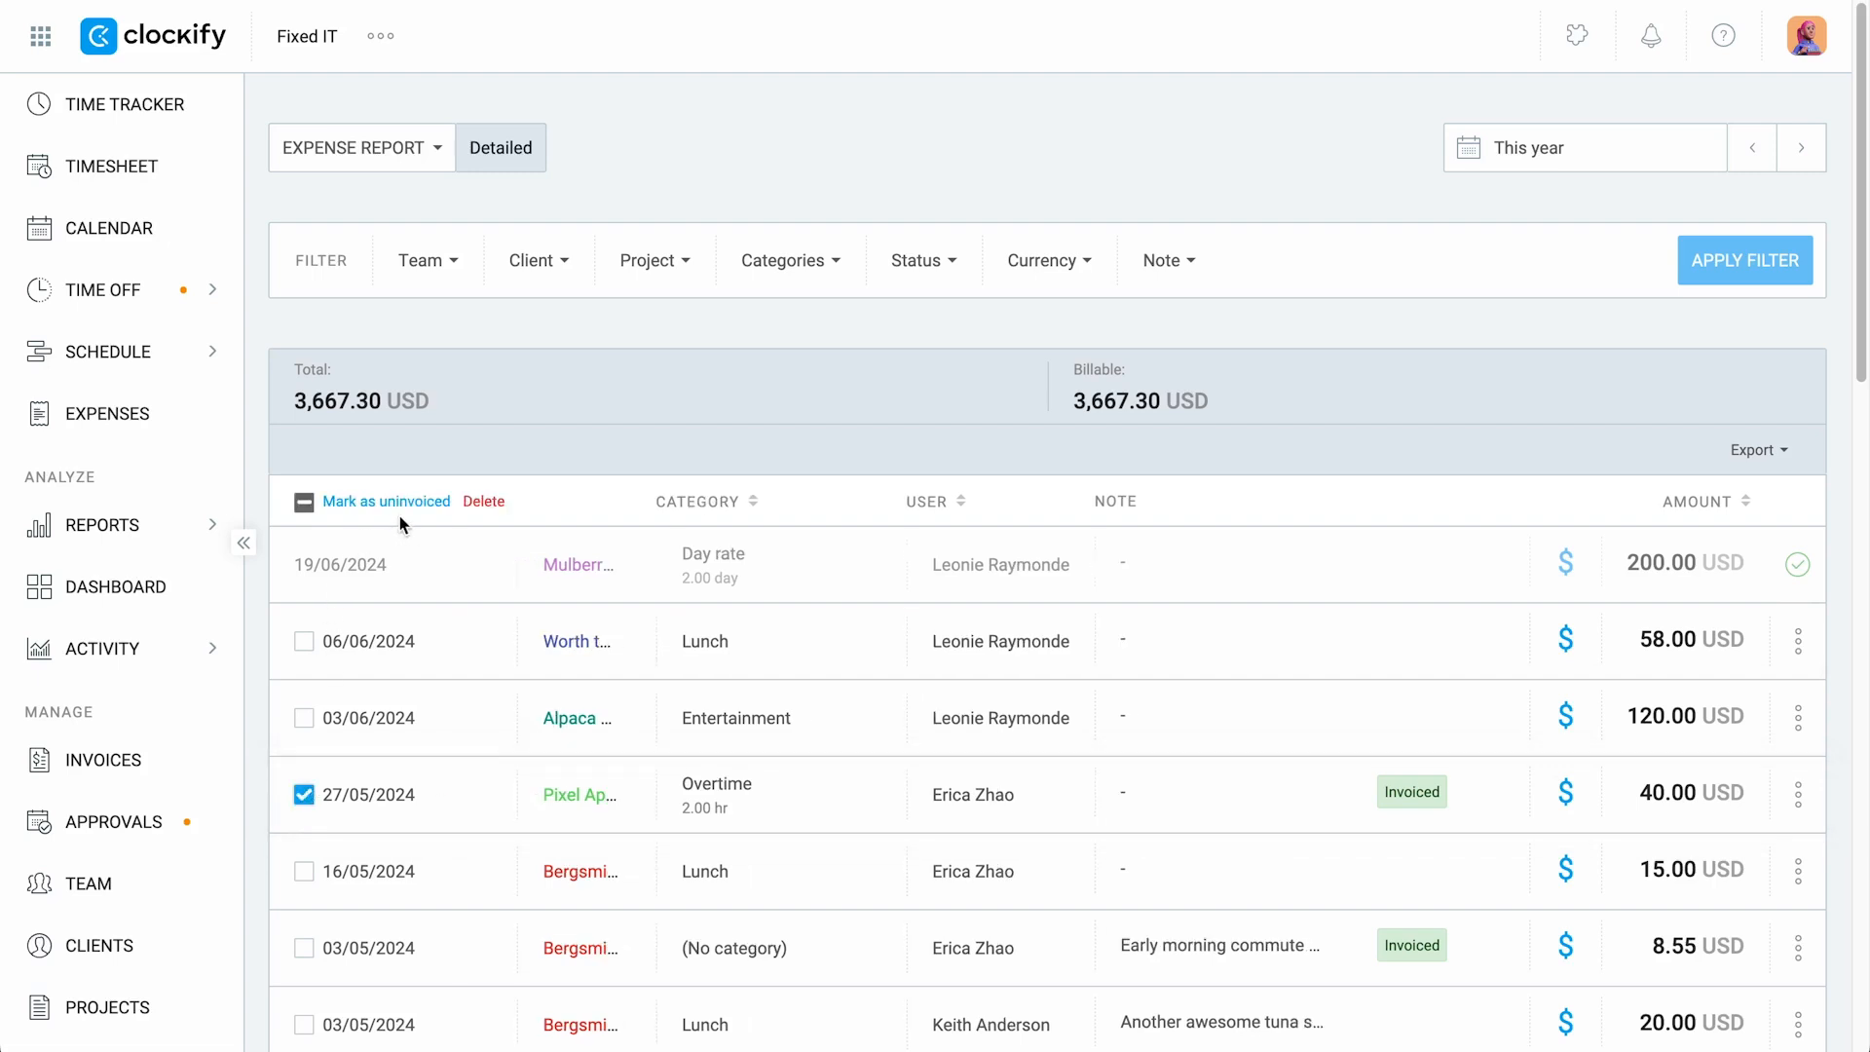
{"action": "mouse_move", "coordinate": [1550, 596]}
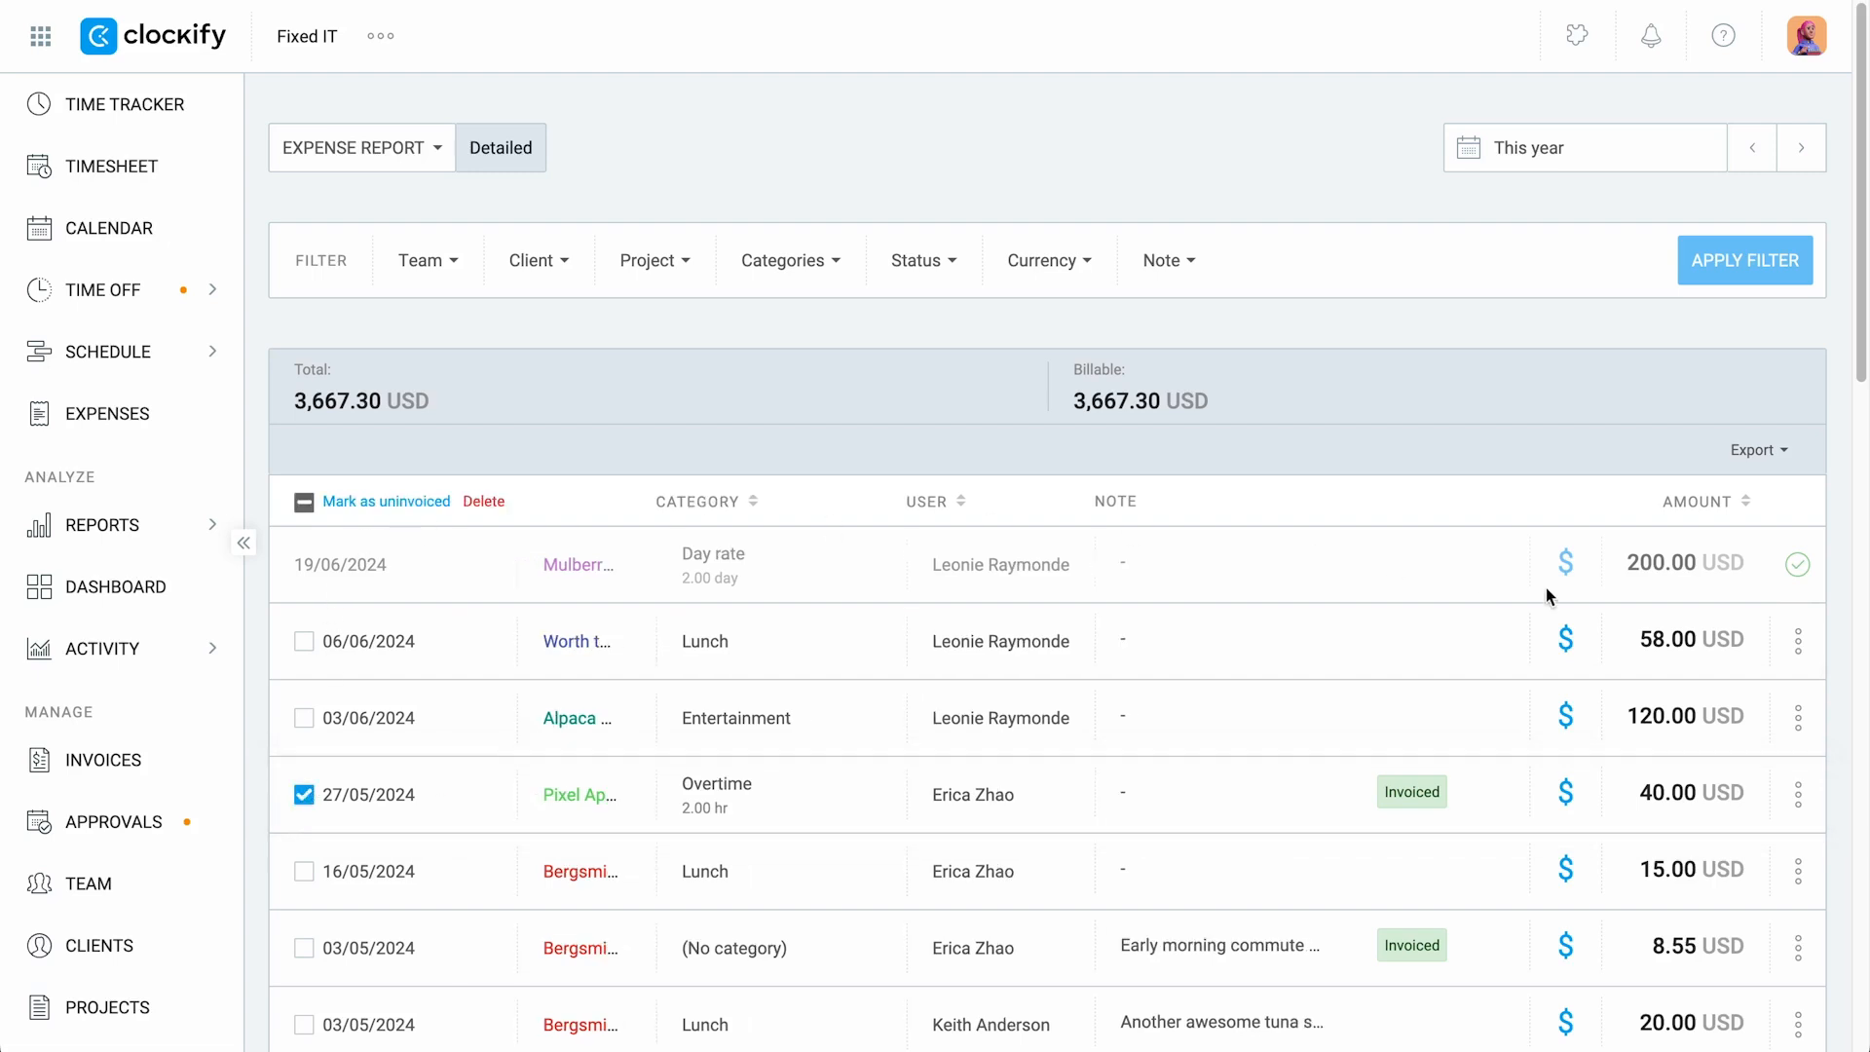
Show options for the 06/06/2024 Lunch expense, then the report's export choices.
{"action": "left_click", "coordinate": [1799, 715]}
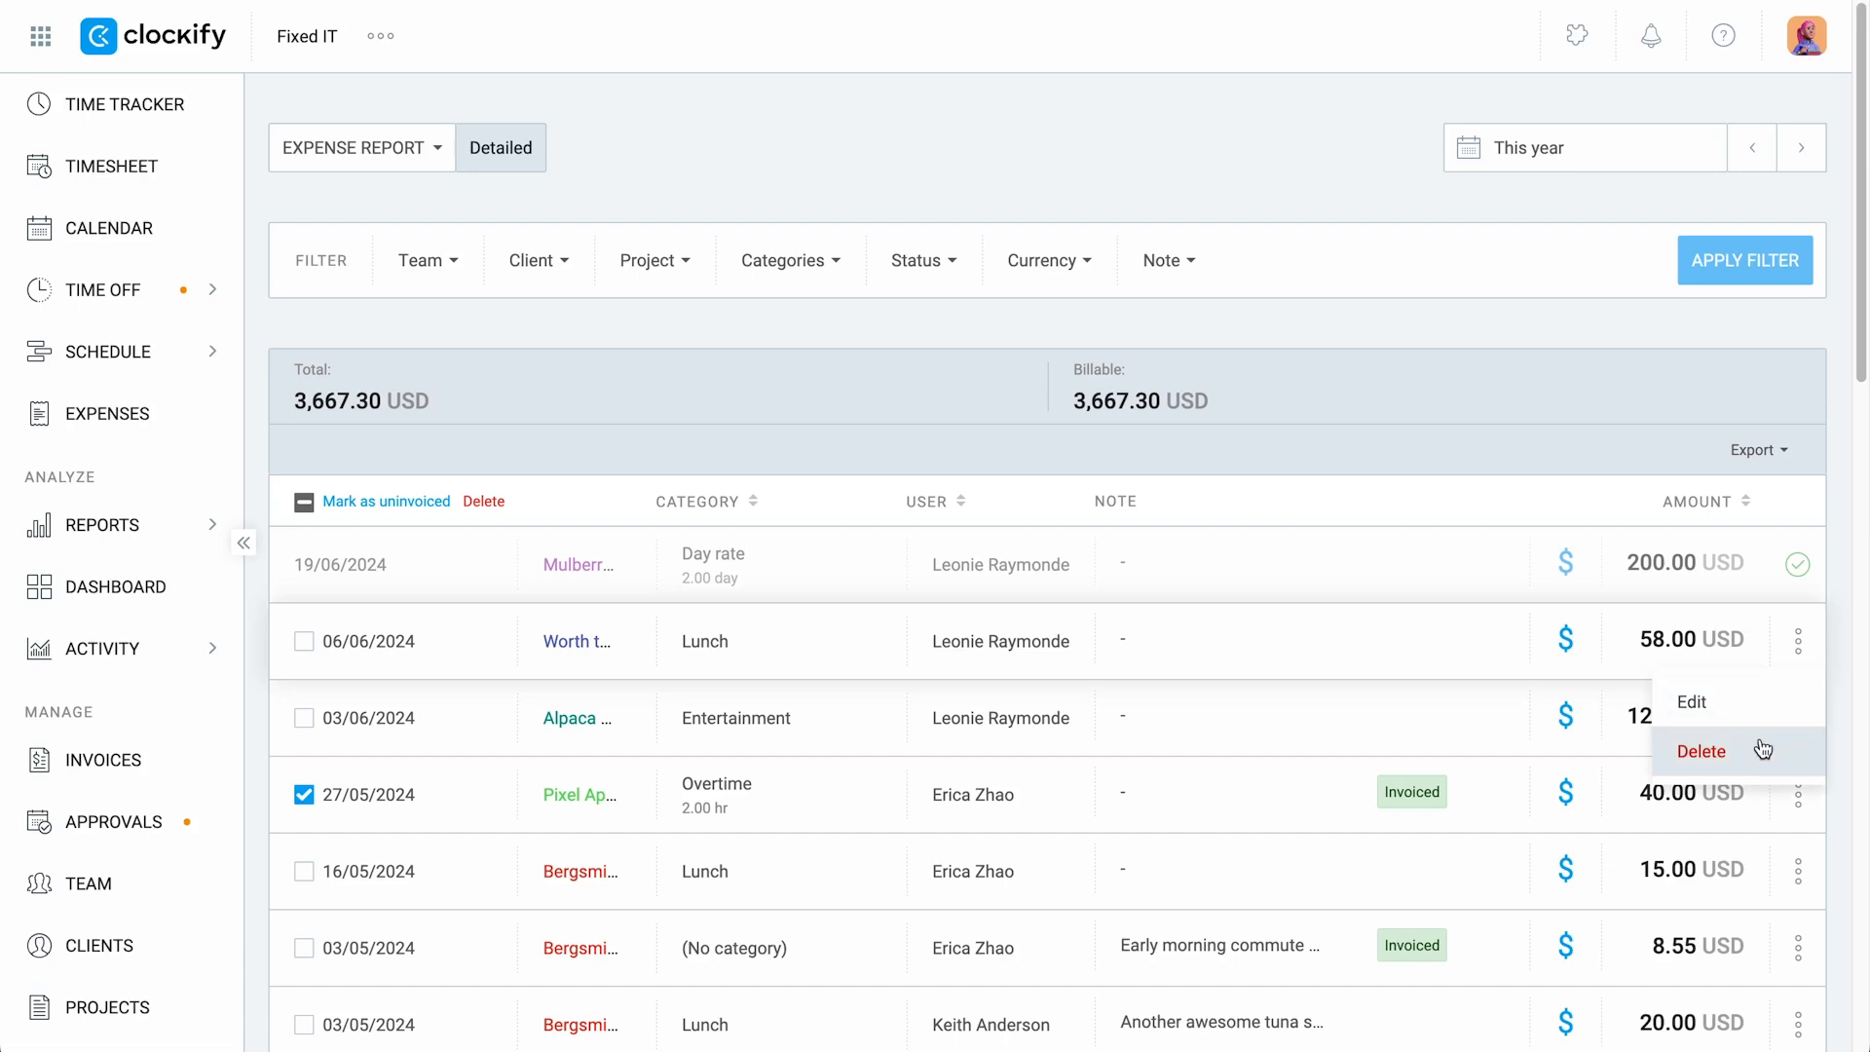
{"action": "left_click", "coordinate": [1755, 450]}
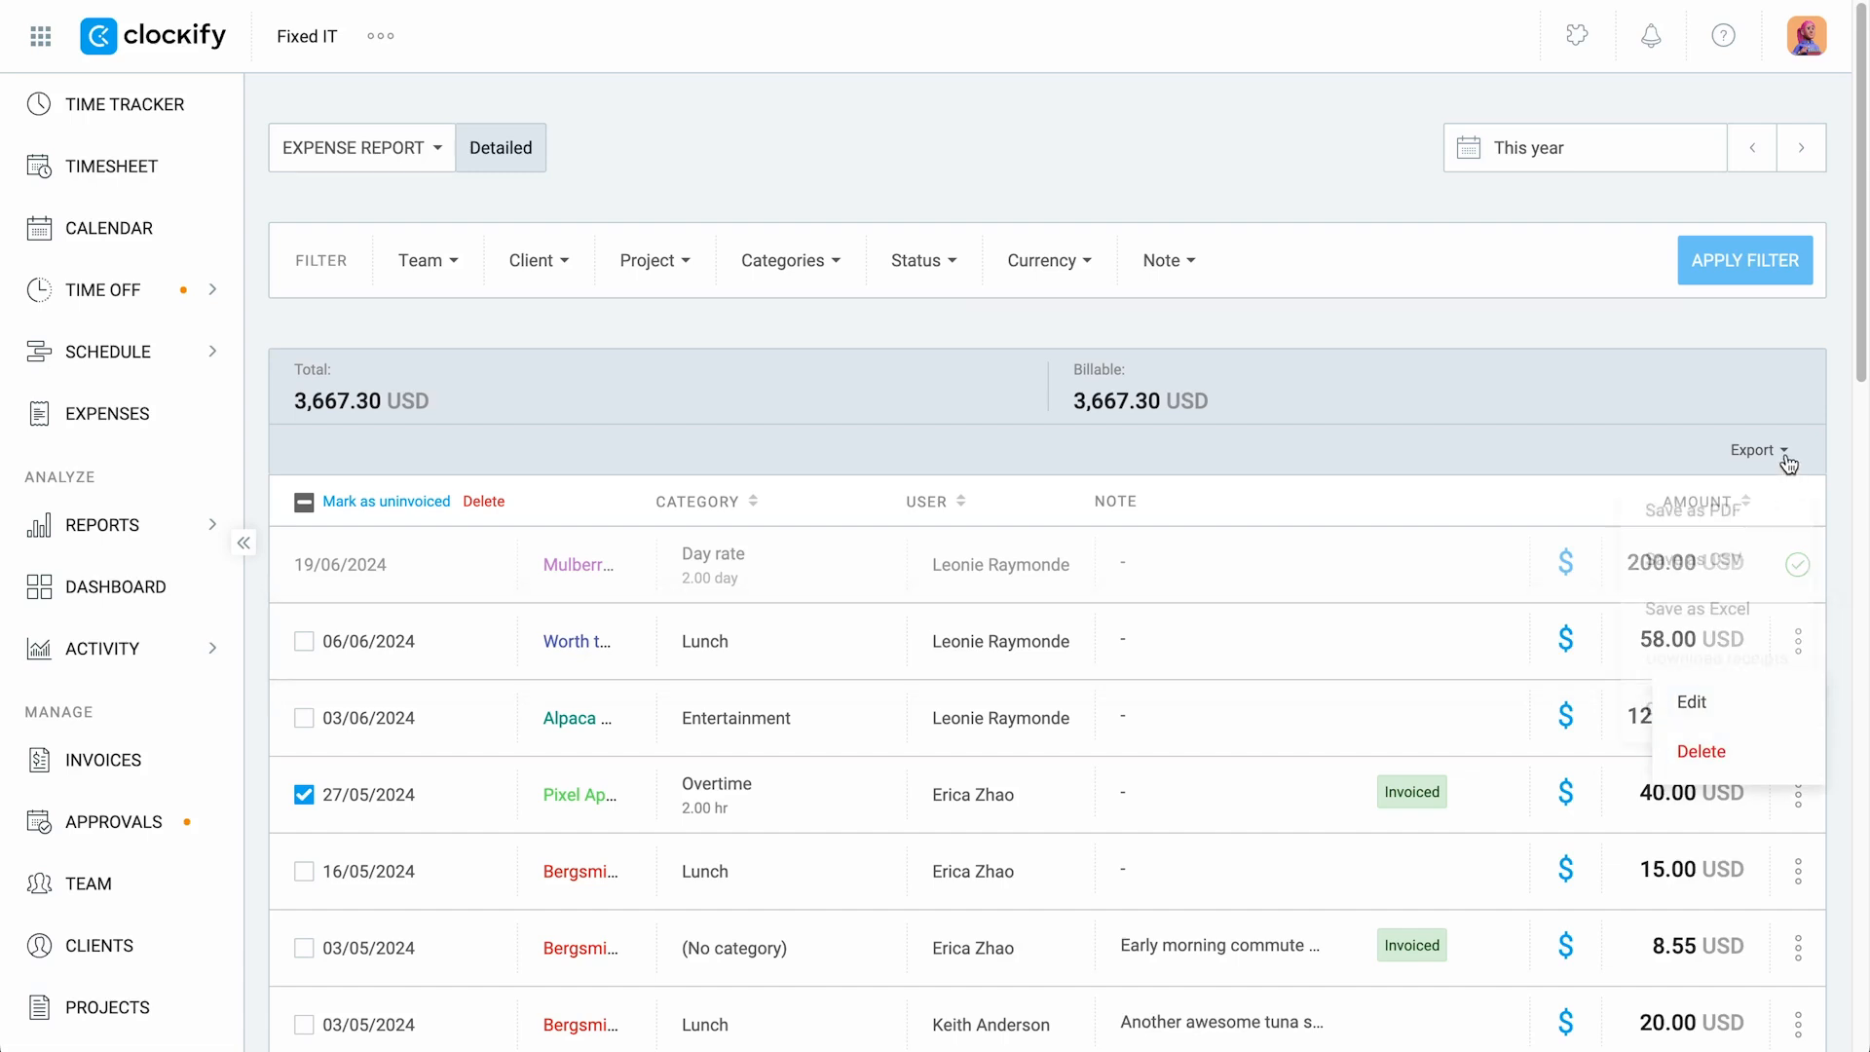
Review the Detailed export column settings for PDF, CSV and Excel, then close them.
{"action": "left_click", "coordinate": [1690, 709]}
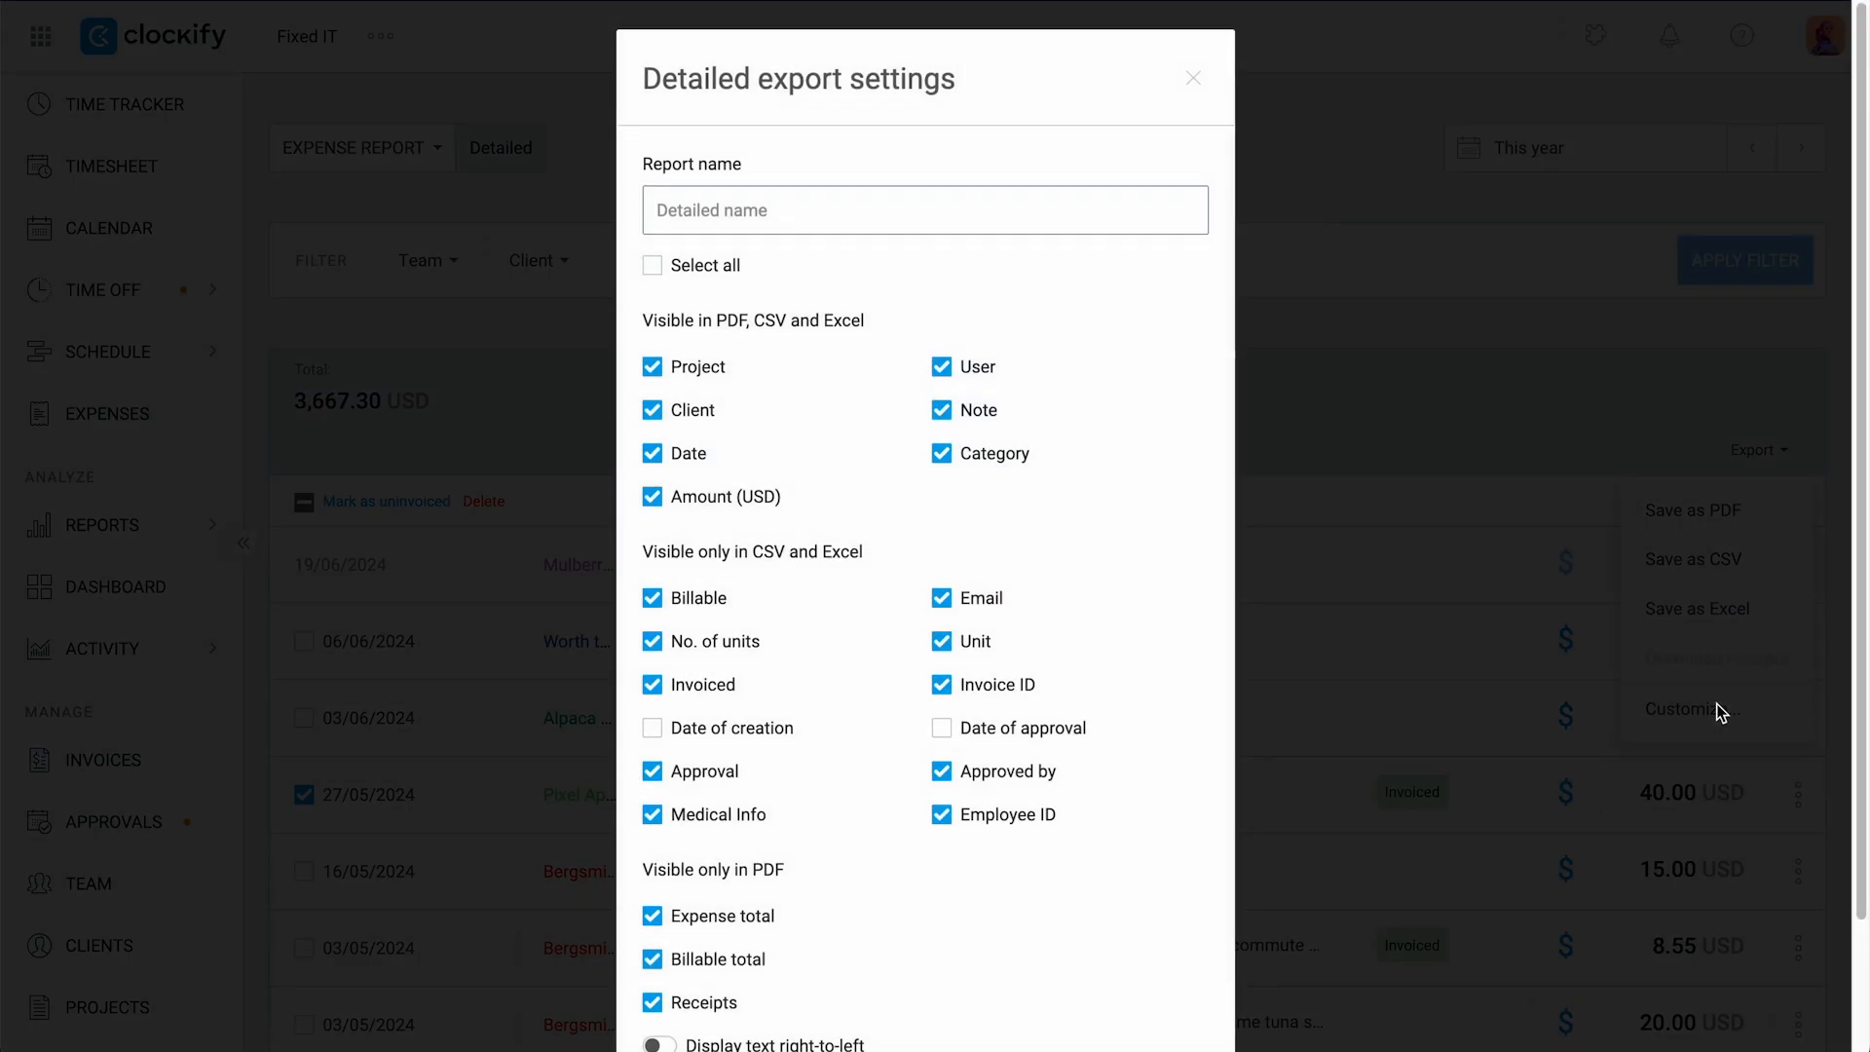
{"action": "scroll", "scroll_direction": "down", "scroll_amount": 3}
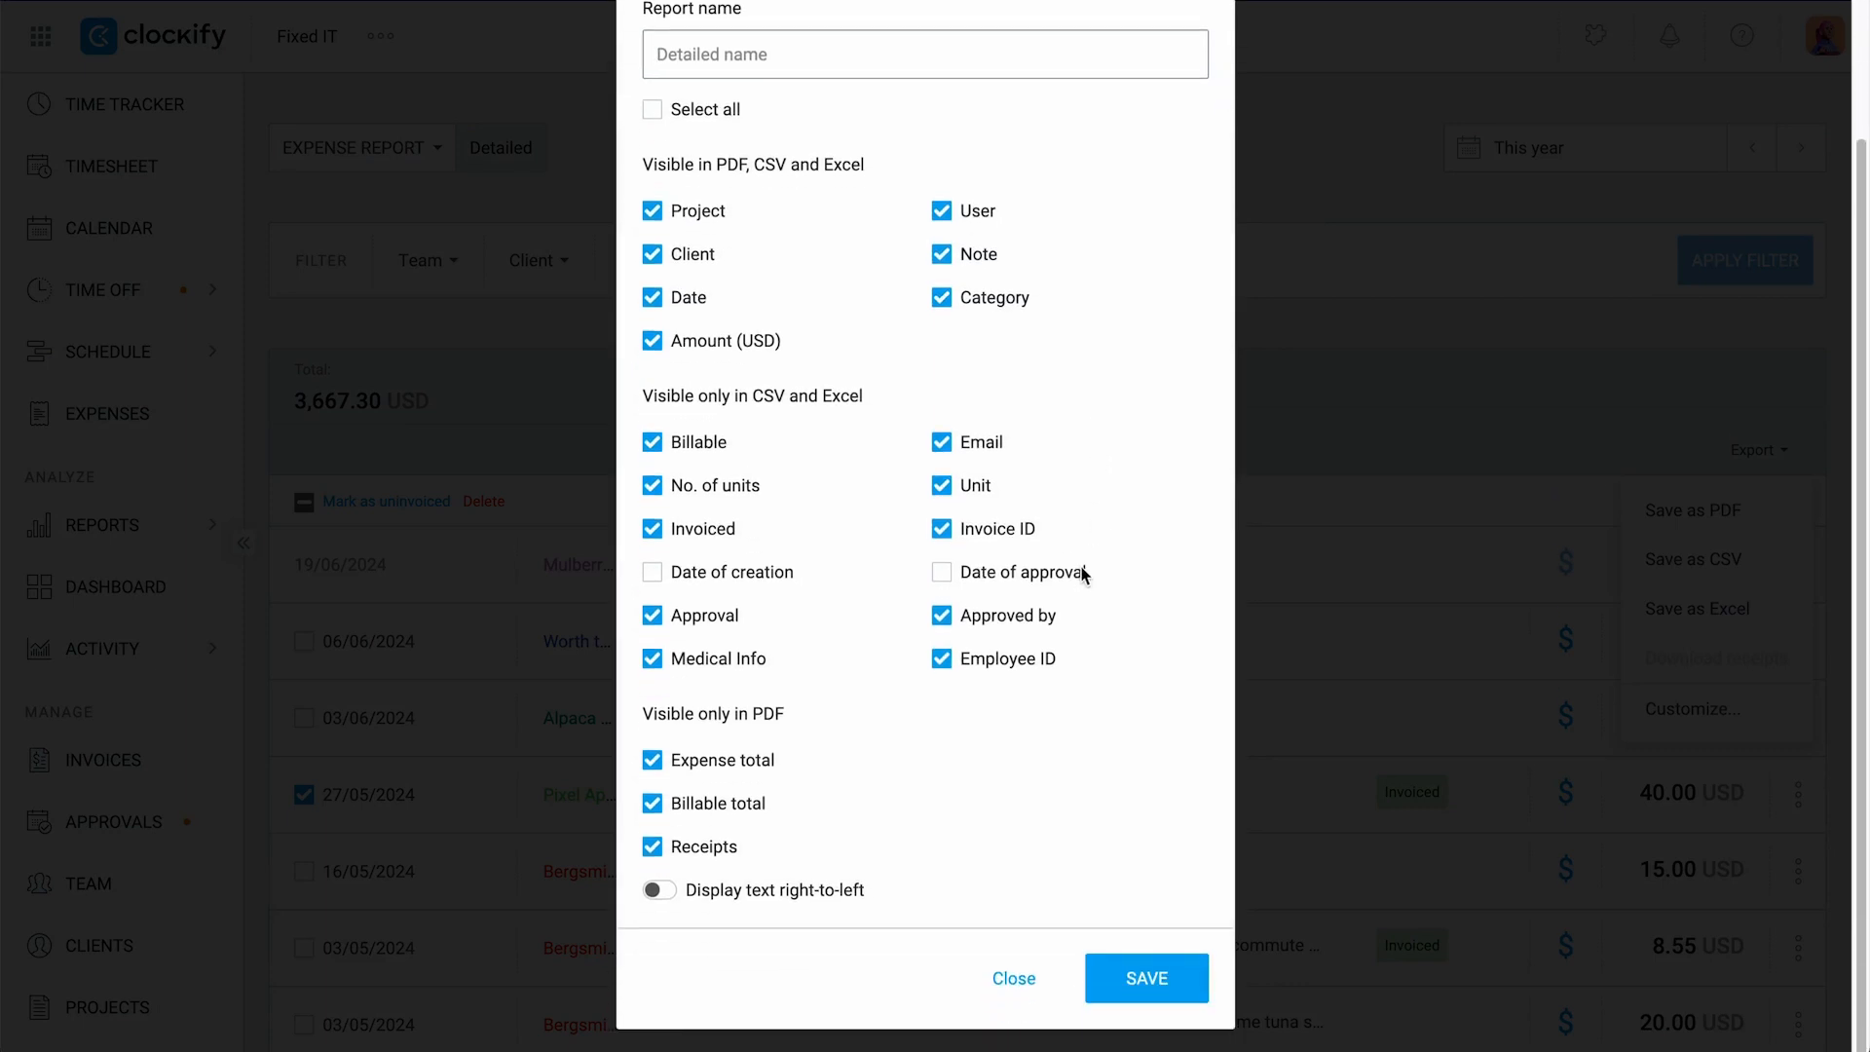
{"action": "left_click", "coordinate": [656, 890]}
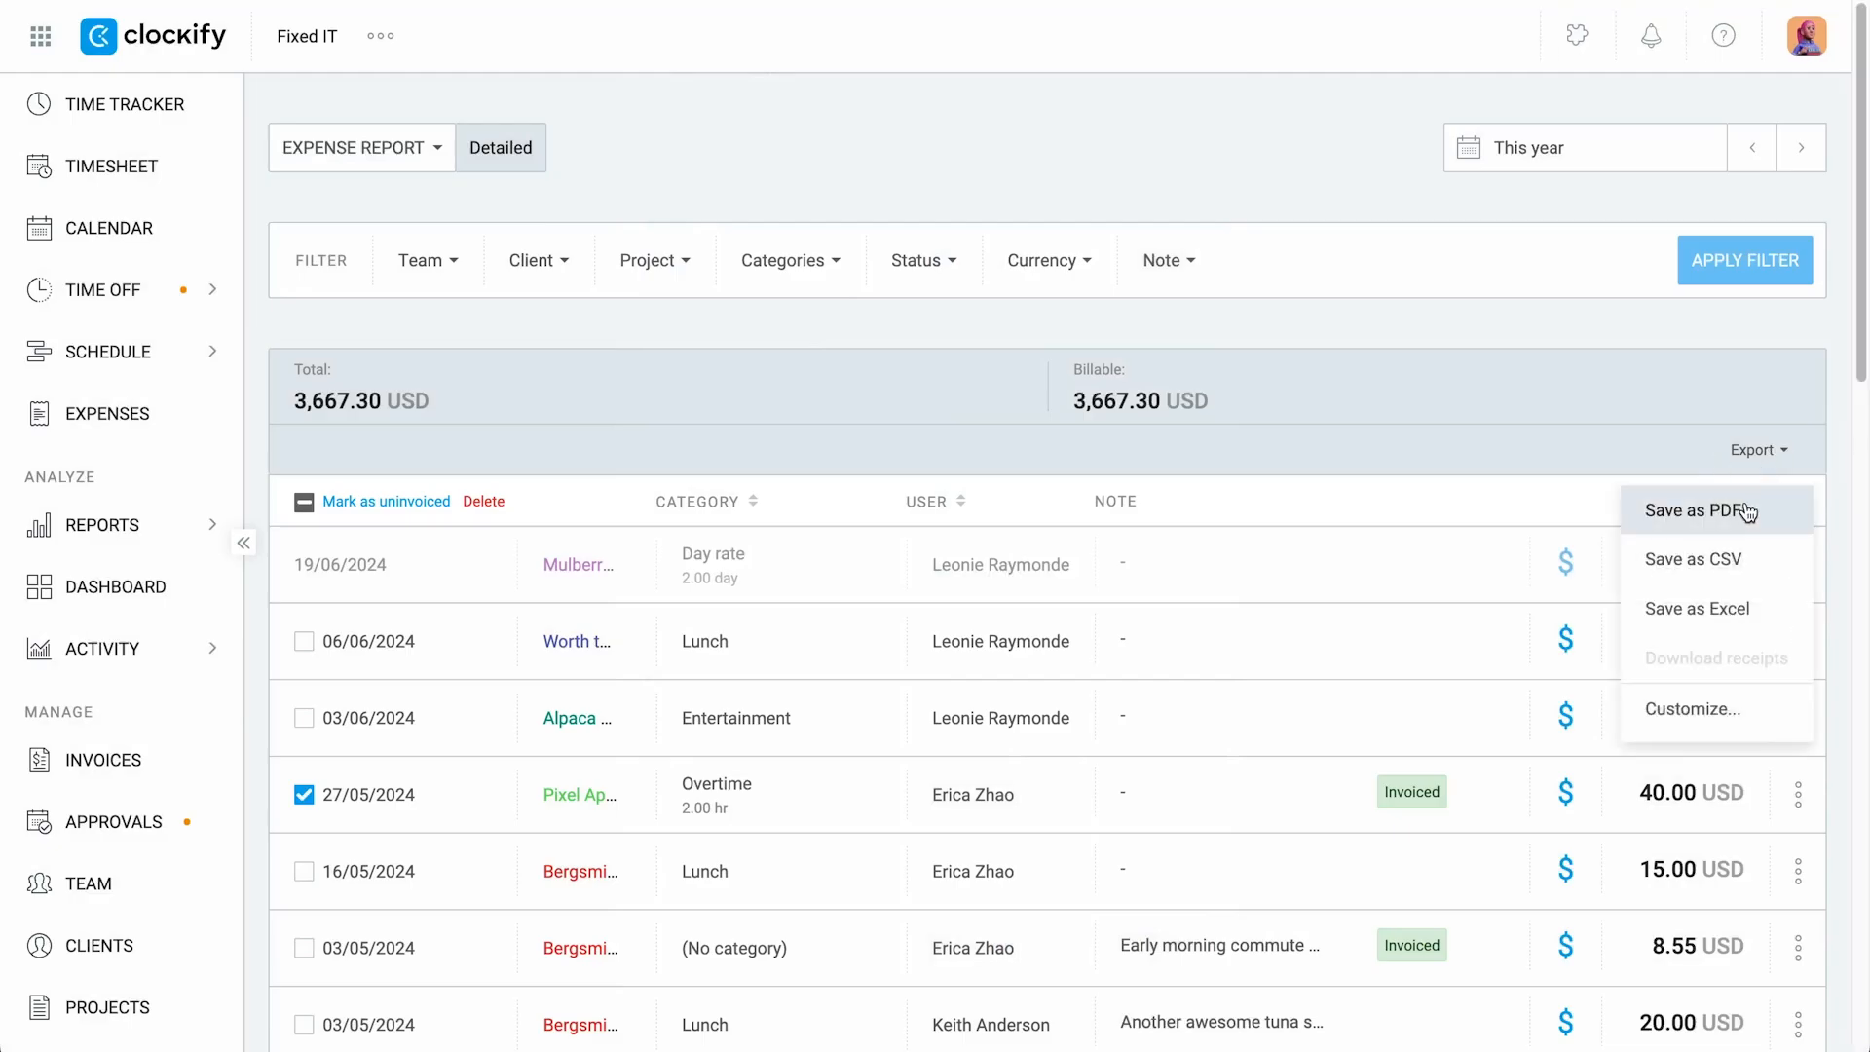
{"action": "mouse_move", "coordinate": [1712, 608]}
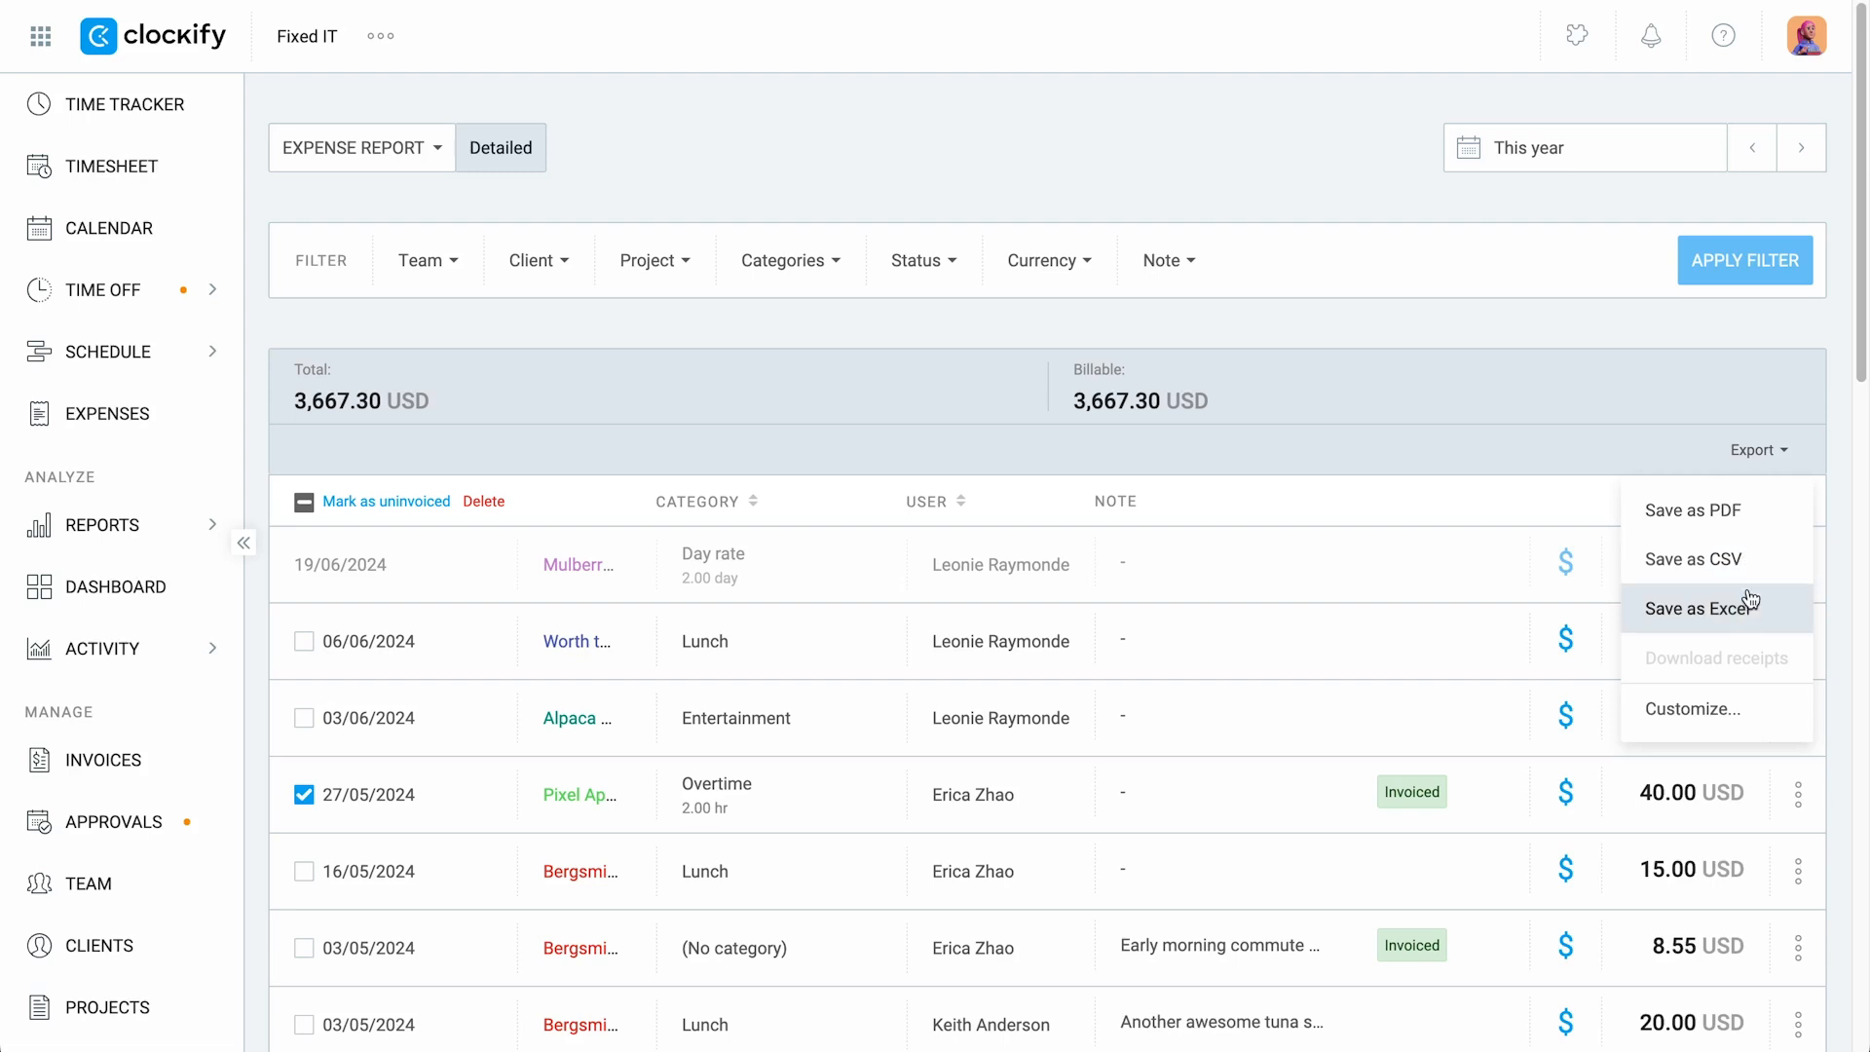